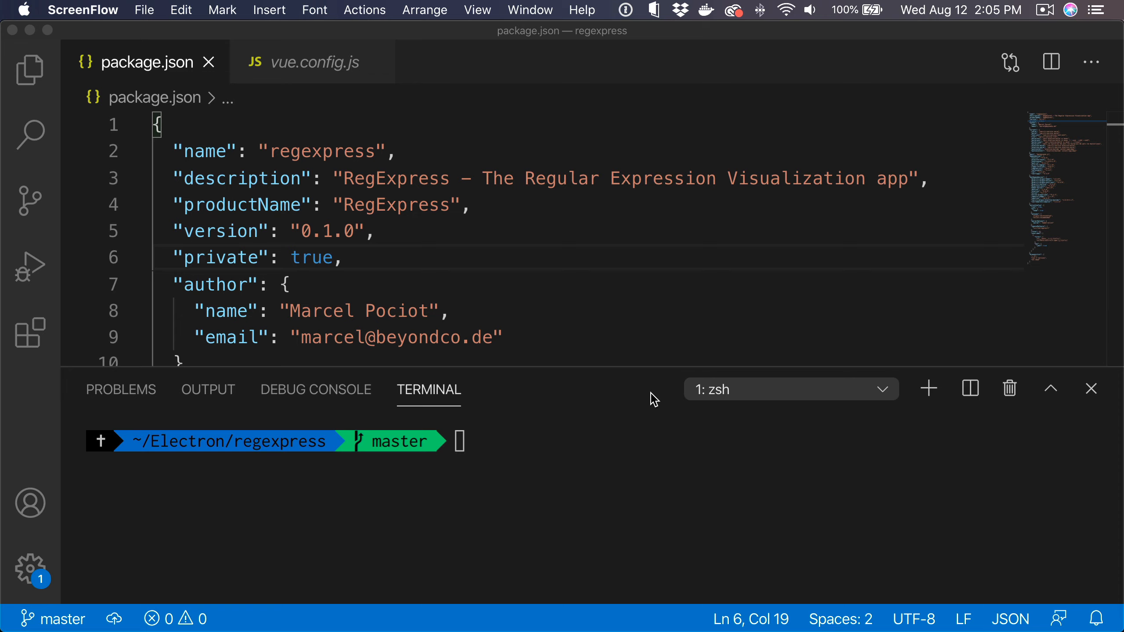
pyautogui.moveTo(536, 443)
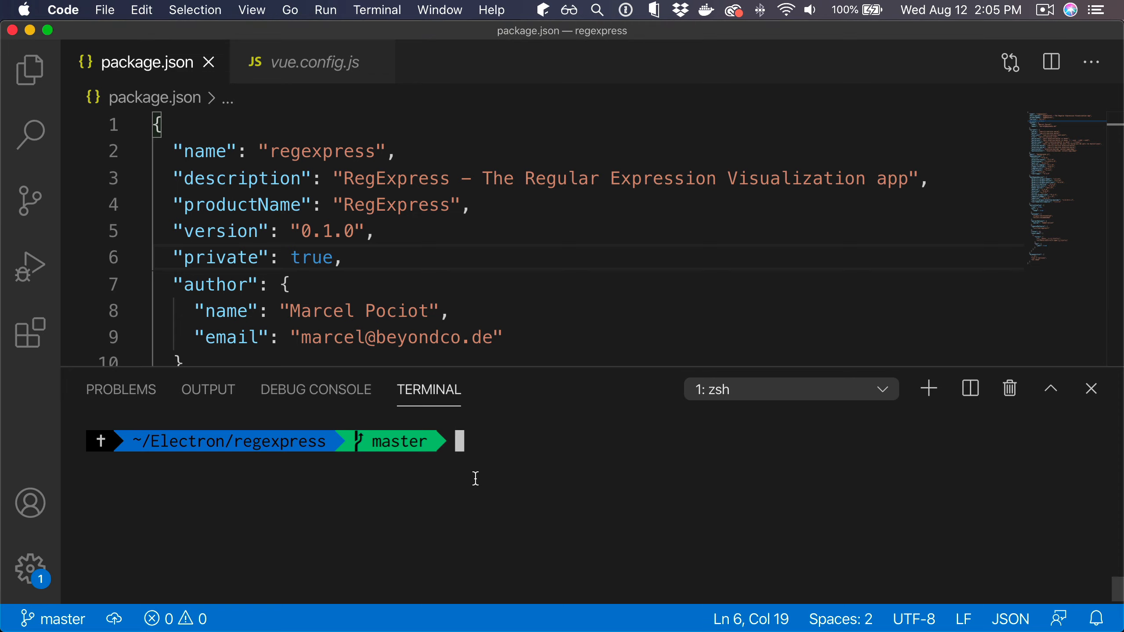
pyautogui.moveTo(477, 470)
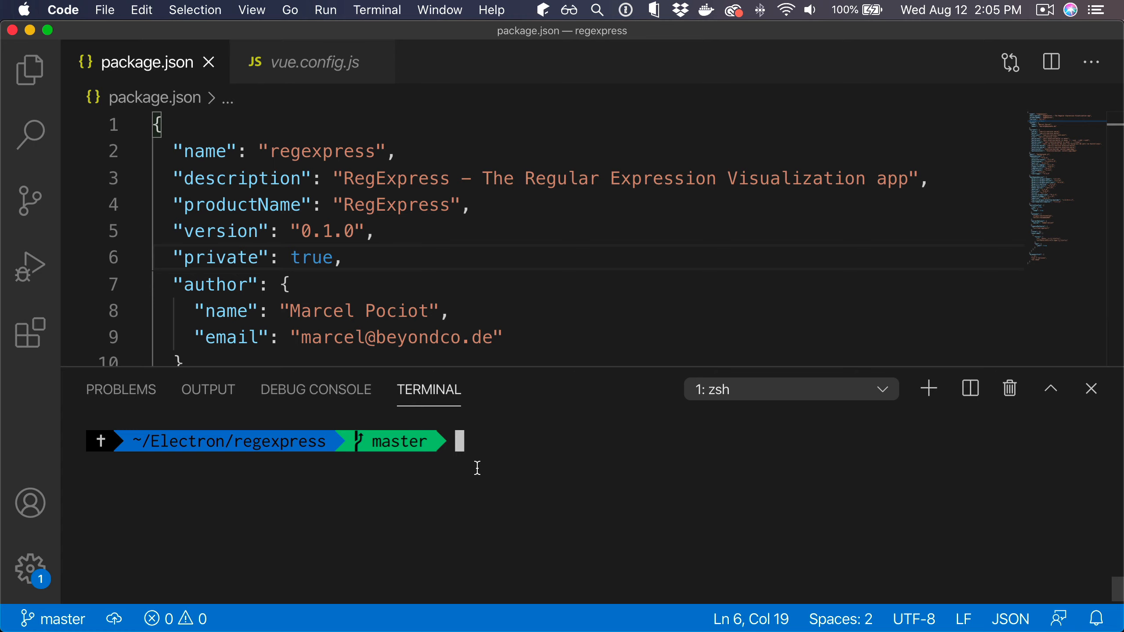
# Install the electron-updater package with yarn add in the integrated terminal.
pyautogui.write('yarn add')
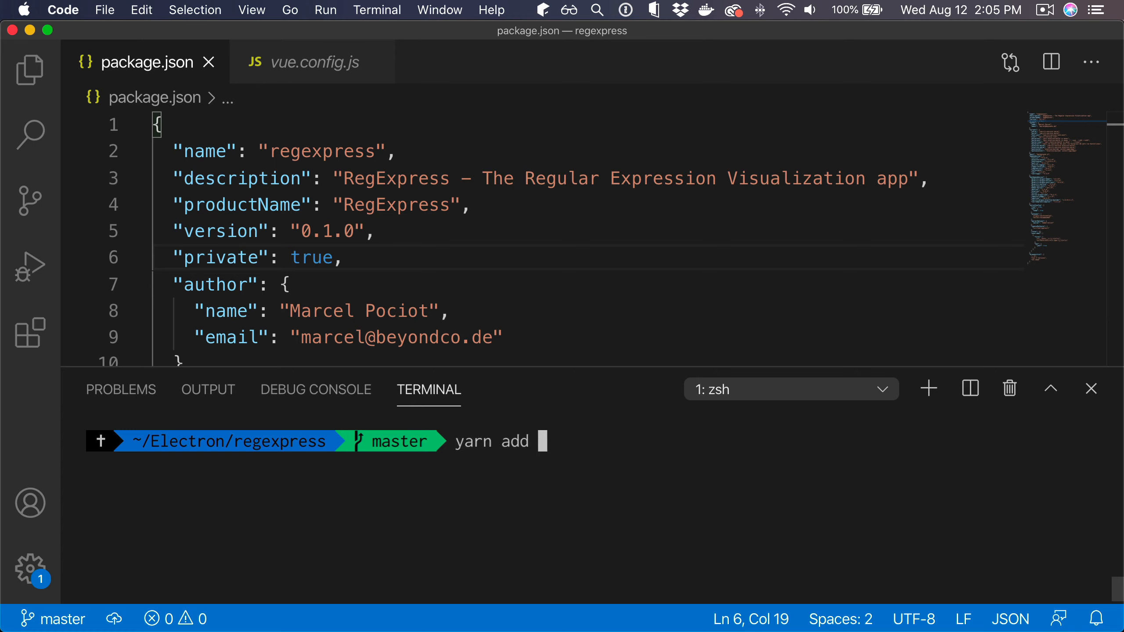
pyautogui.write('electron-updater')
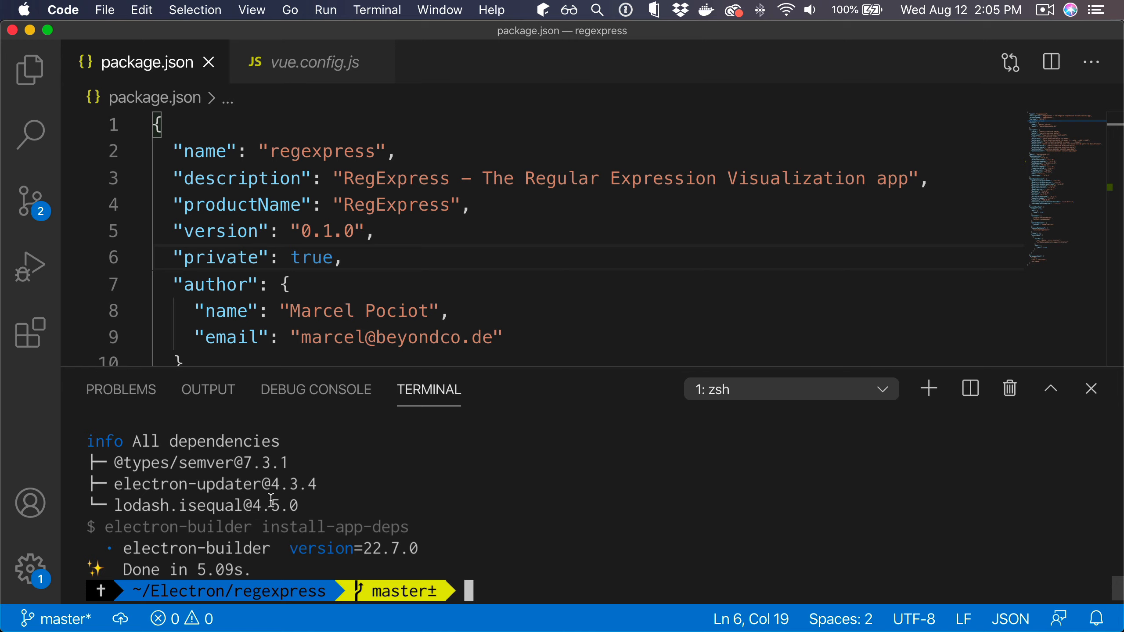
pyautogui.moveTo(525, 363)
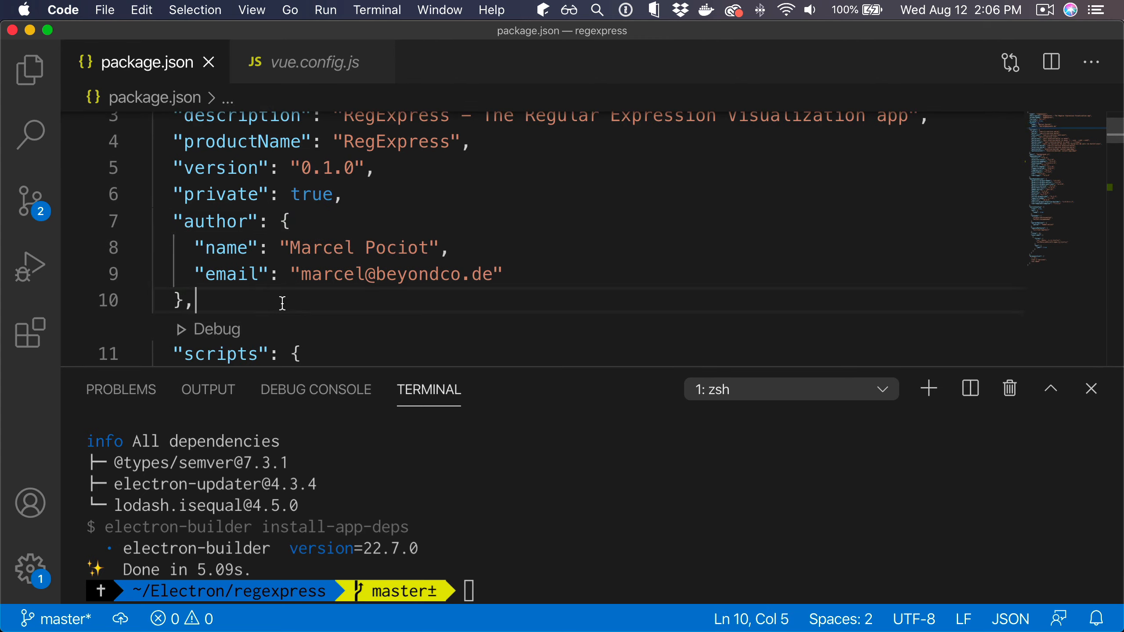
pyautogui.moveTo(309, 228)
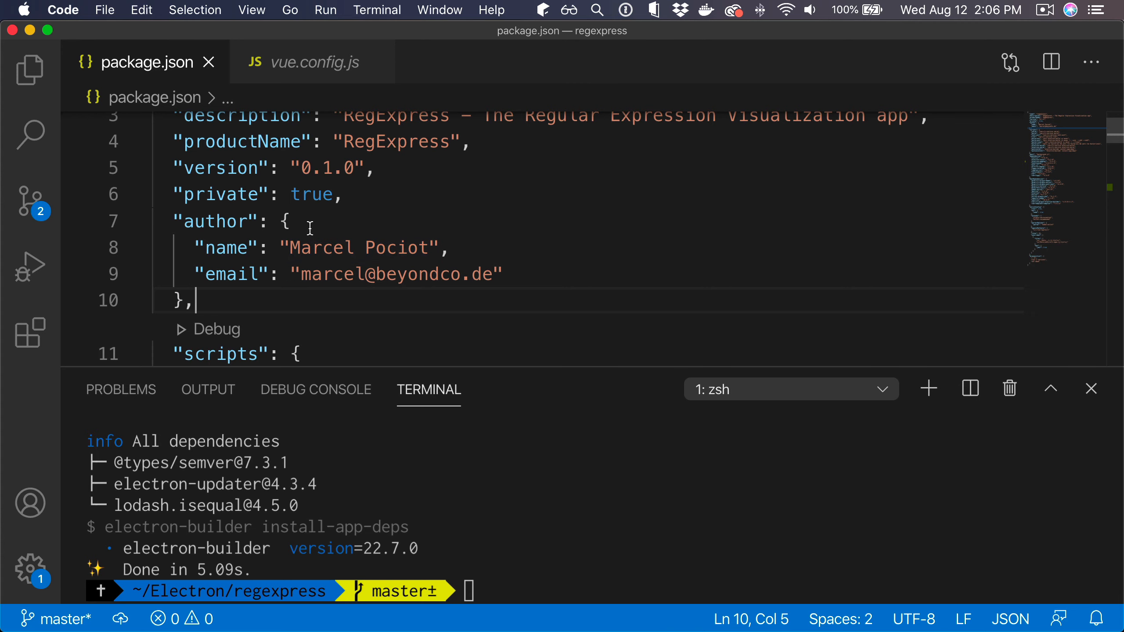
# Add builderOptions with publish: ['github'] under electronBuilder in vue.config.js and save.
pyautogui.click(29, 69)
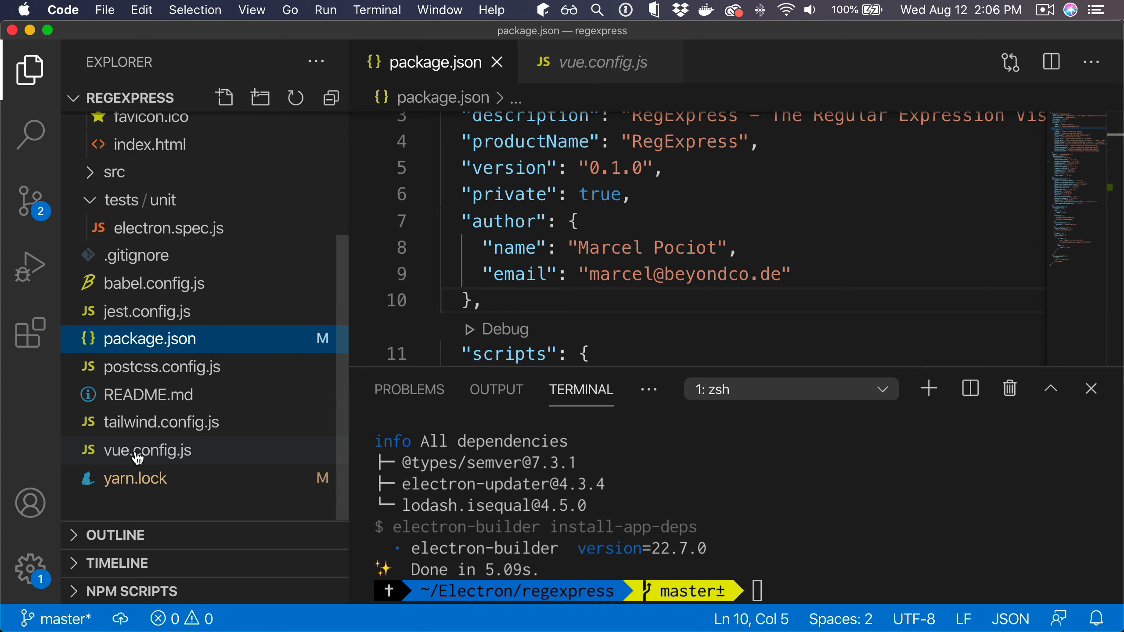
pyautogui.click(146, 450)
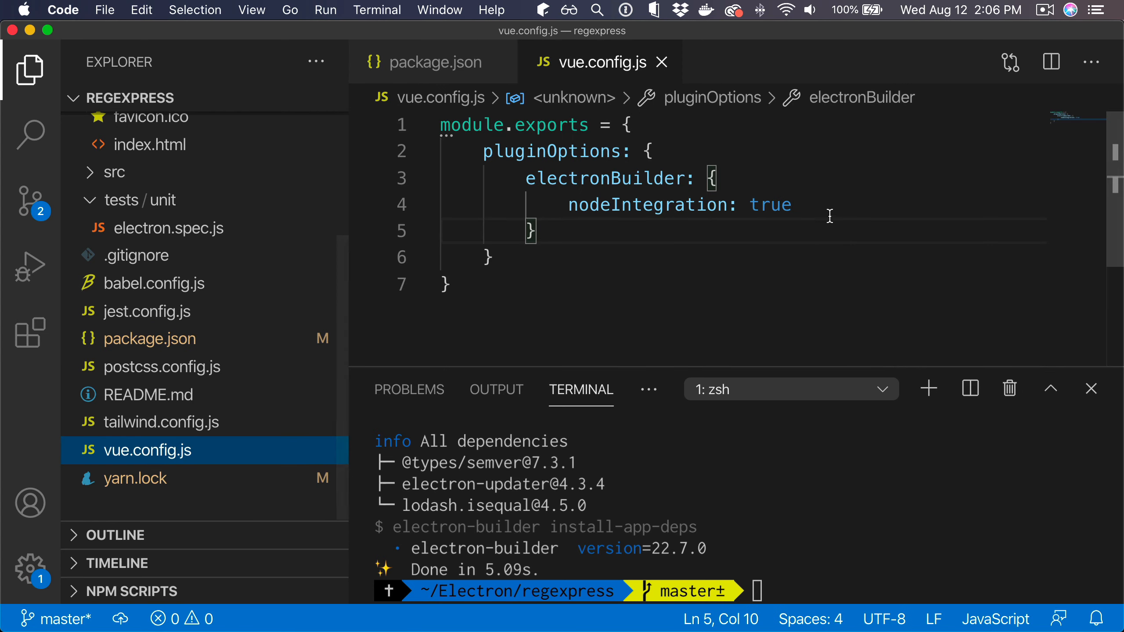
pyautogui.doubleClick(770, 205)
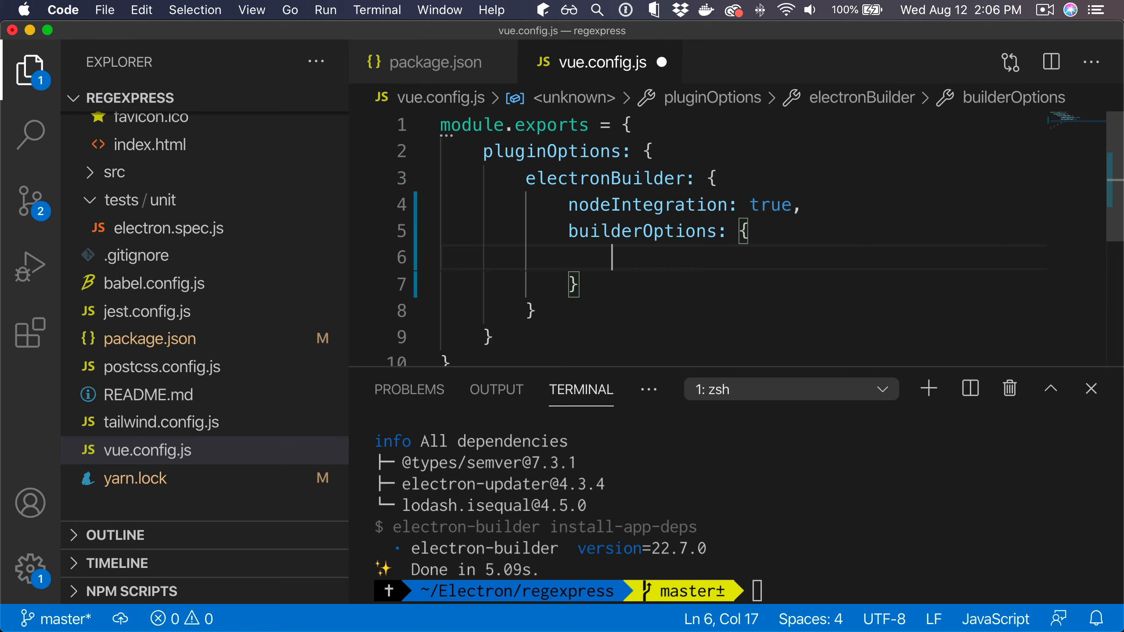
pyautogui.write('publish:')
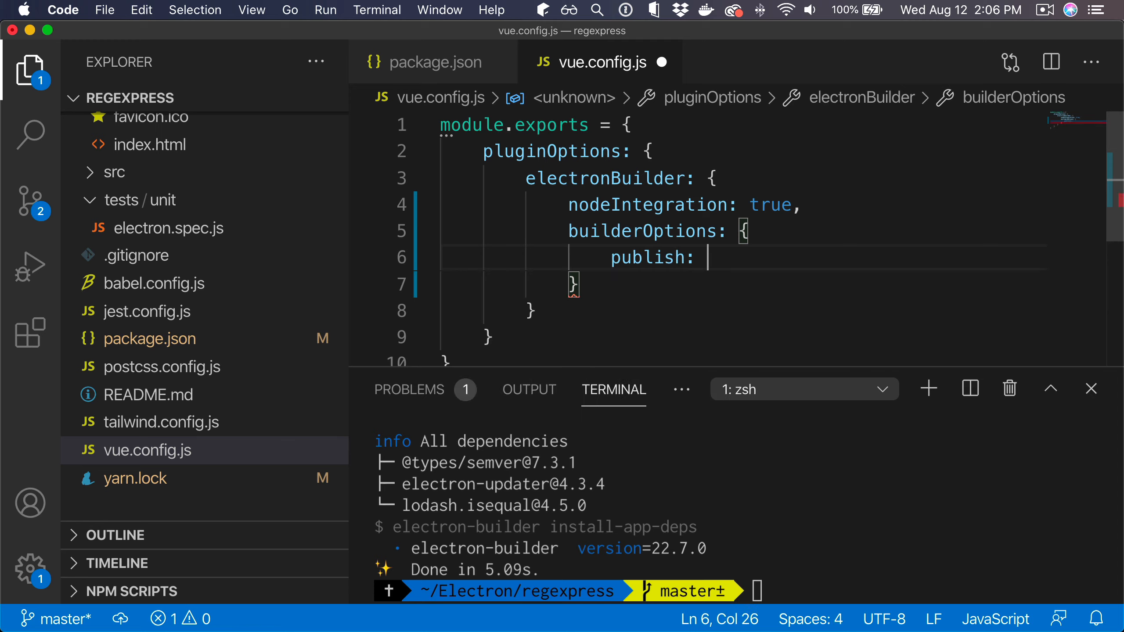
pyautogui.write("['gith'")
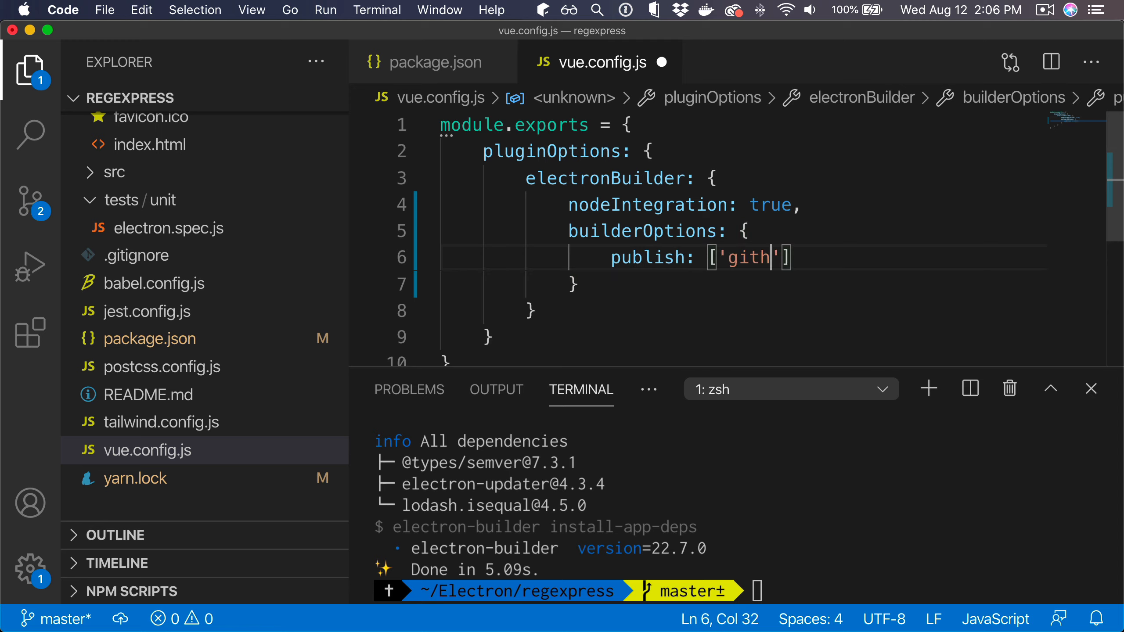
pyautogui.write("ub'],")
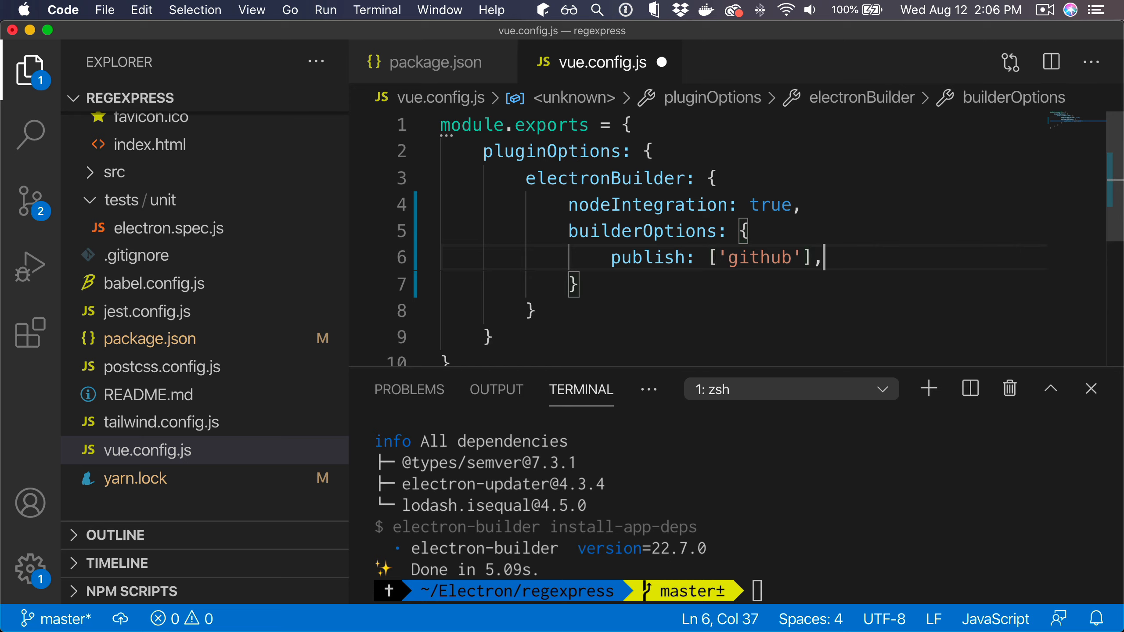
pyautogui.press('Backspace')
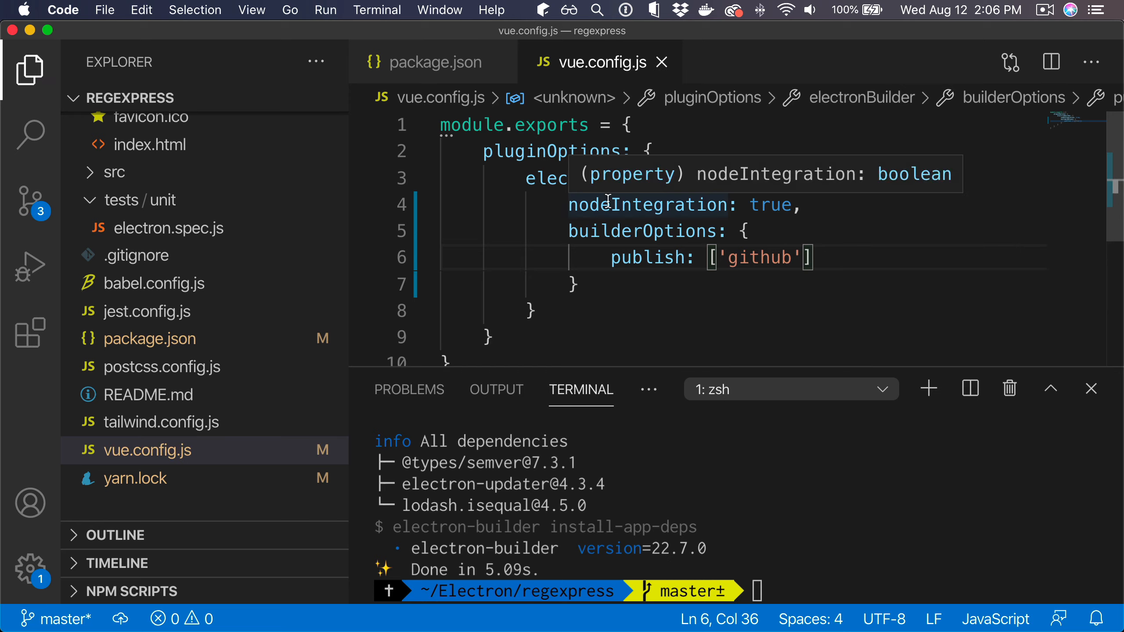
pyautogui.moveTo(392, 165)
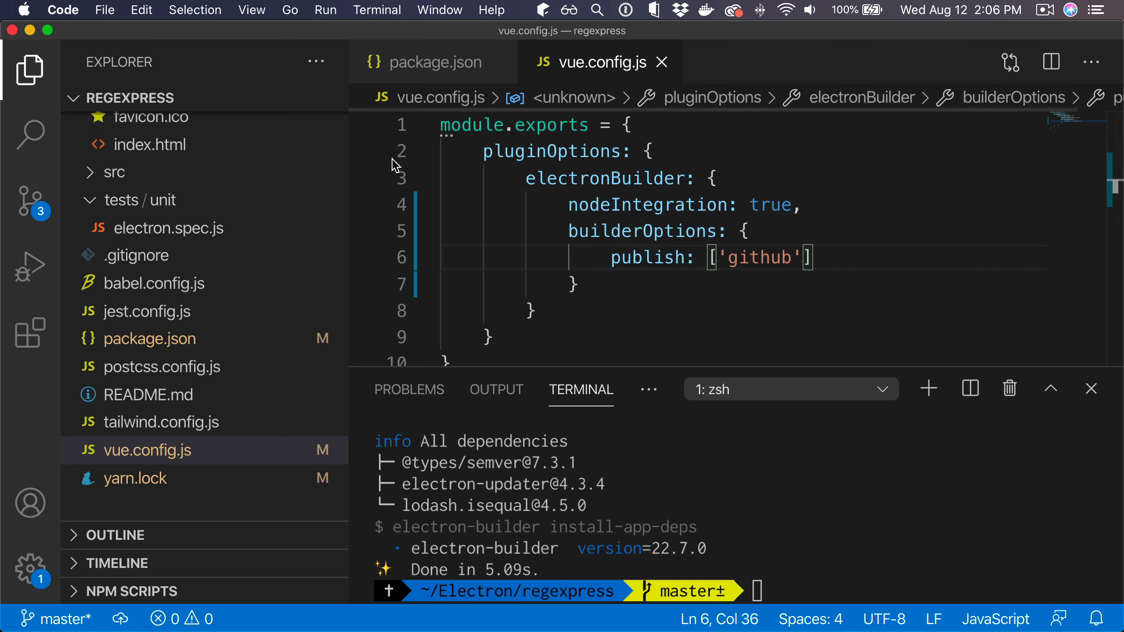
pyautogui.moveTo(224, 307)
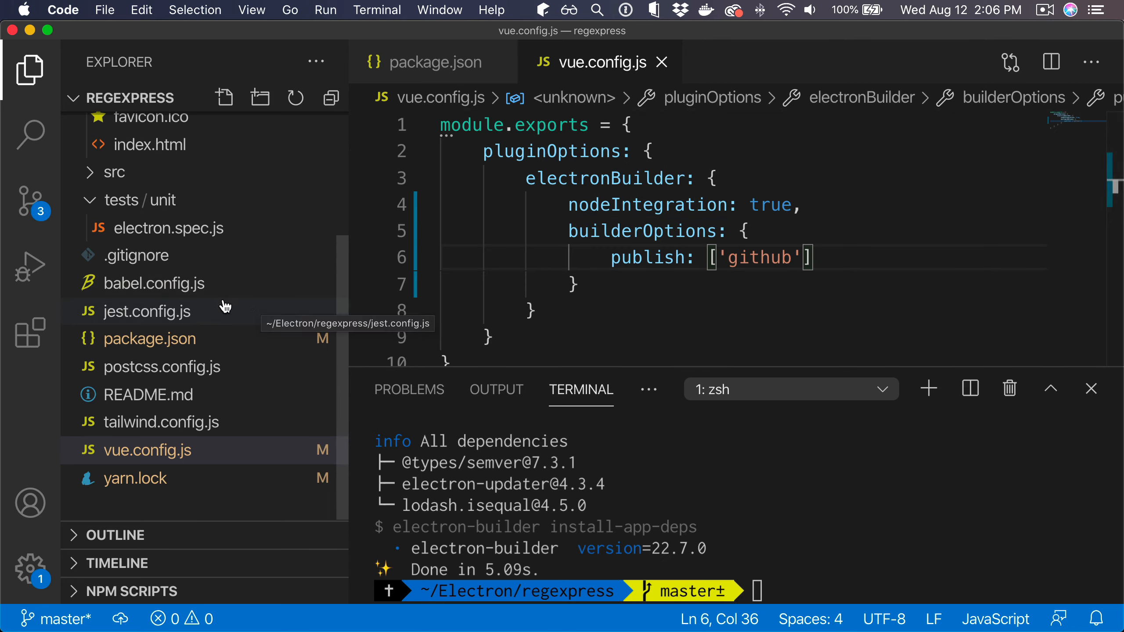
pyautogui.moveTo(150, 366)
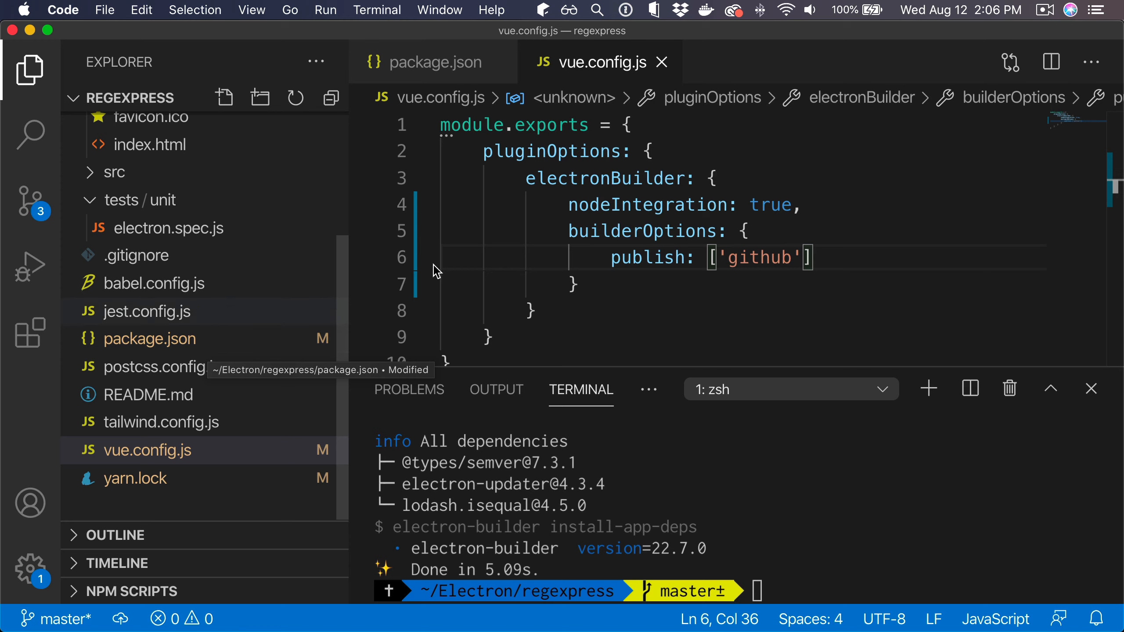
# Open background.js and add import { autoUpdater } from "electron-updater".
pyautogui.write('back')
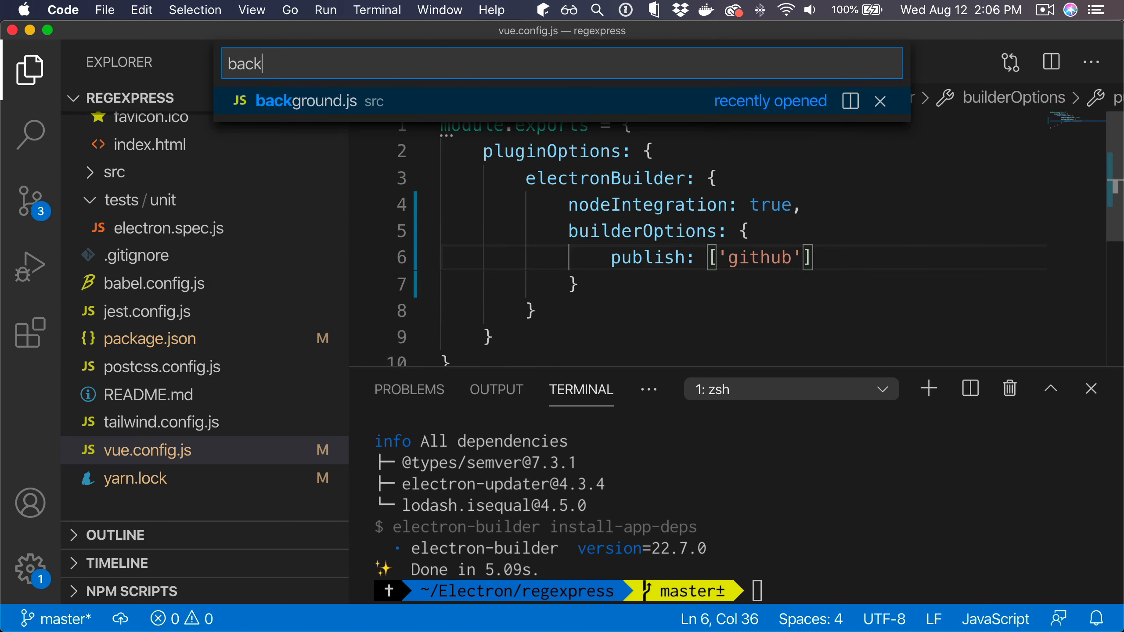
pyautogui.click(313, 101)
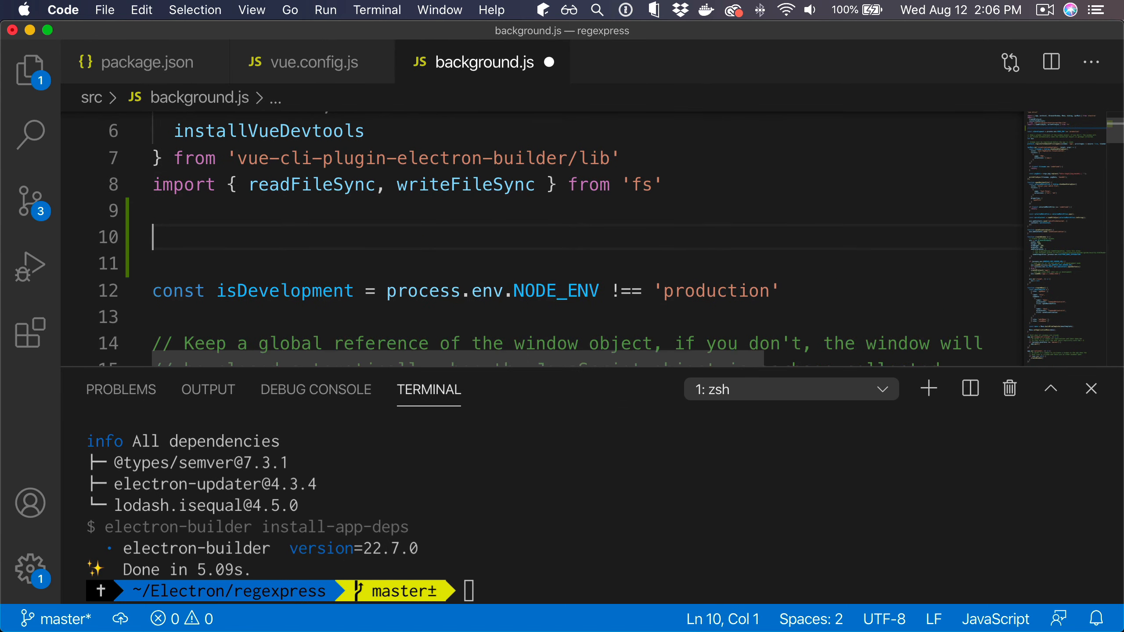
pyautogui.write('imp')
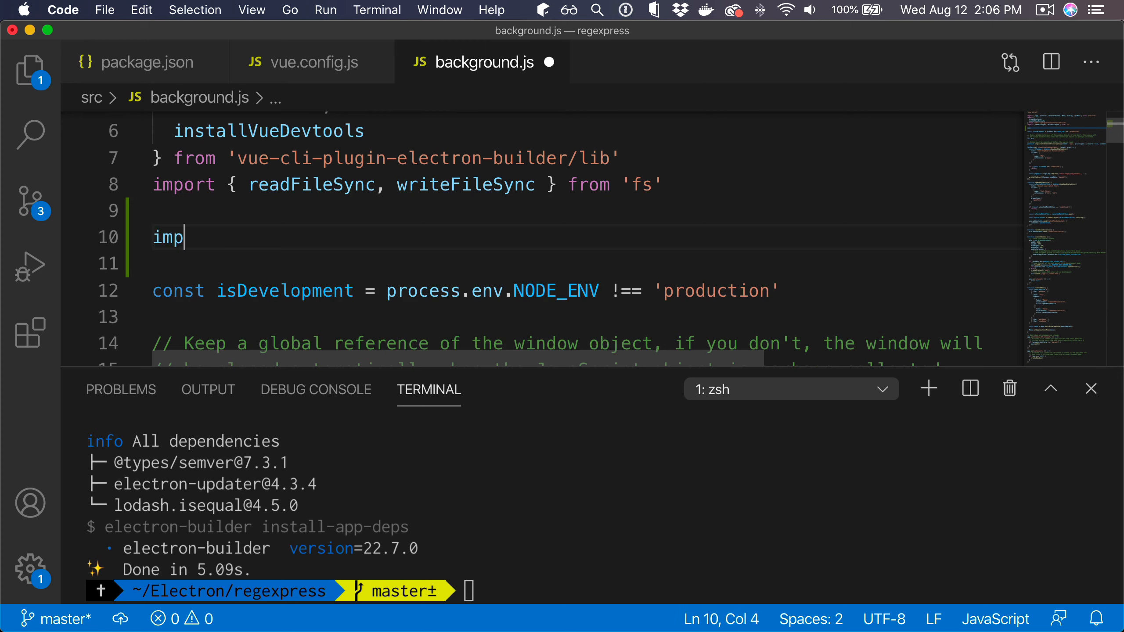
pyautogui.write('ort { autoU')
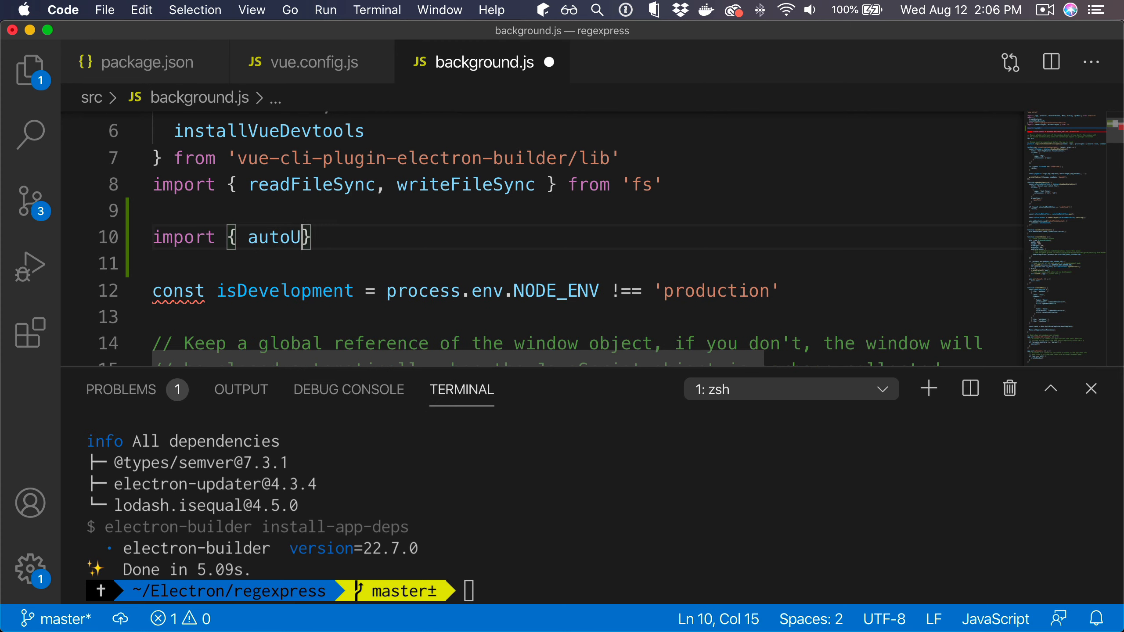
pyautogui.write('pdater } f')
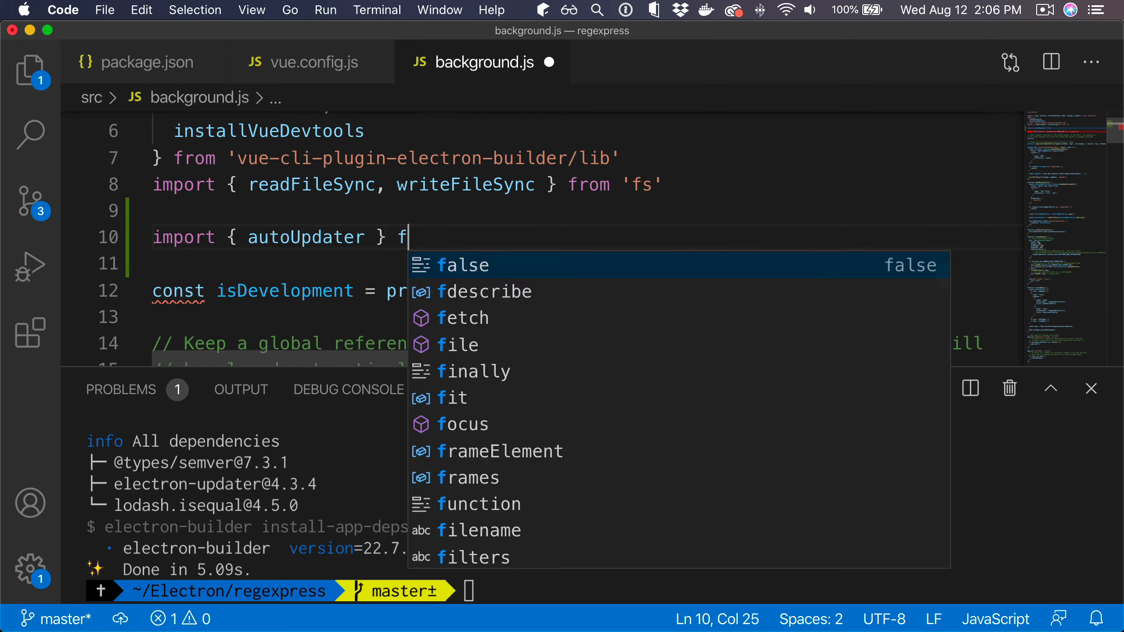
pyautogui.write('rom "electron-updater')
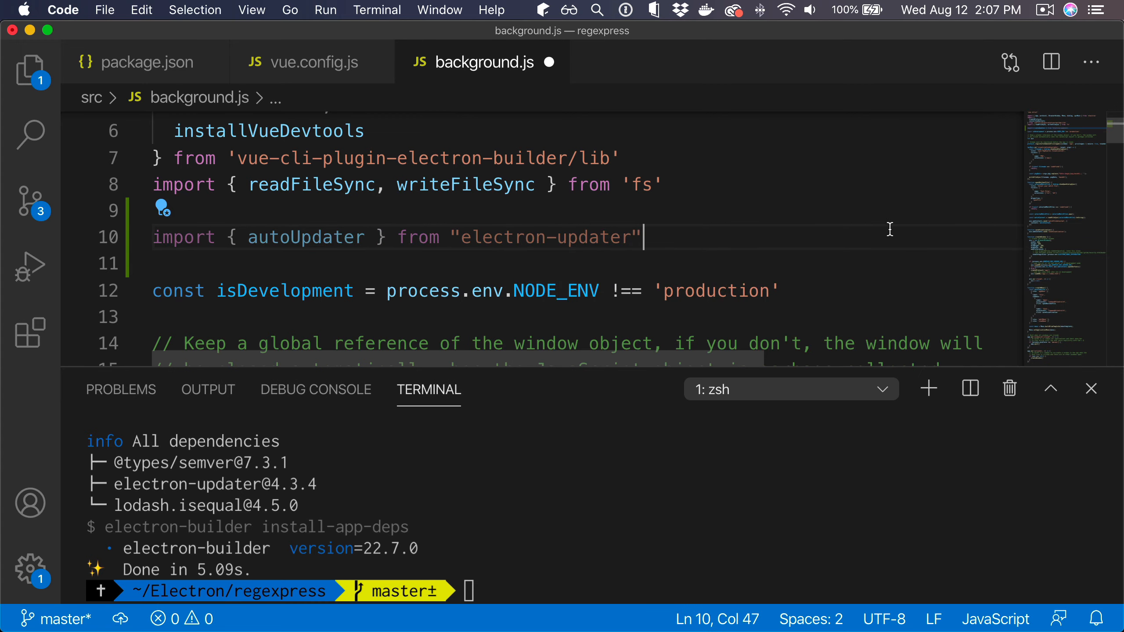
# Add autoUpdater.checkForUpdatesAndNotify() after win.loadURL in the else branch and save background.js.
pyautogui.scroll(-3)
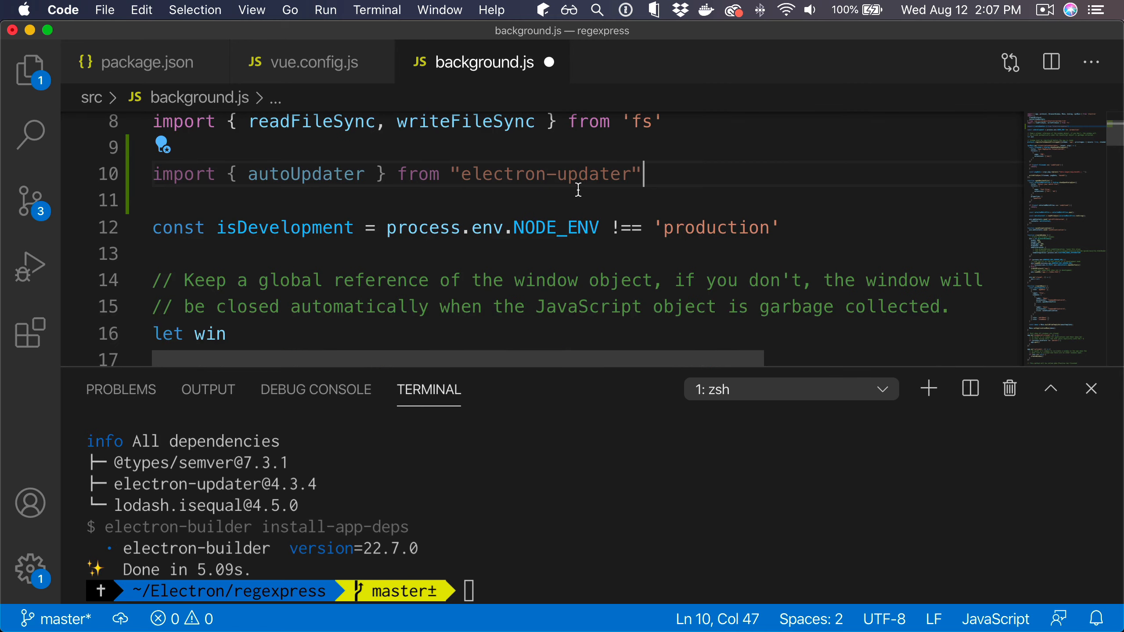
pyautogui.scroll(-3)
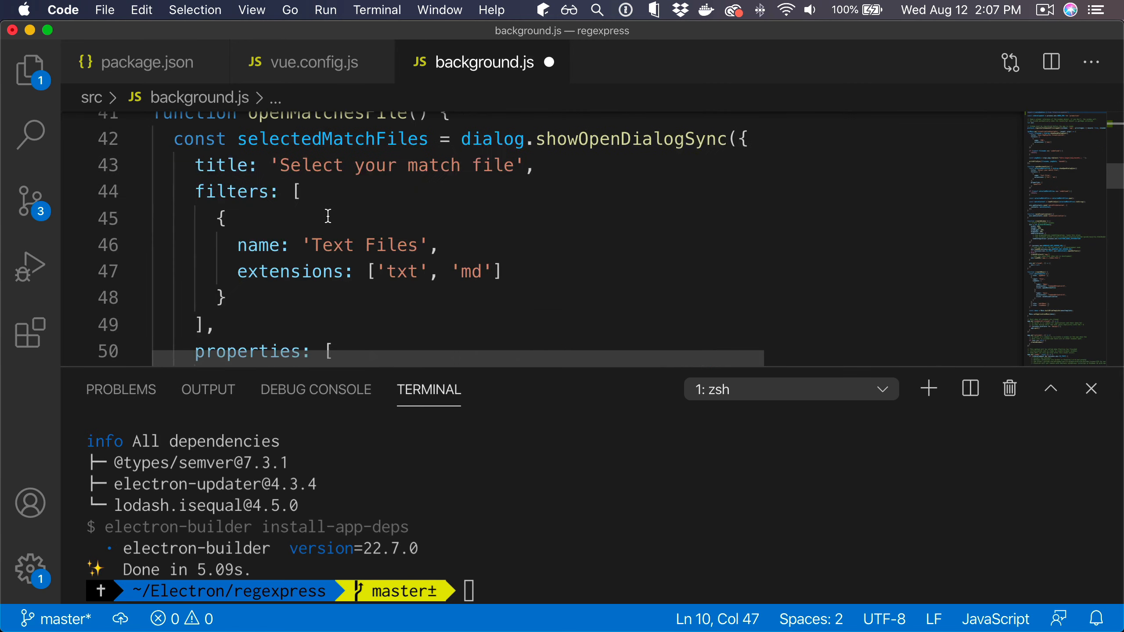
pyautogui.scroll(-3)
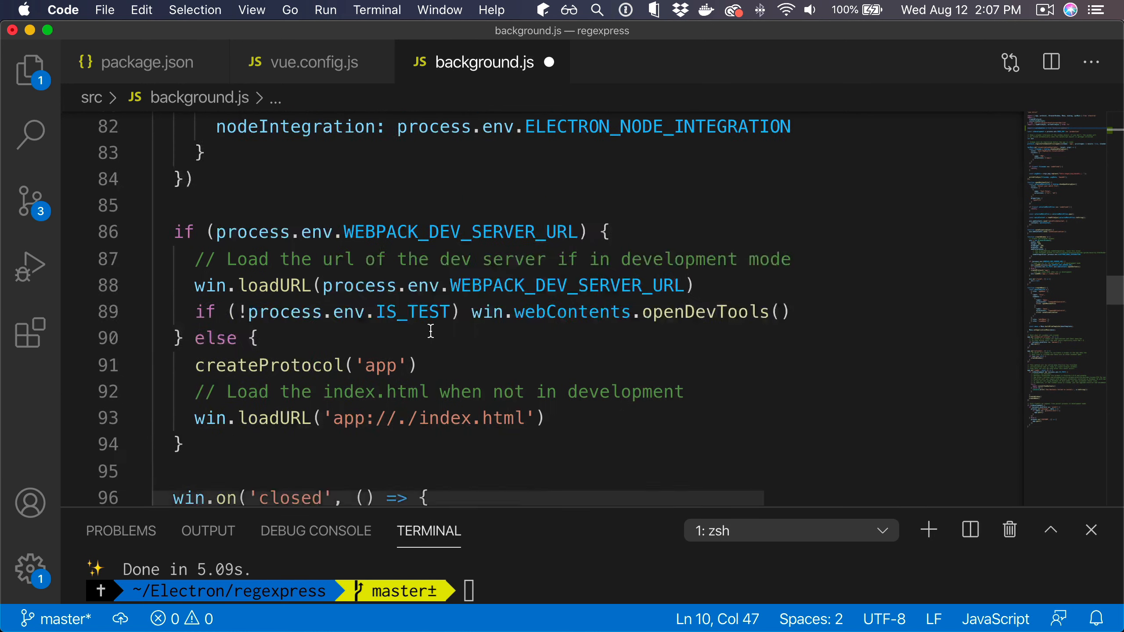
pyautogui.scroll(-3)
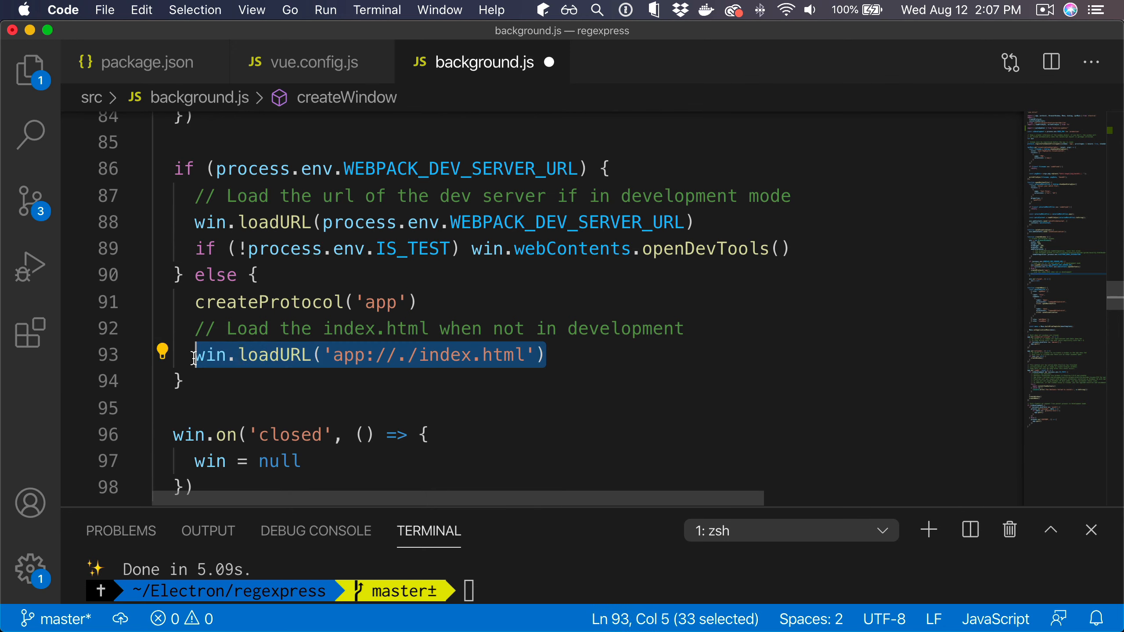
pyautogui.click(546, 355)
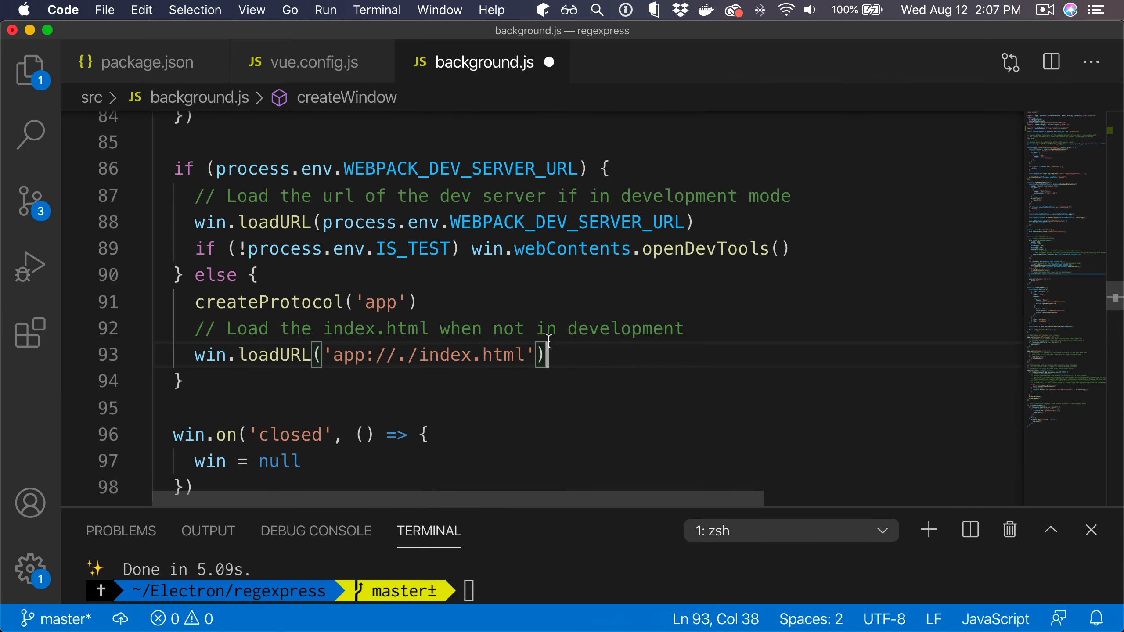
pyautogui.moveTo(502, 357)
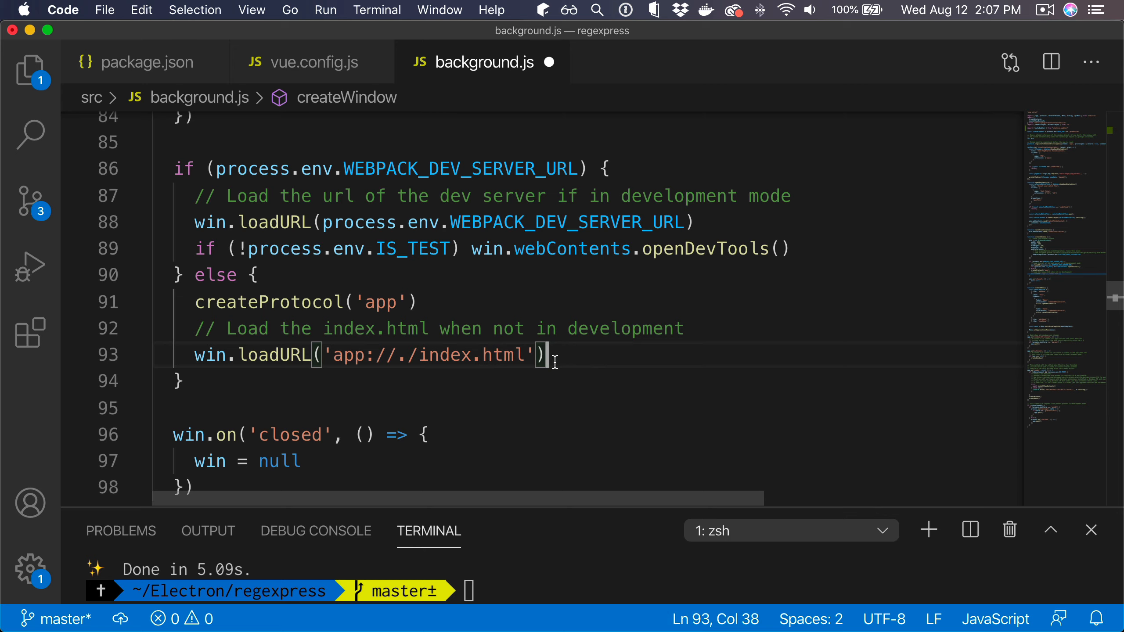
pyautogui.moveTo(313, 302)
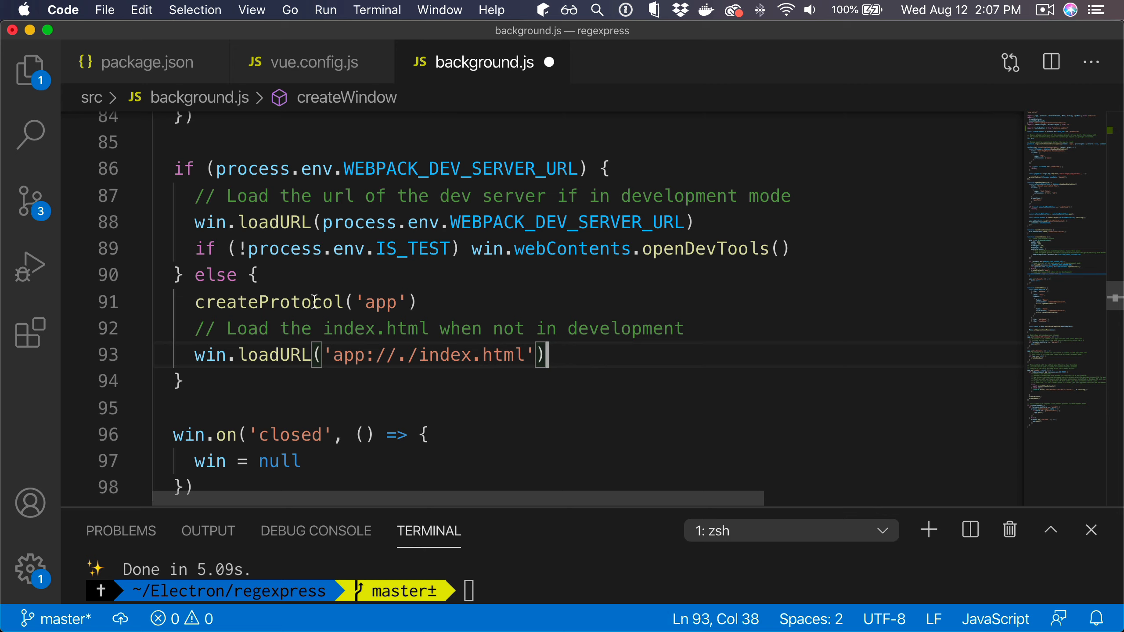
pyautogui.moveTo(437, 292)
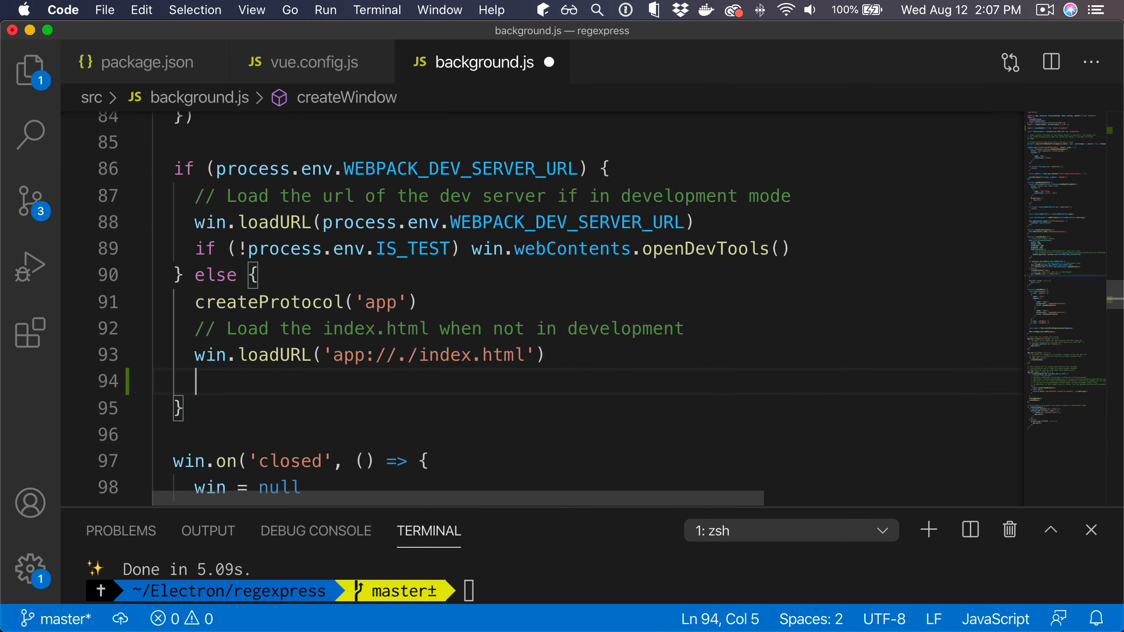
pyautogui.write('autoUpdater.')
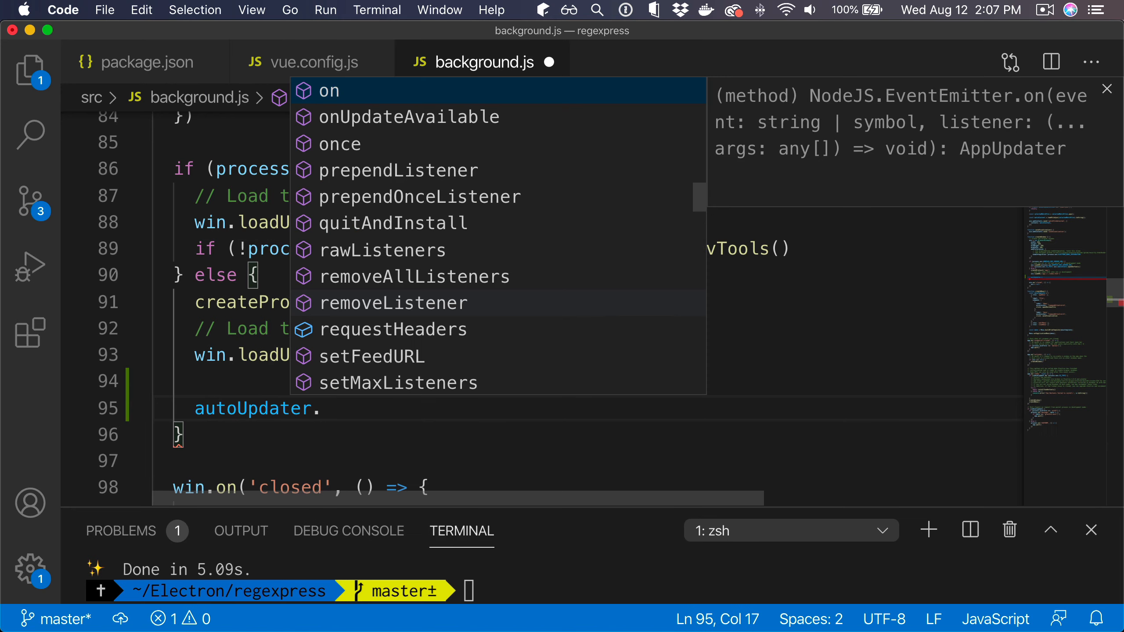
pyautogui.write('checkforUpdatesAndNotify')
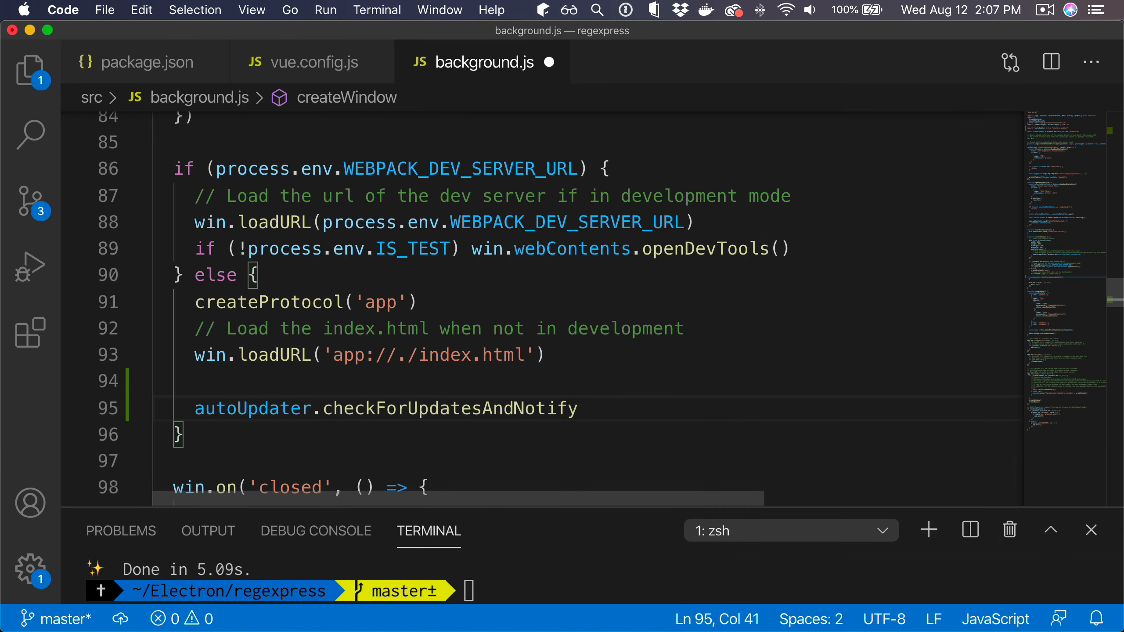
pyautogui.write('()')
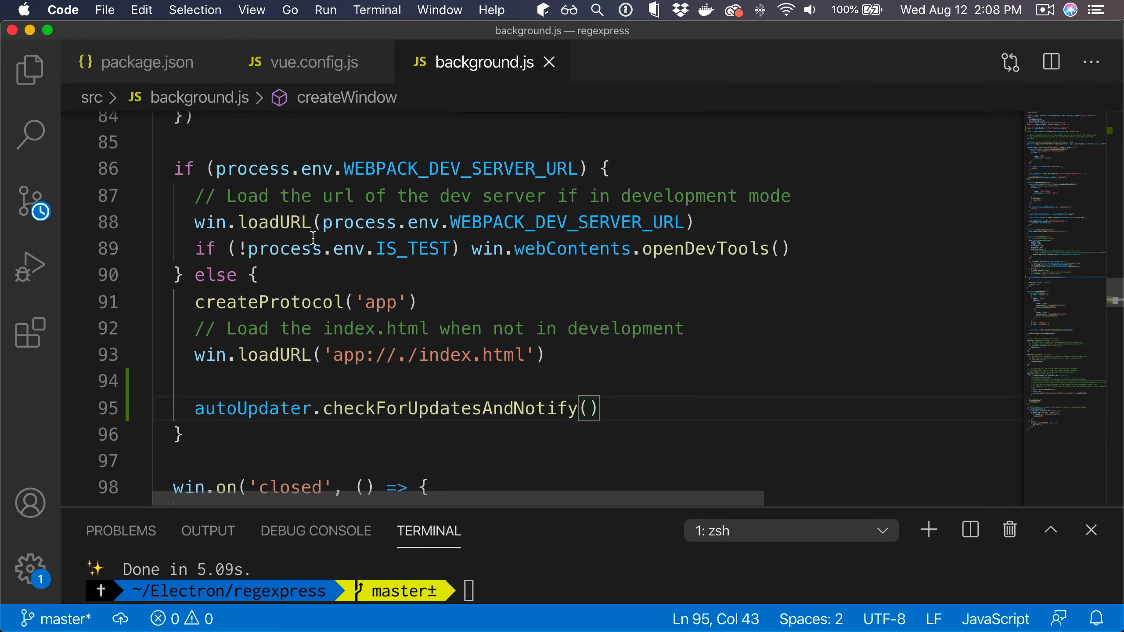
pyautogui.moveTo(330, 61)
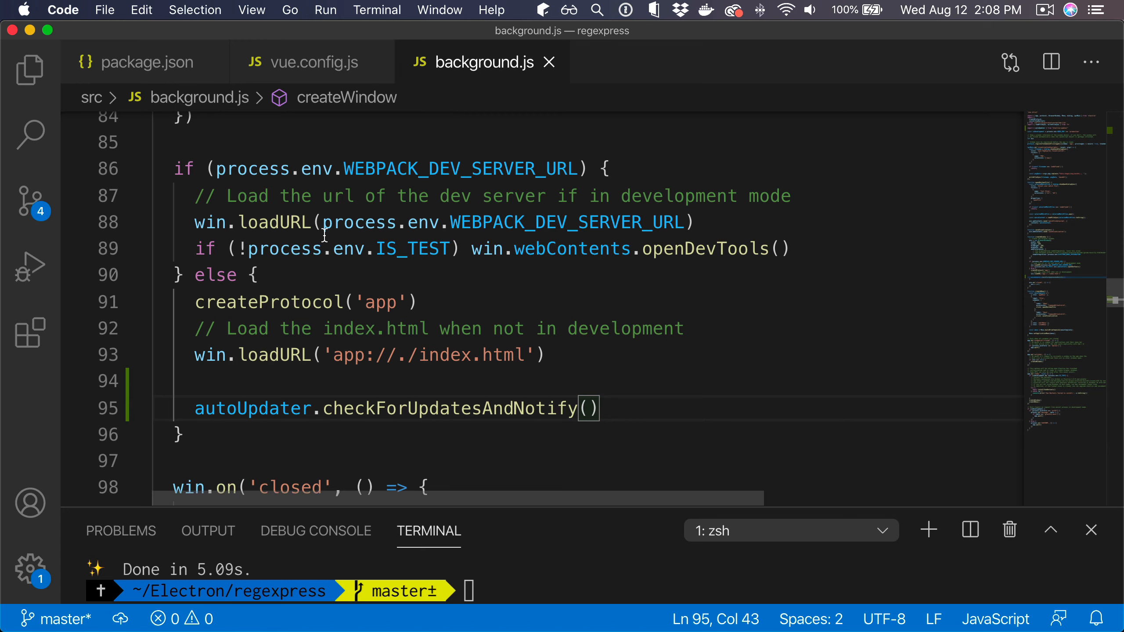
# Begin a "repository" object with a type entry below author in package.json.
pyautogui.click(144, 61)
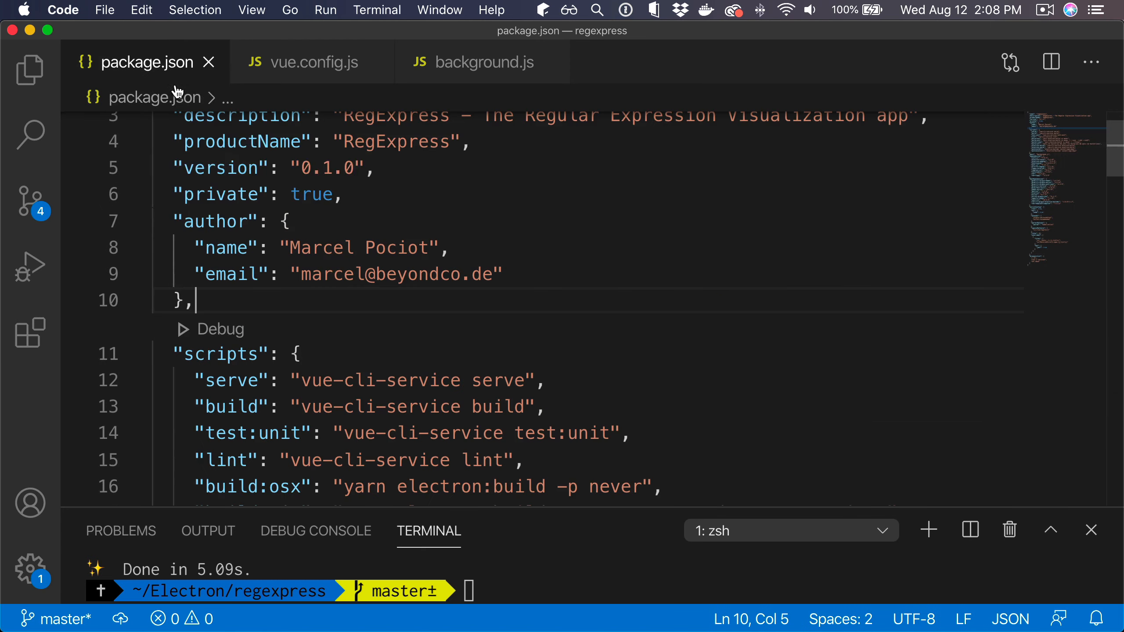
pyautogui.moveTo(380, 194)
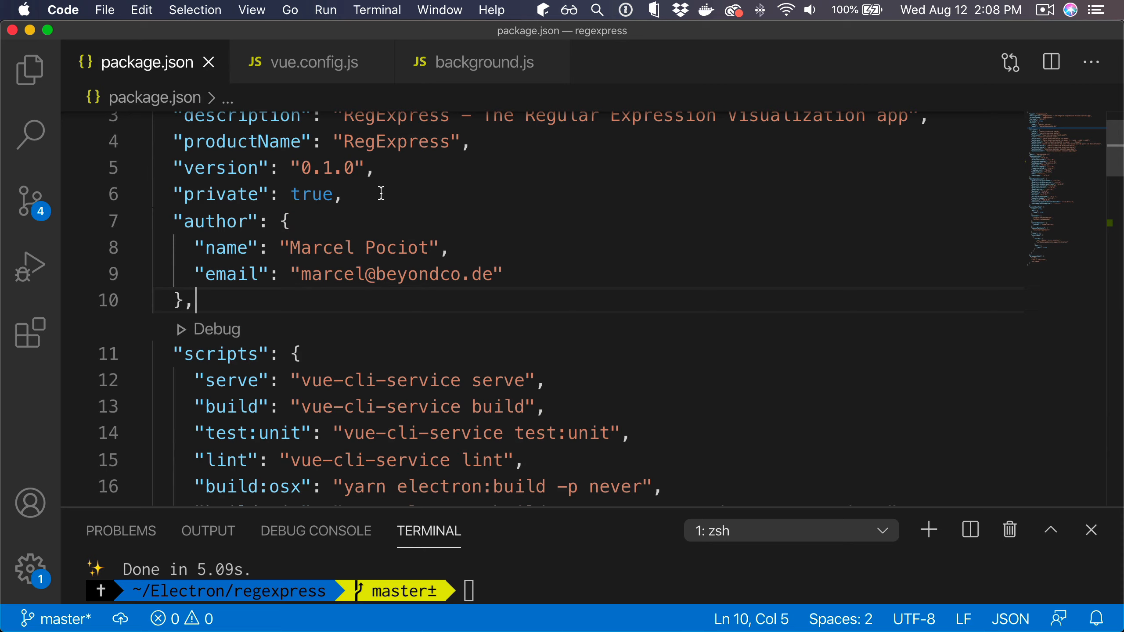
pyautogui.moveTo(463, 345)
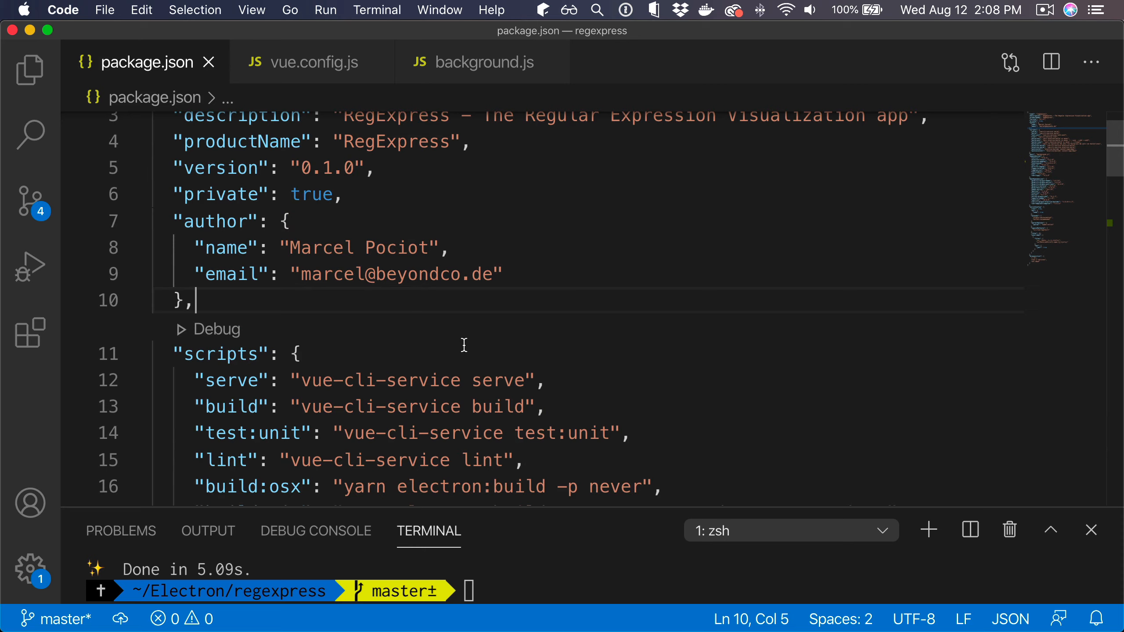
pyautogui.moveTo(433, 470)
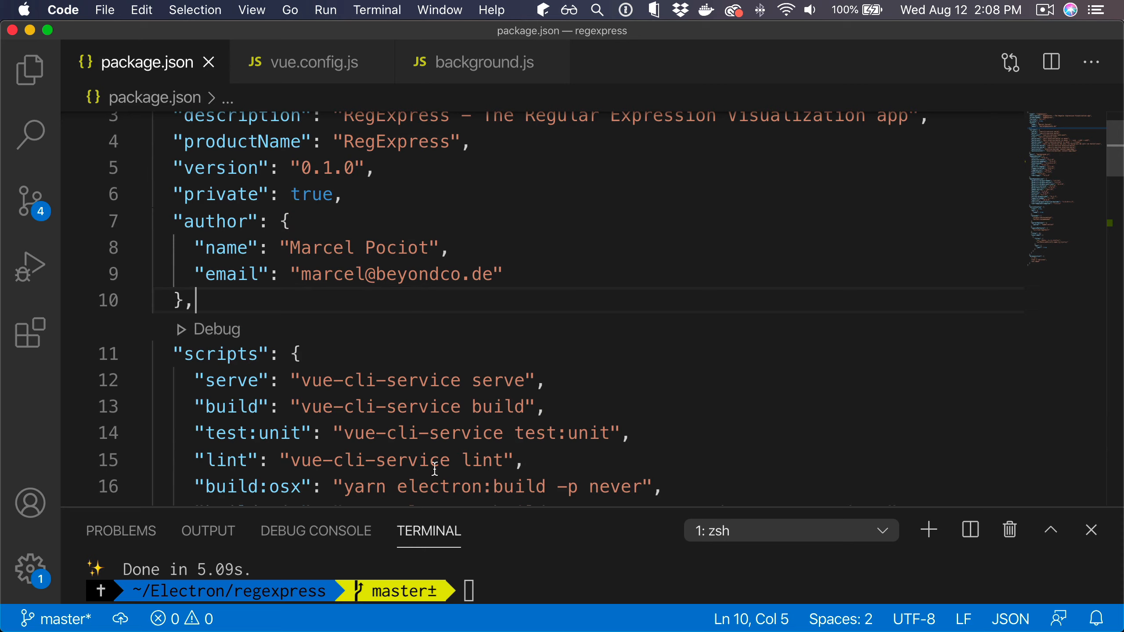
pyautogui.scroll(-3)
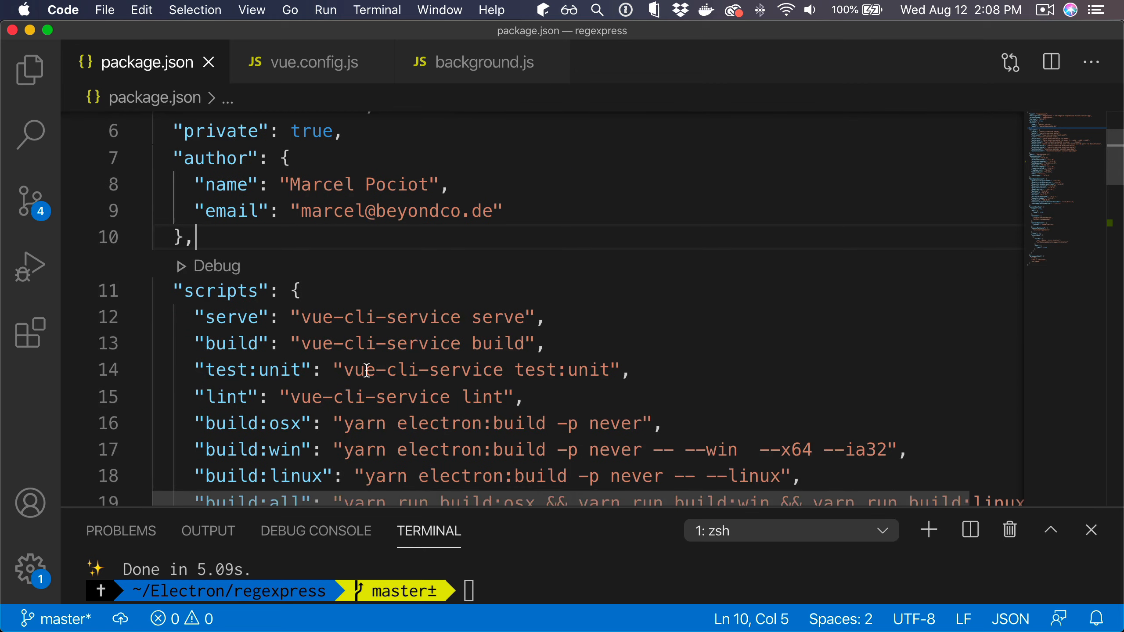
pyautogui.scroll(3)
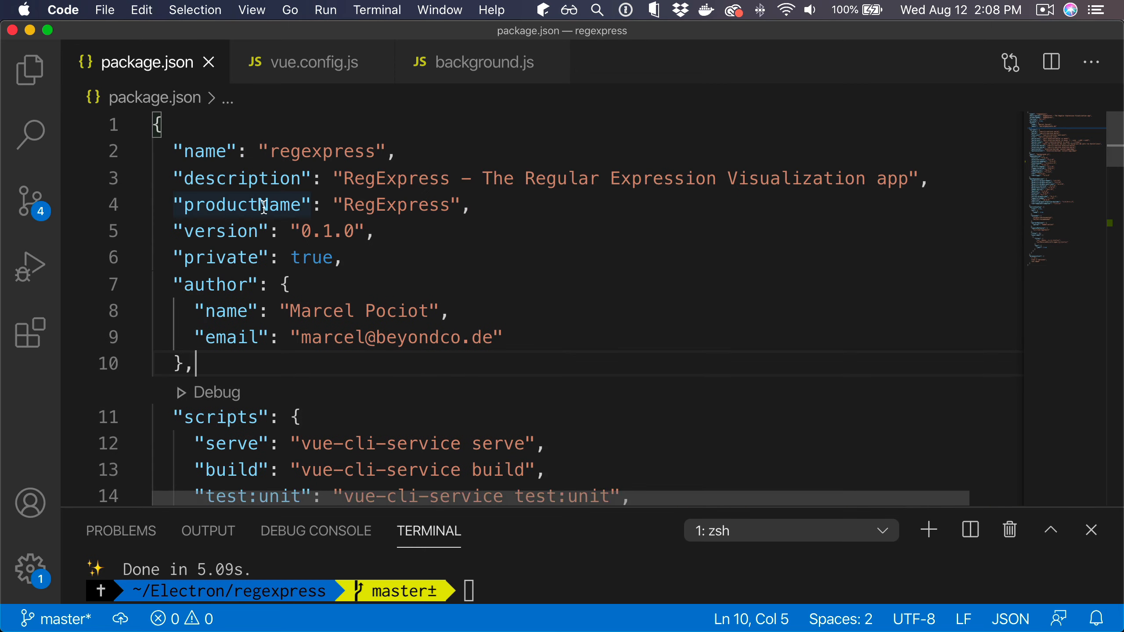
pyautogui.write('"repository": {')
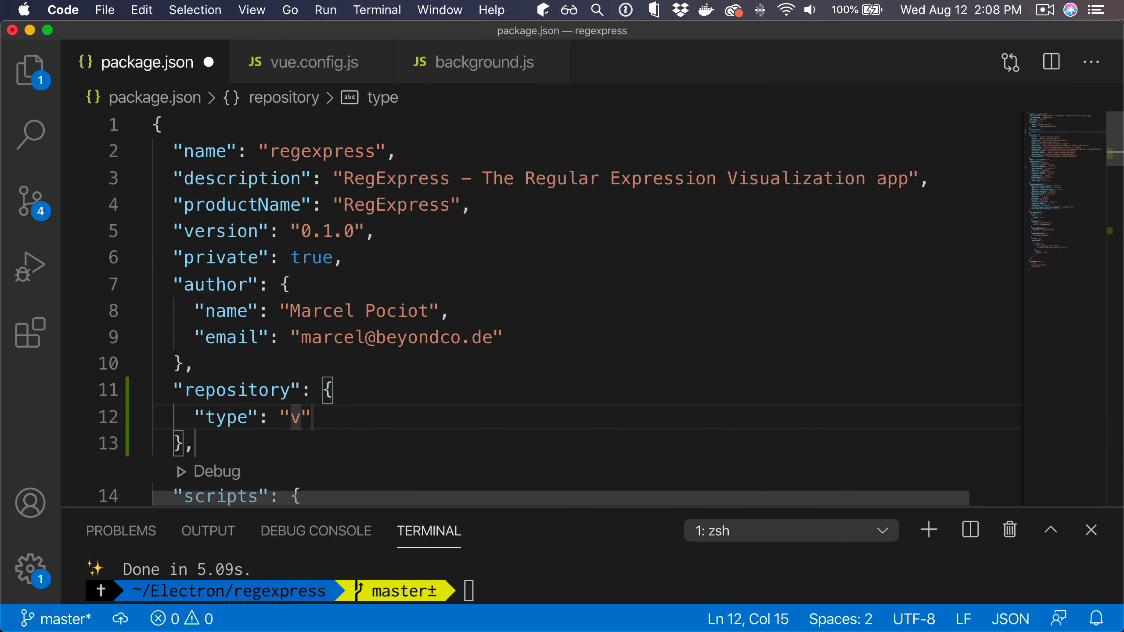
pyautogui.write('cs')
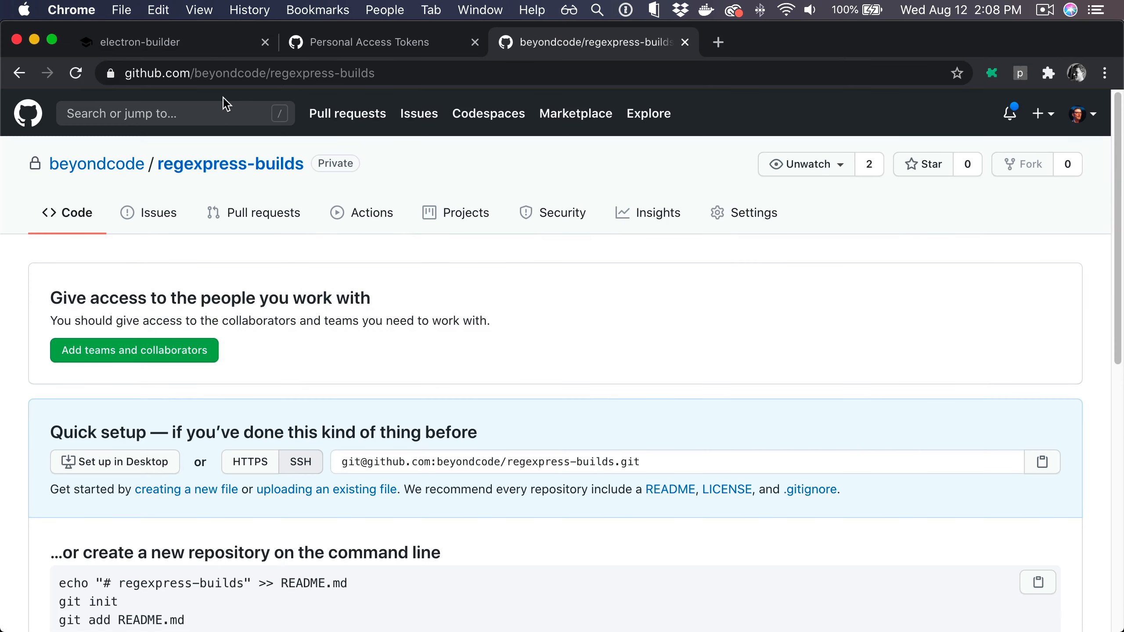
# Set package.json's repository to type git with the copied regexpress-builds GitHub URL, and save.
pyautogui.click(718, 42)
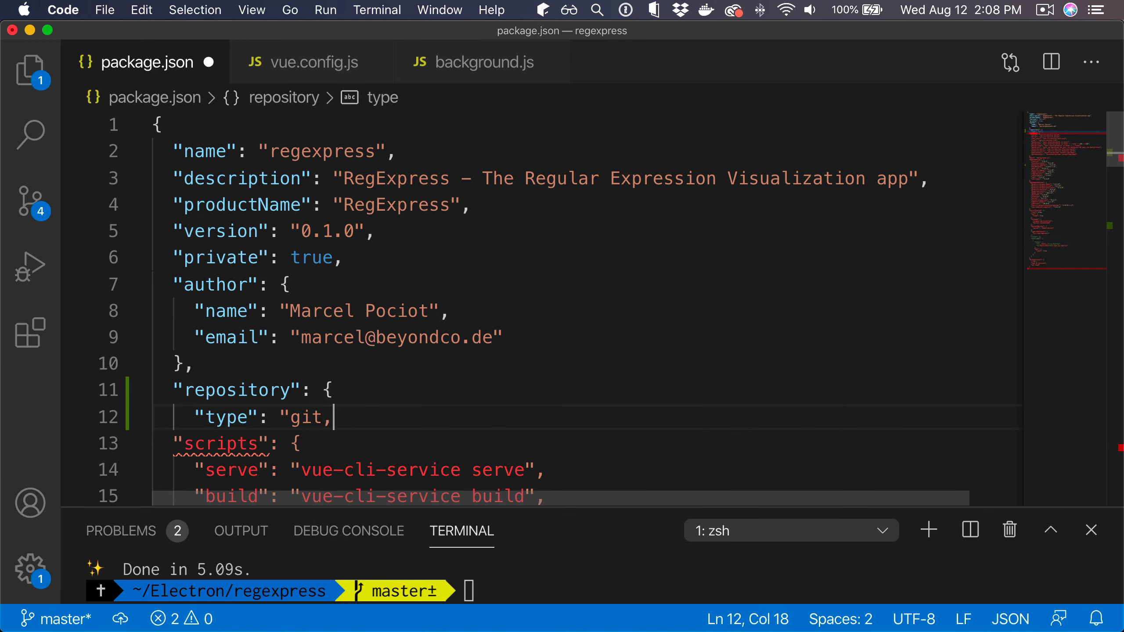
pyautogui.press('Backspace')
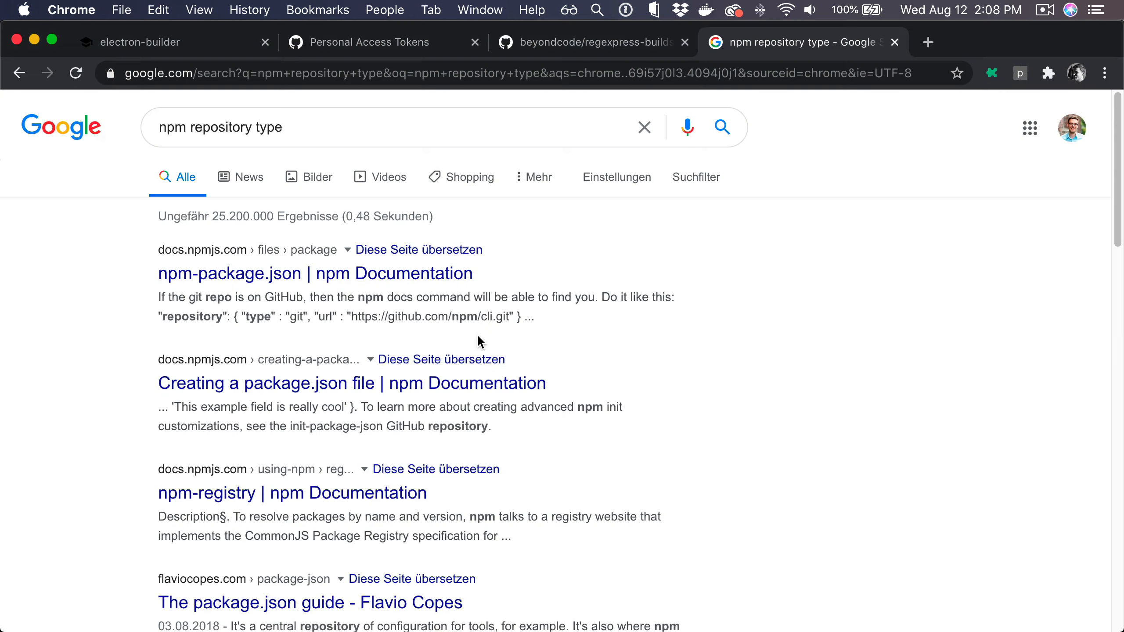
pyautogui.click(588, 42)
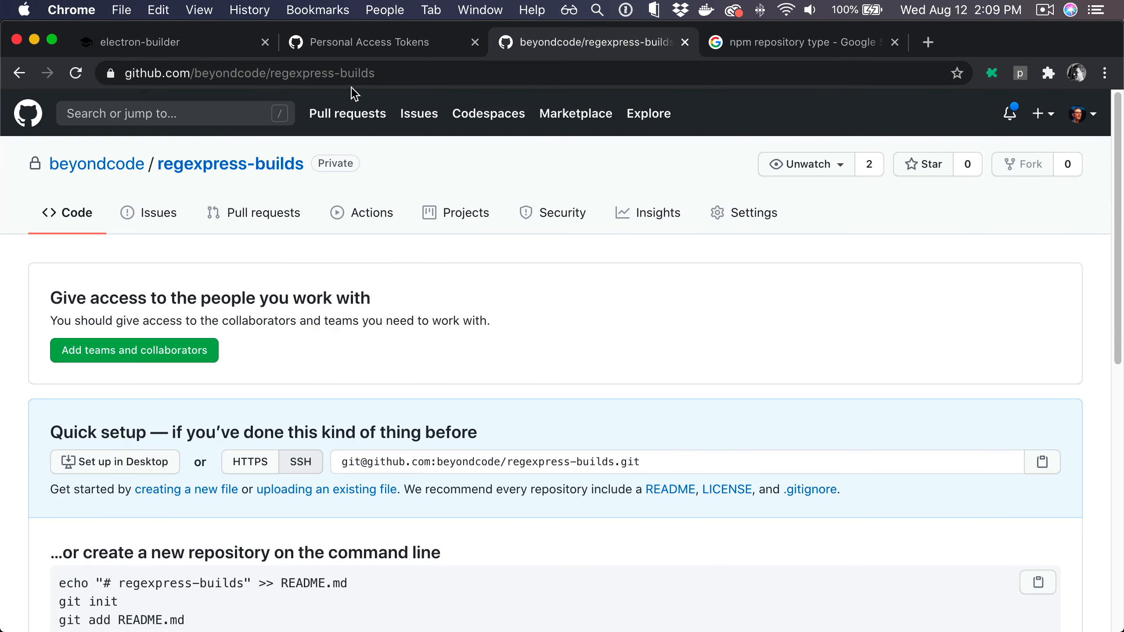
pyautogui.click(248, 73)
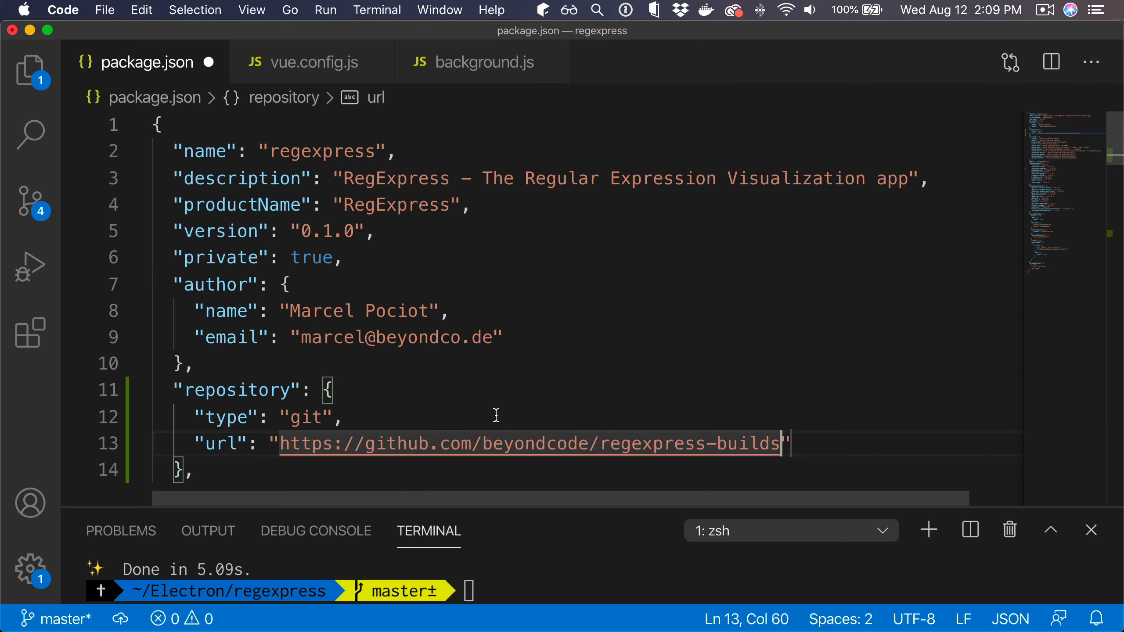
pyautogui.click(345, 417)
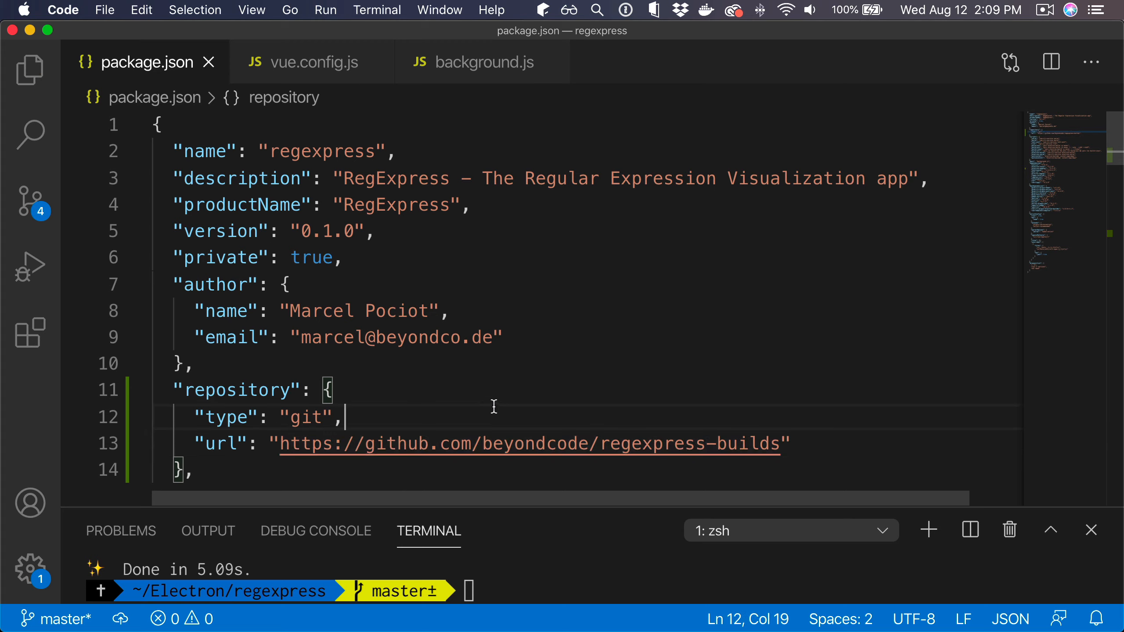
pyautogui.moveTo(419, 518)
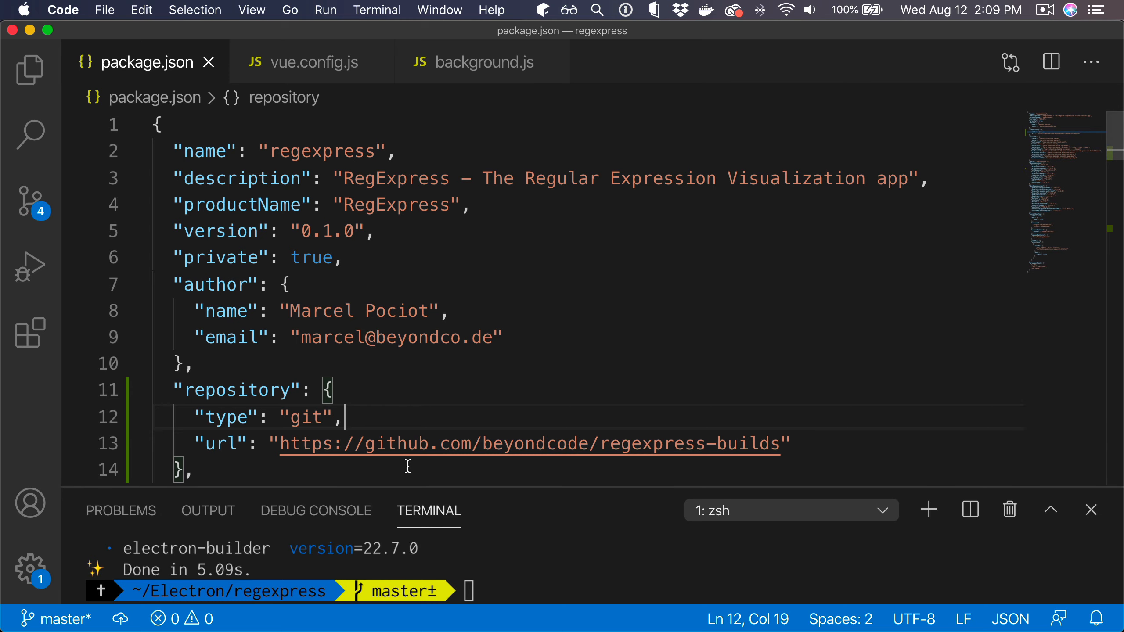
pyautogui.moveTo(387, 342)
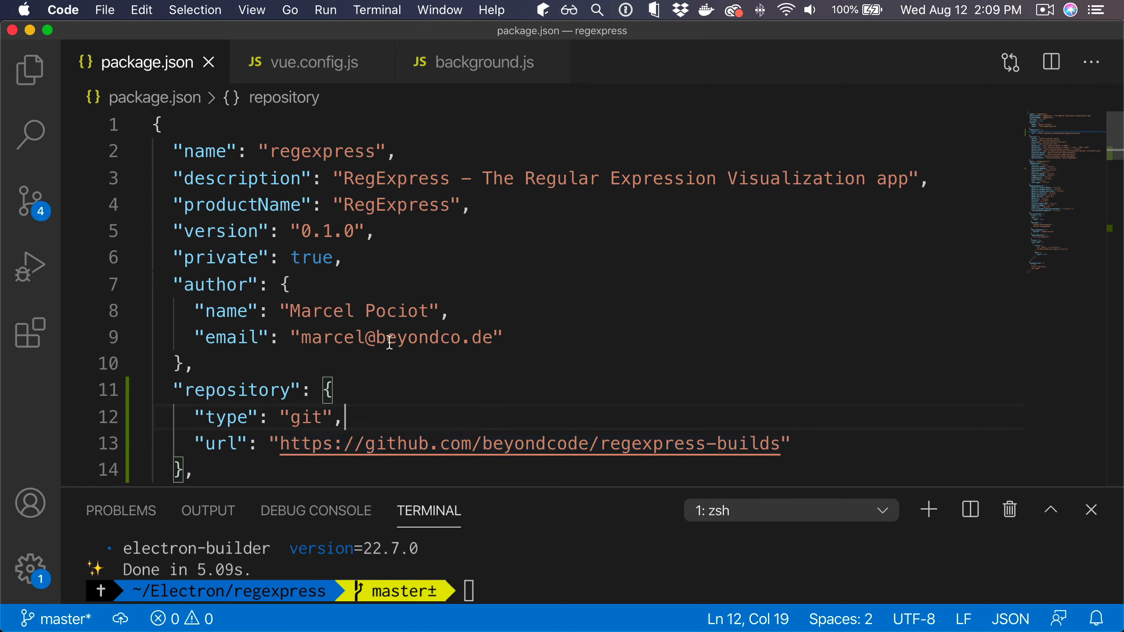
pyautogui.scroll(-3)
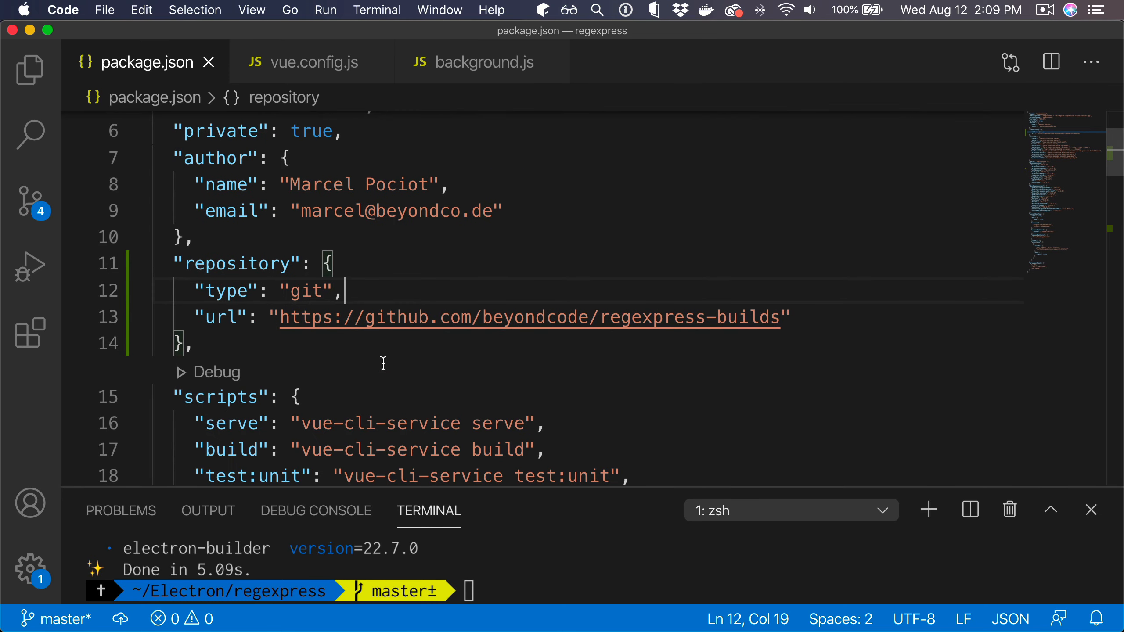
pyautogui.moveTo(376, 383)
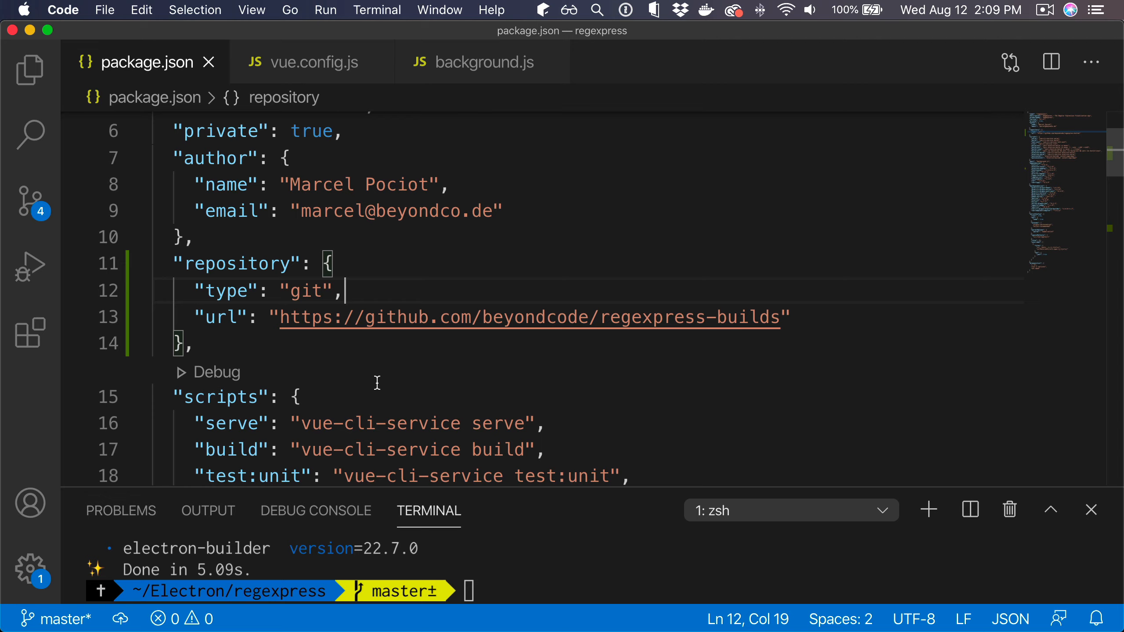
pyautogui.moveTo(638, 314)
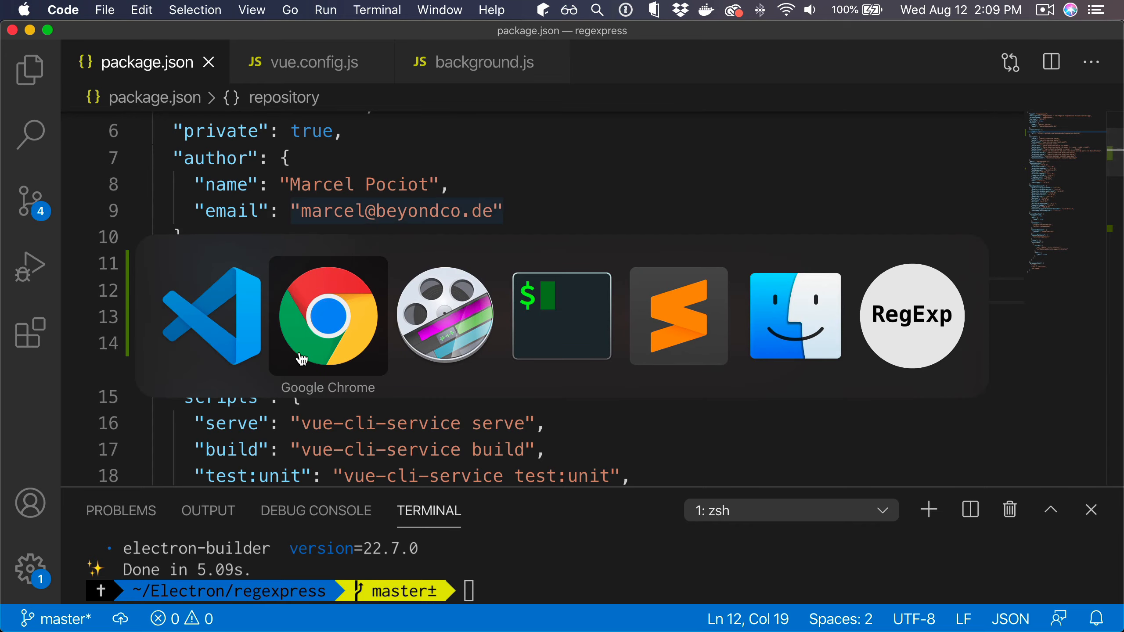
# Generate a GitHub personal access token named 'Electron-Builder' with full repo scope.
pyautogui.click(327, 315)
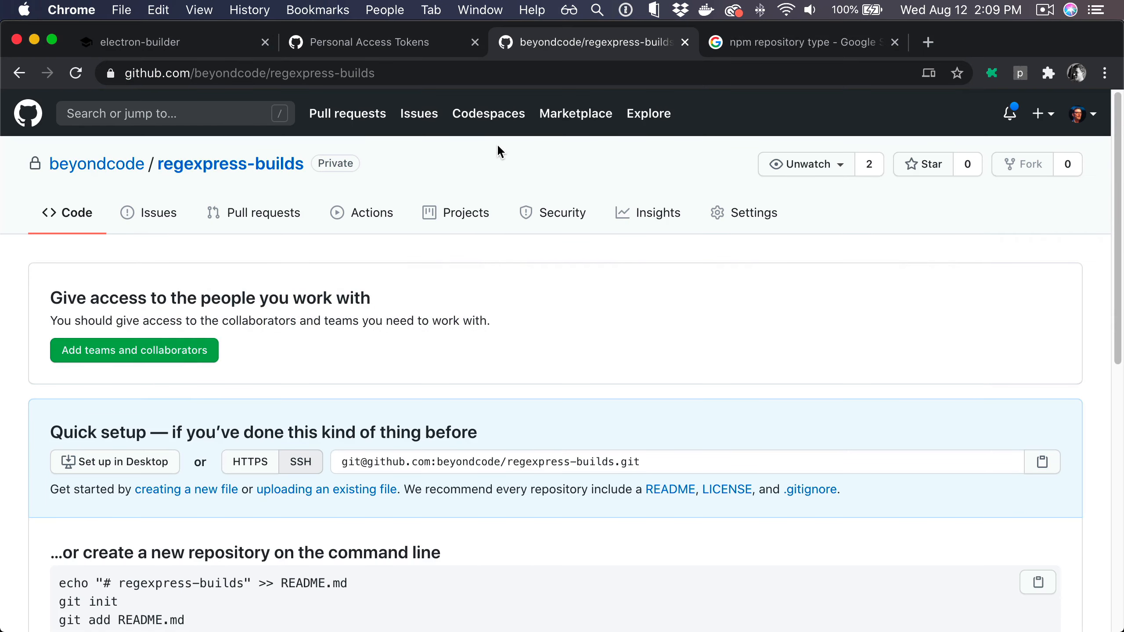
pyautogui.click(373, 41)
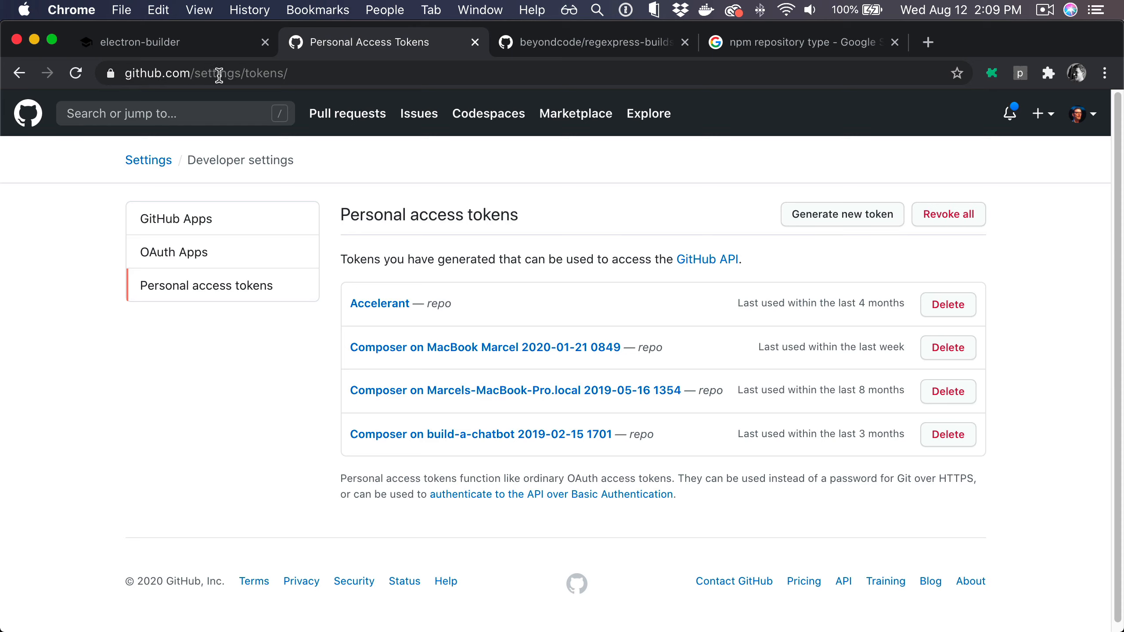
pyautogui.moveTo(498, 458)
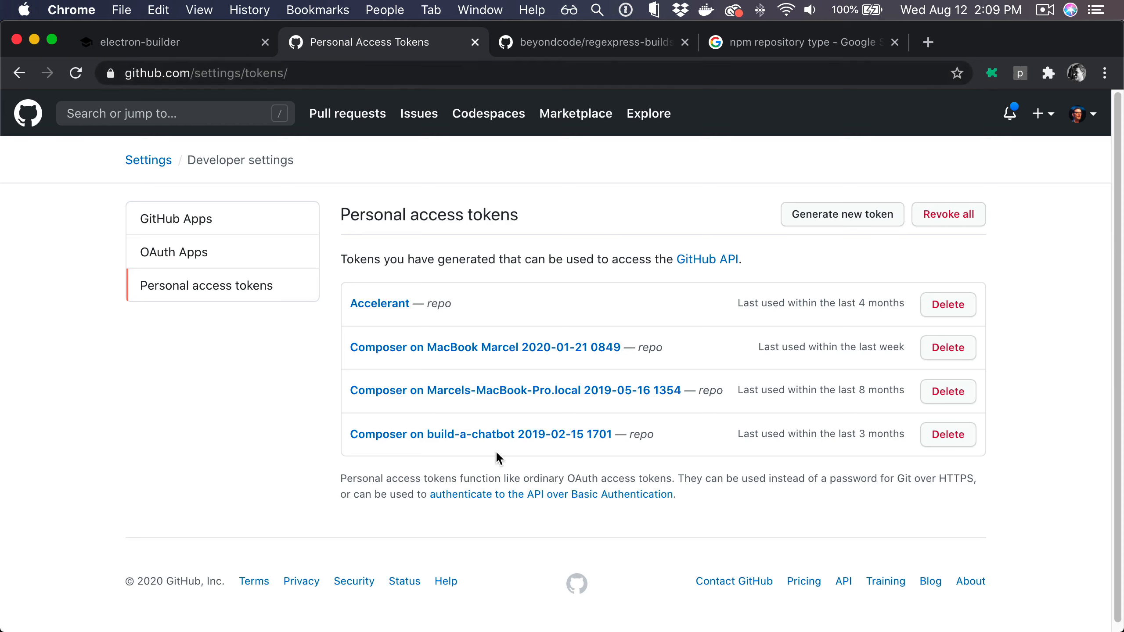
pyautogui.moveTo(706, 358)
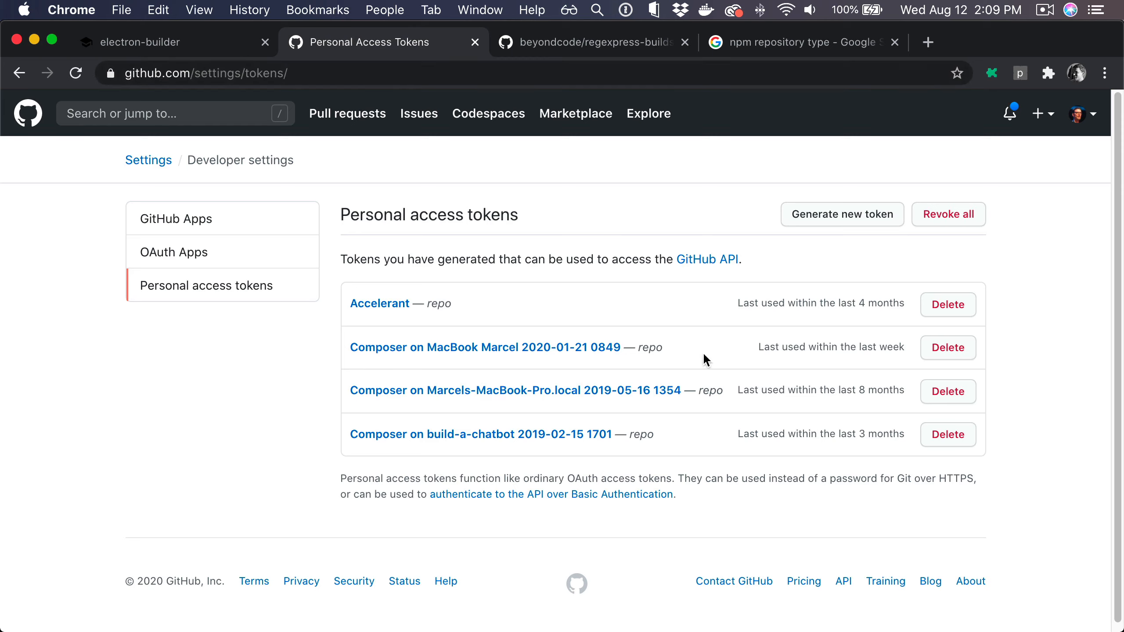
pyautogui.moveTo(731, 331)
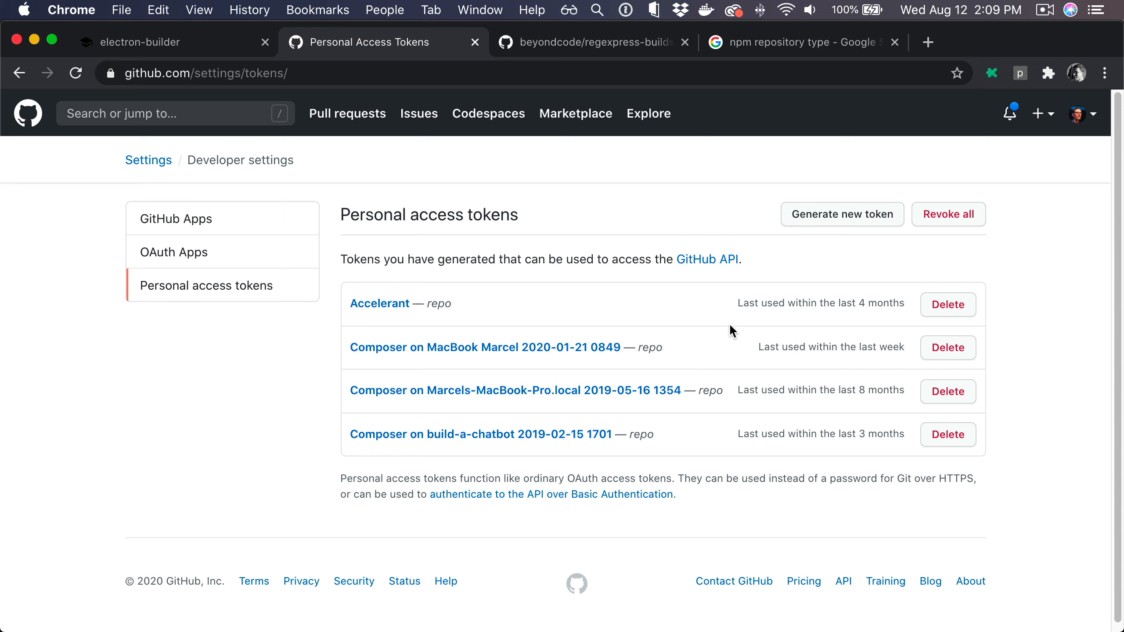
pyautogui.moveTo(842, 214)
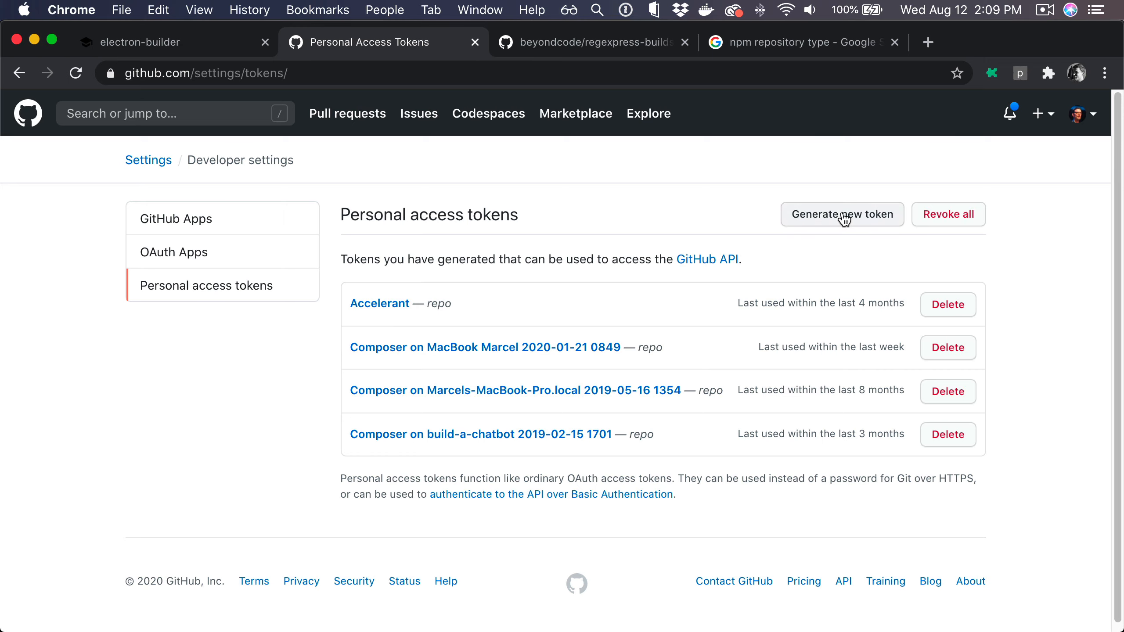
pyautogui.click(842, 214)
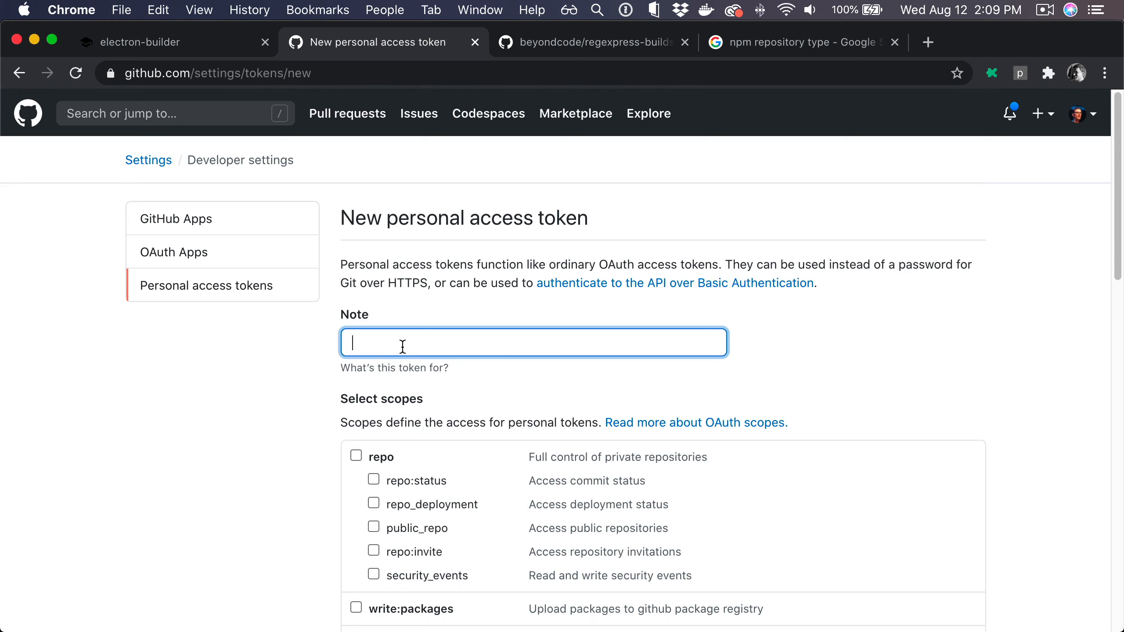
pyautogui.write('Ele')
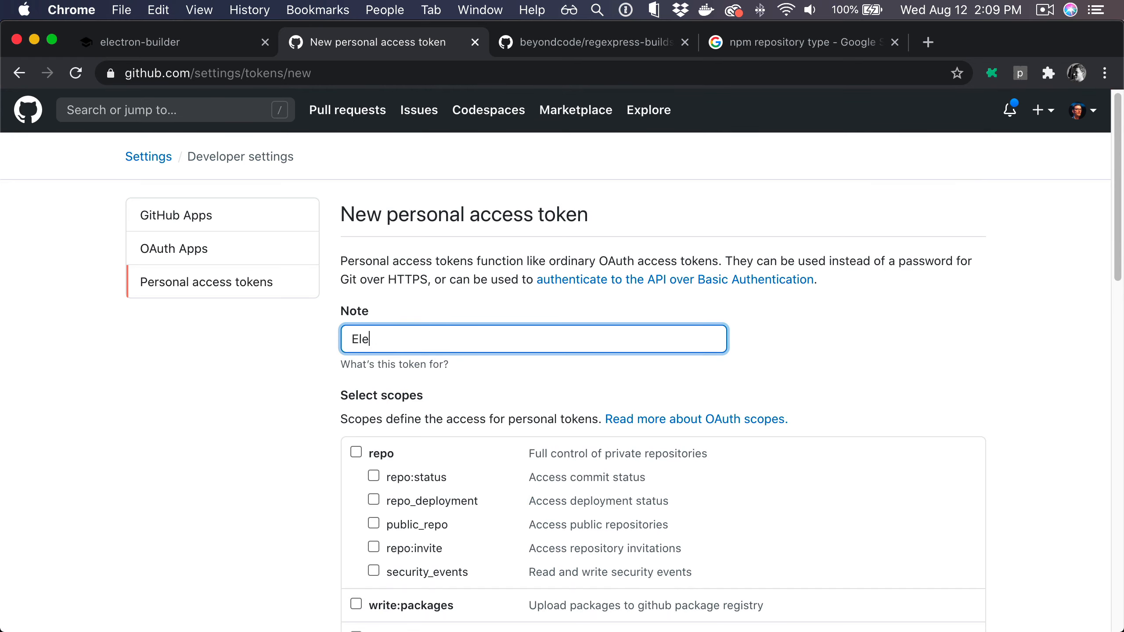
pyautogui.write('ctron-Build')
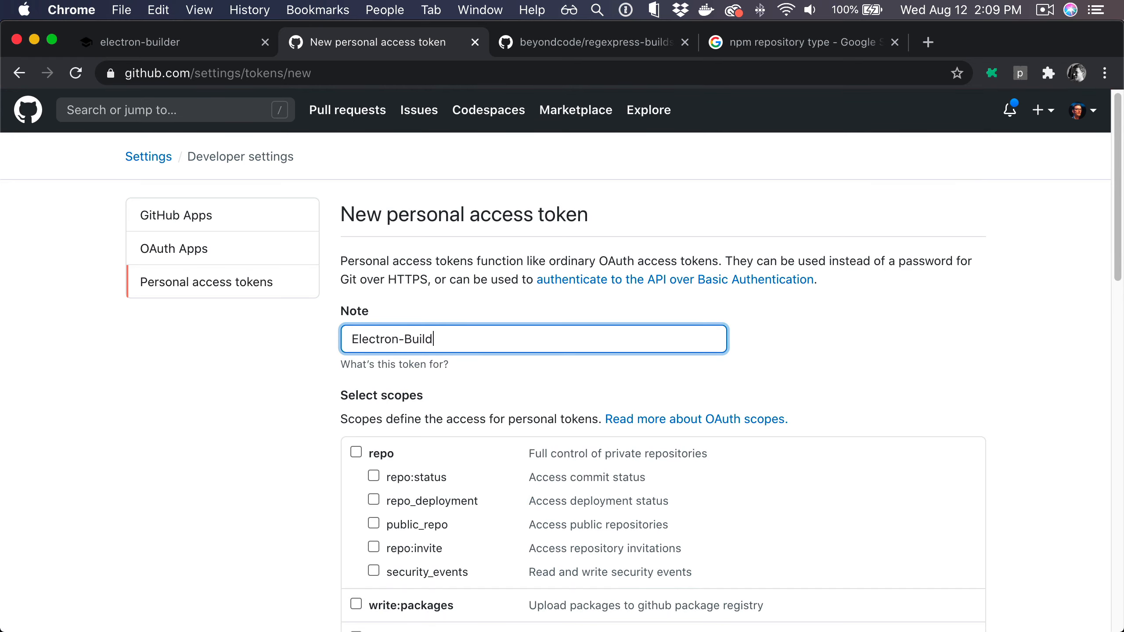
pyautogui.write('er')
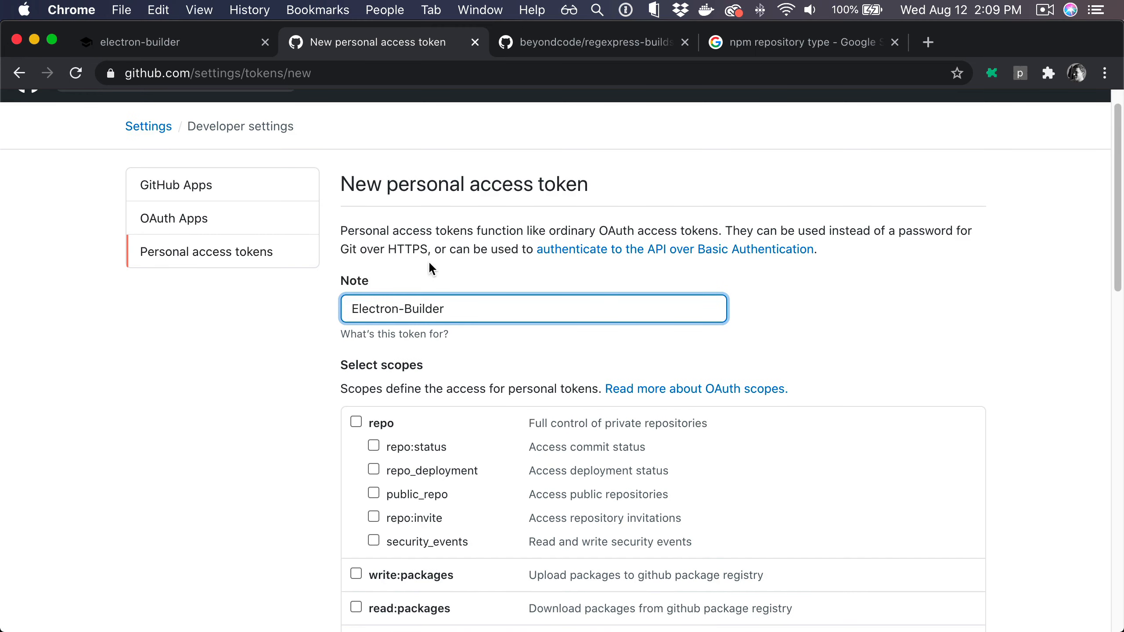
pyautogui.moveTo(383, 426)
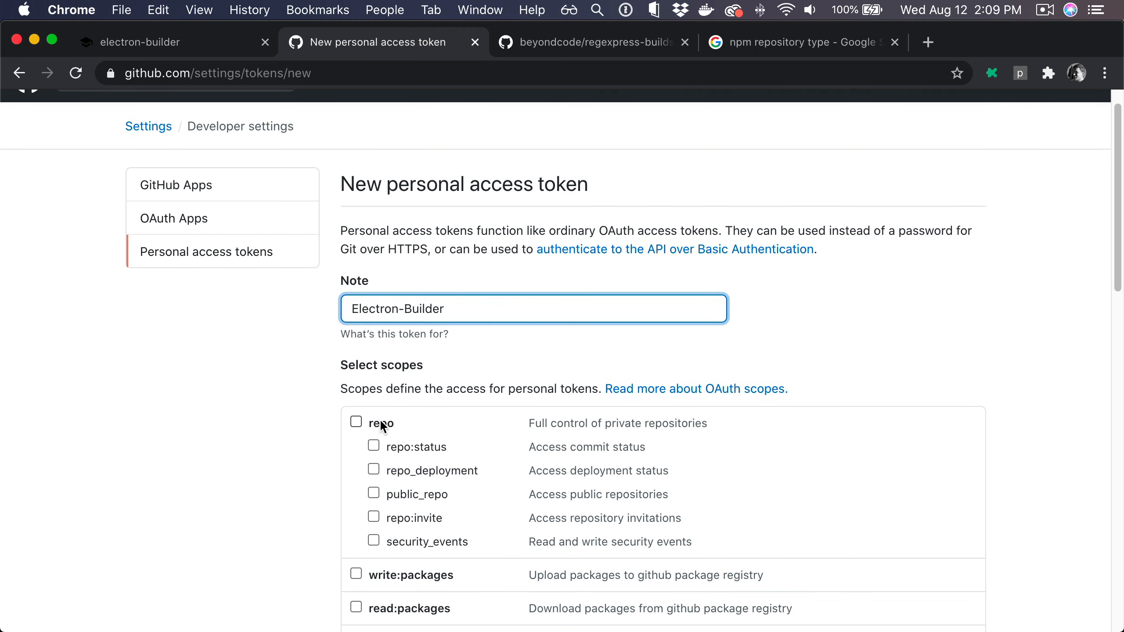
pyautogui.click(357, 421)
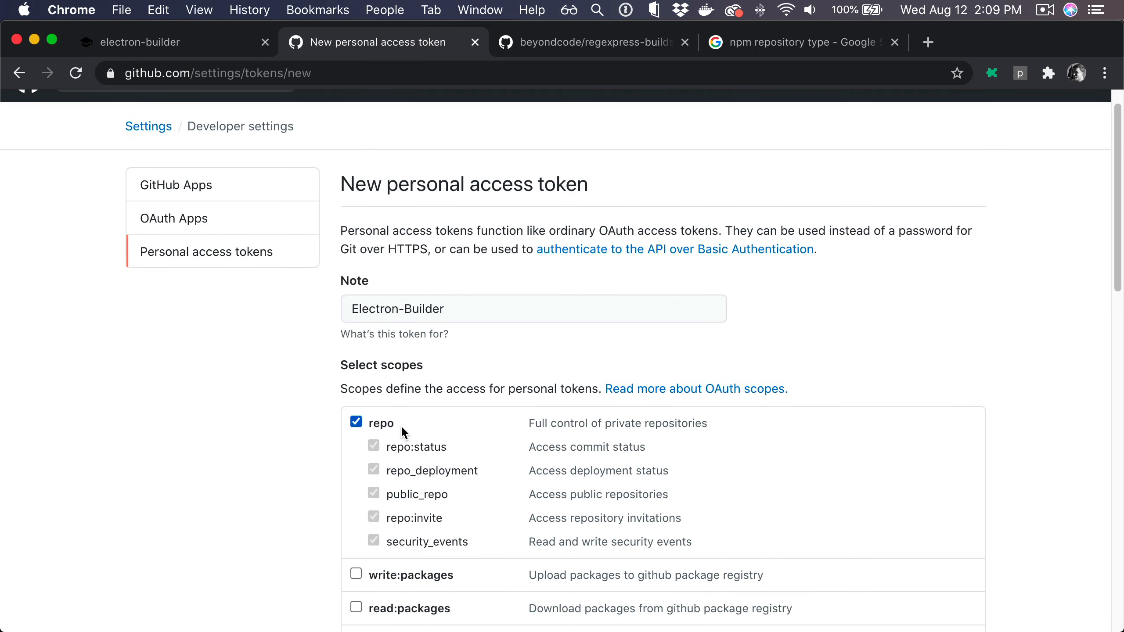
pyautogui.moveTo(319, 440)
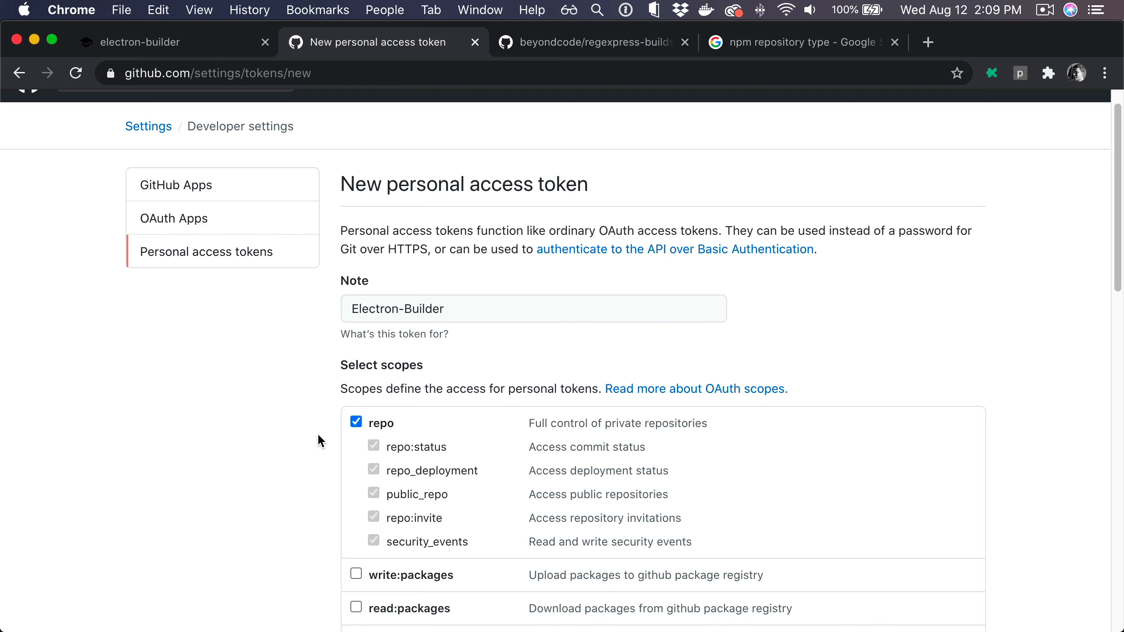
pyautogui.scroll(-3)
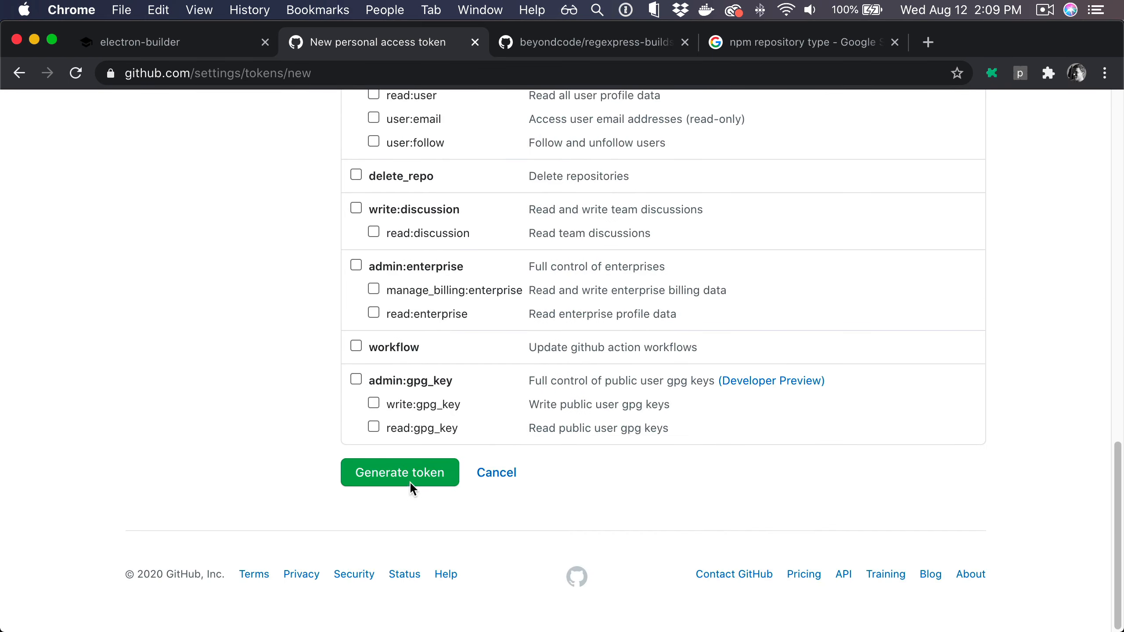
pyautogui.click(399, 473)
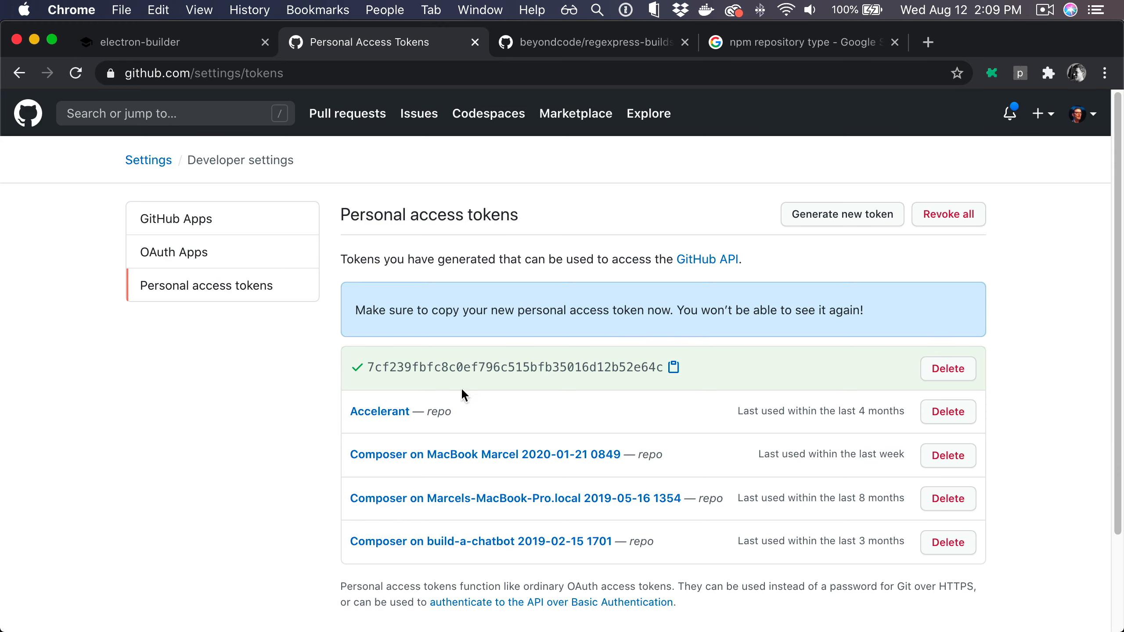
pyautogui.moveTo(672, 377)
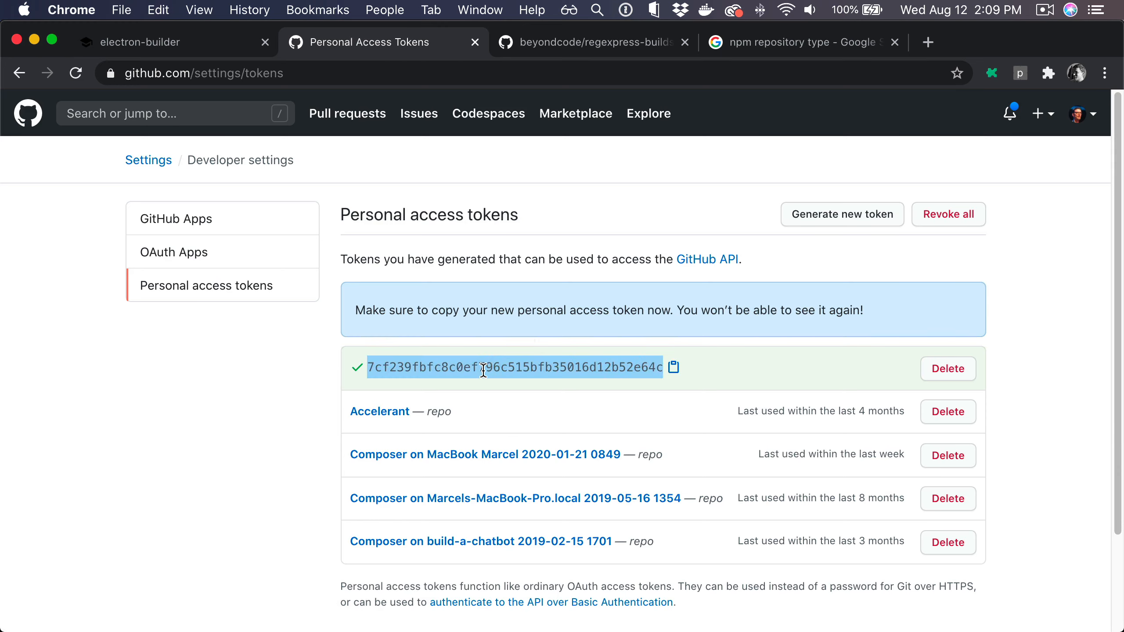
pyautogui.moveTo(505, 335)
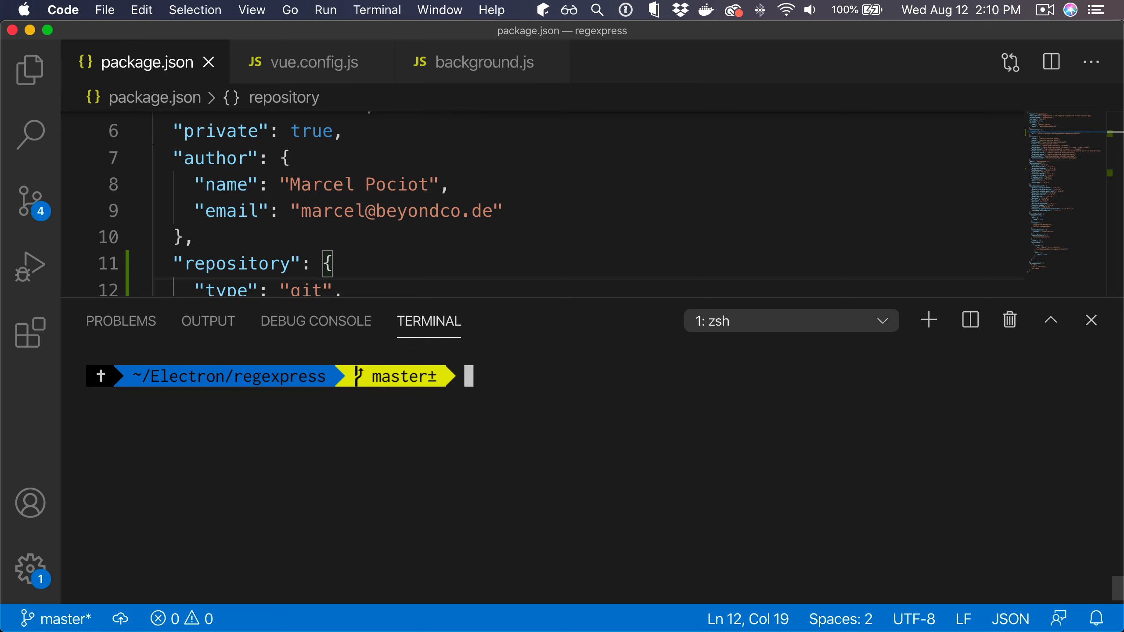
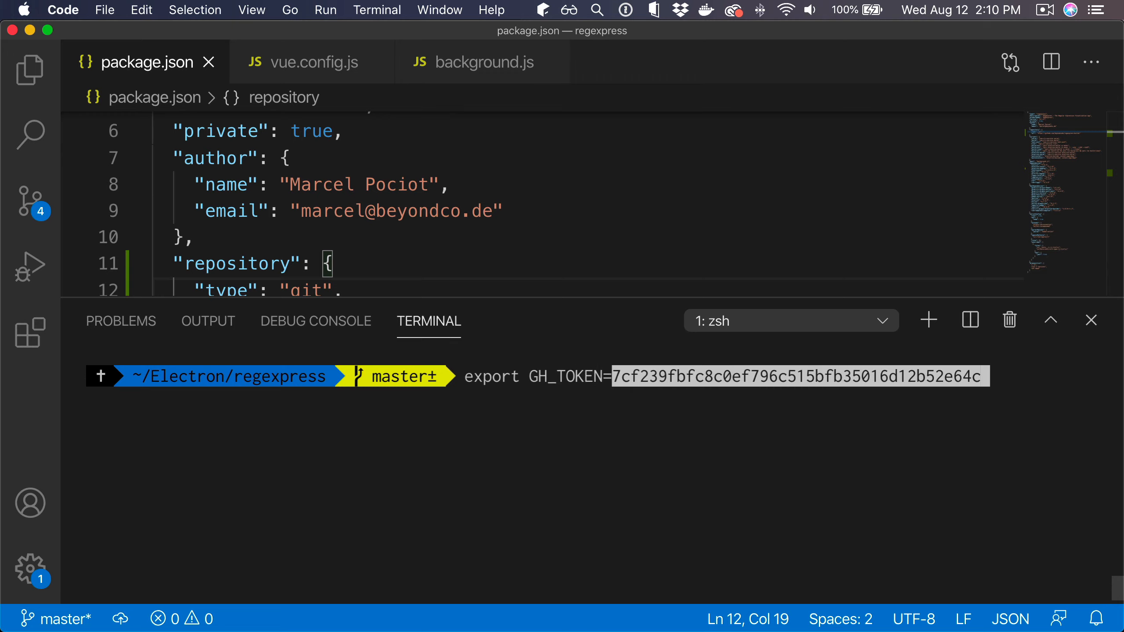
pyautogui.press('Return')
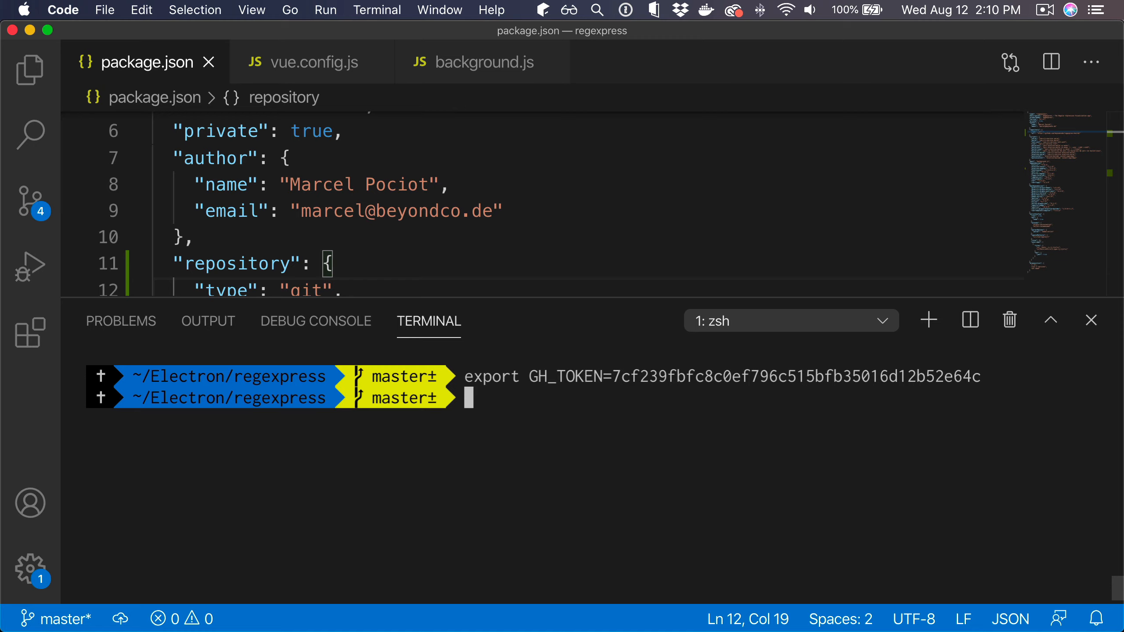
pyautogui.moveTo(531, 426)
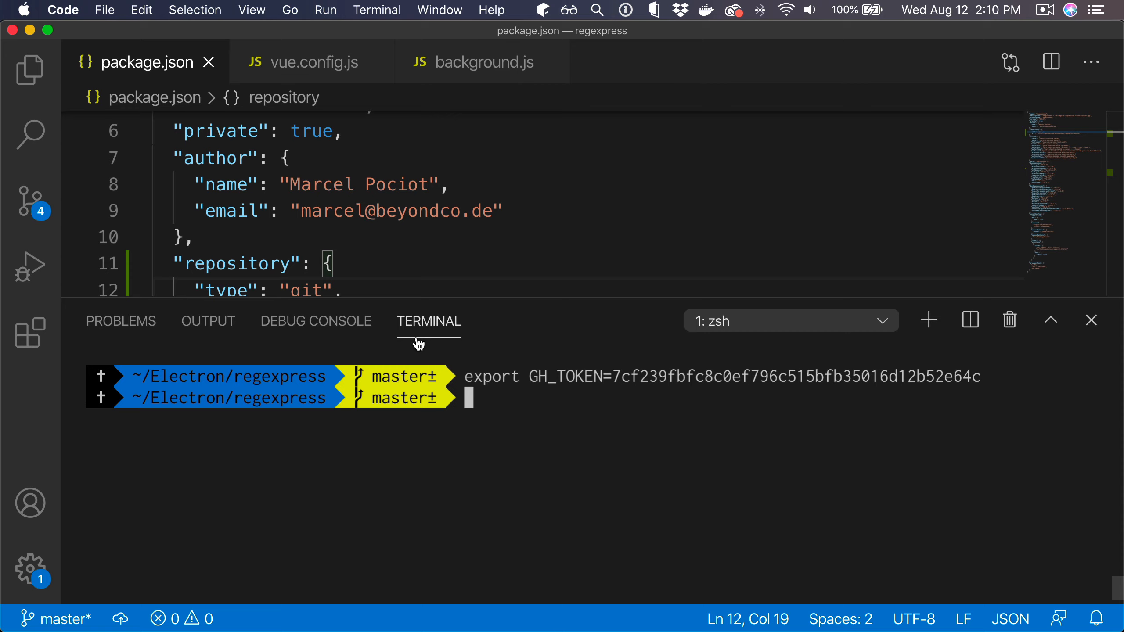
pyautogui.moveTo(525, 310)
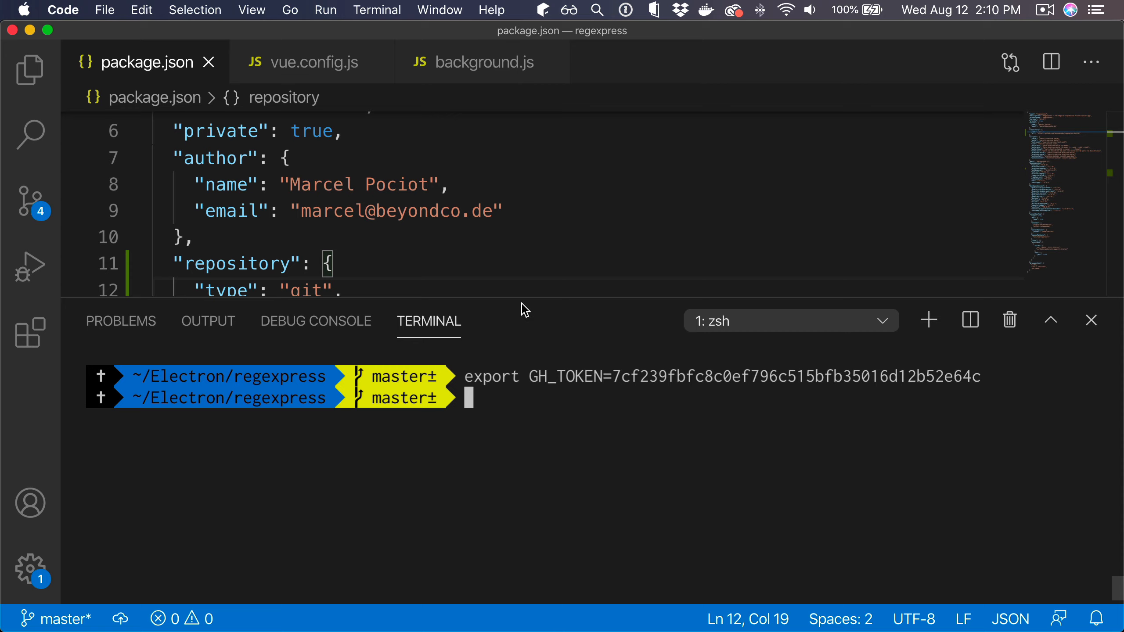
pyautogui.moveTo(440, 226)
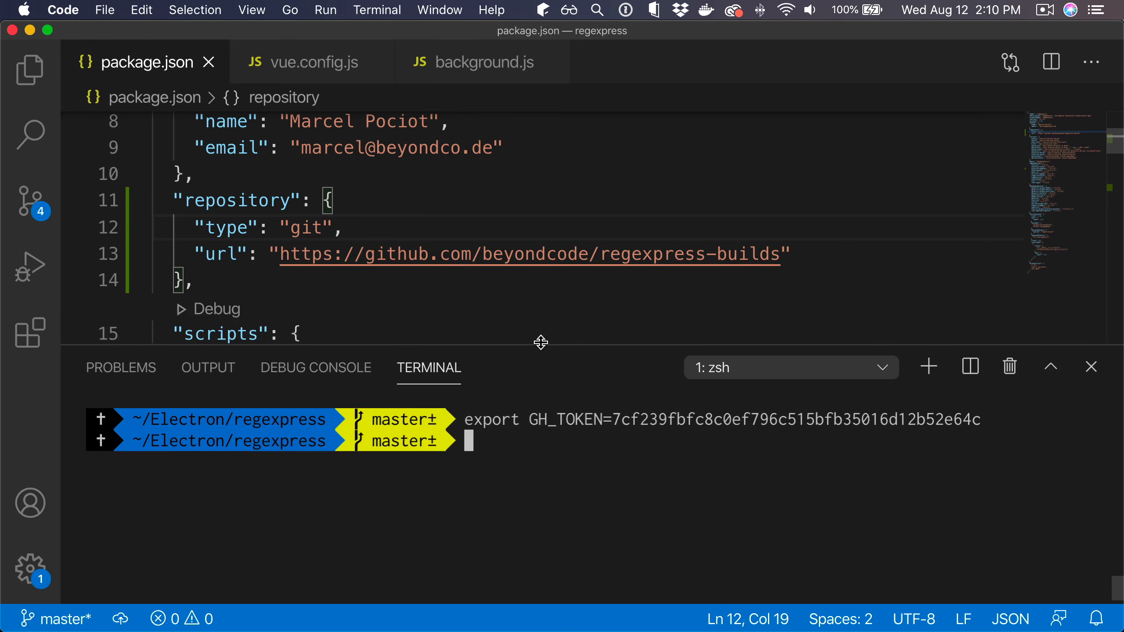
# Add a publish:osx script using -p always, then review vue.config.js's github publish setting.
pyautogui.scroll(-3)
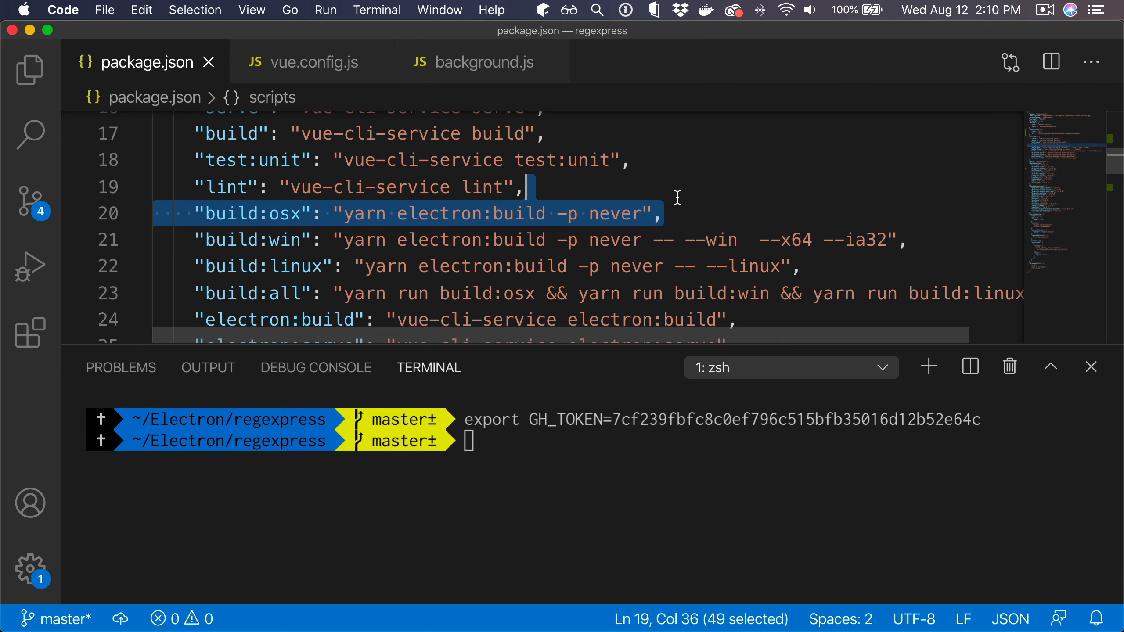
pyautogui.click(233, 228)
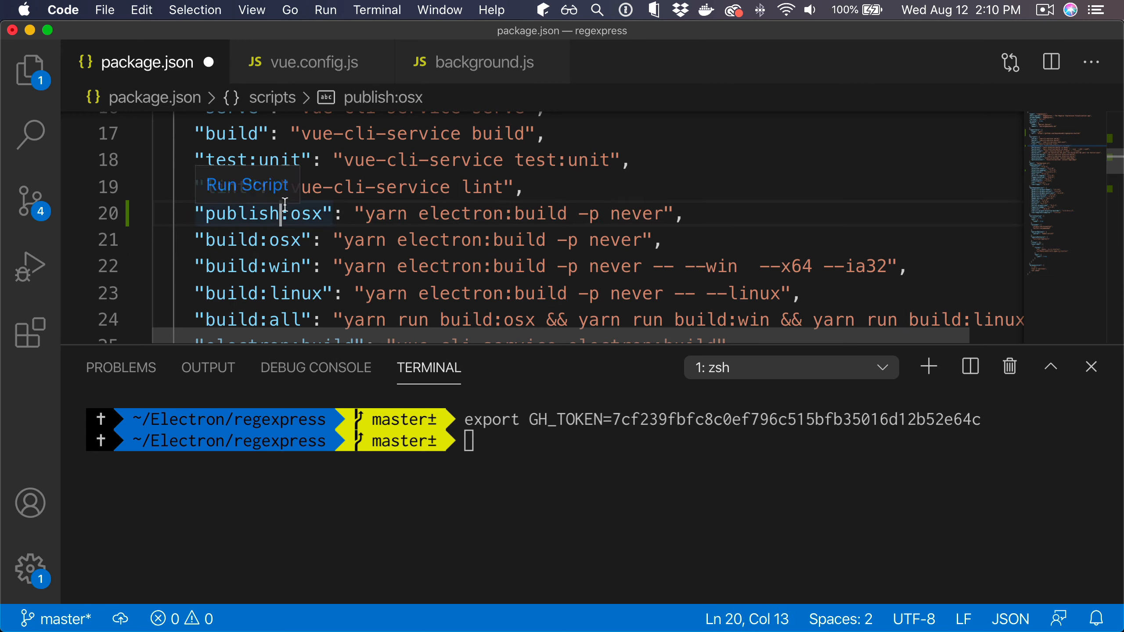
pyautogui.moveTo(621, 215)
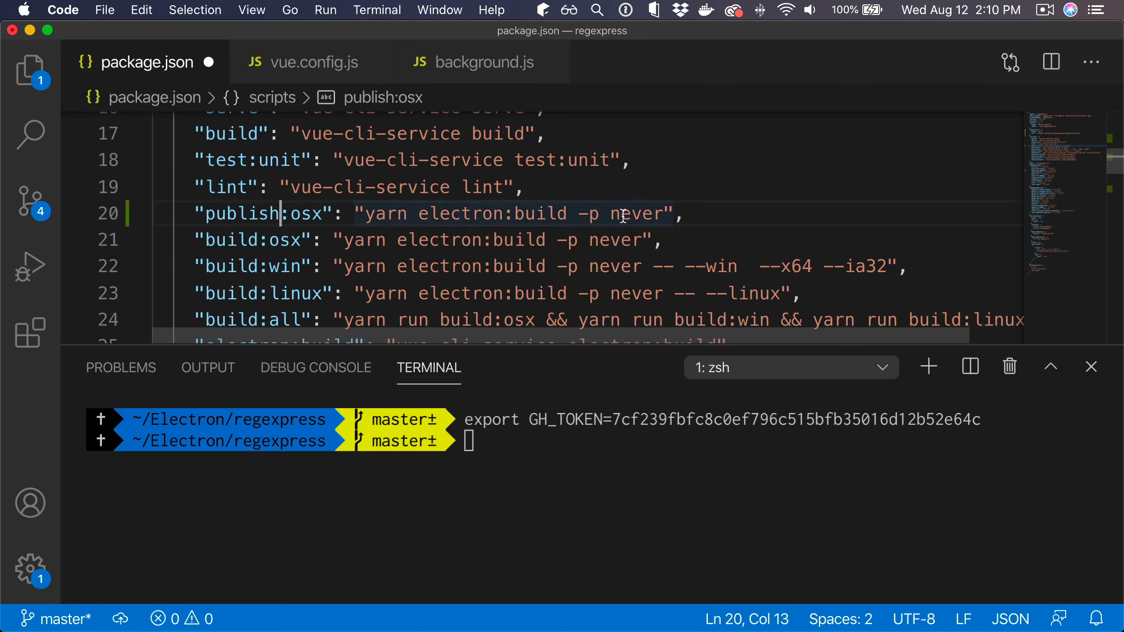
pyautogui.doubleClick(636, 214)
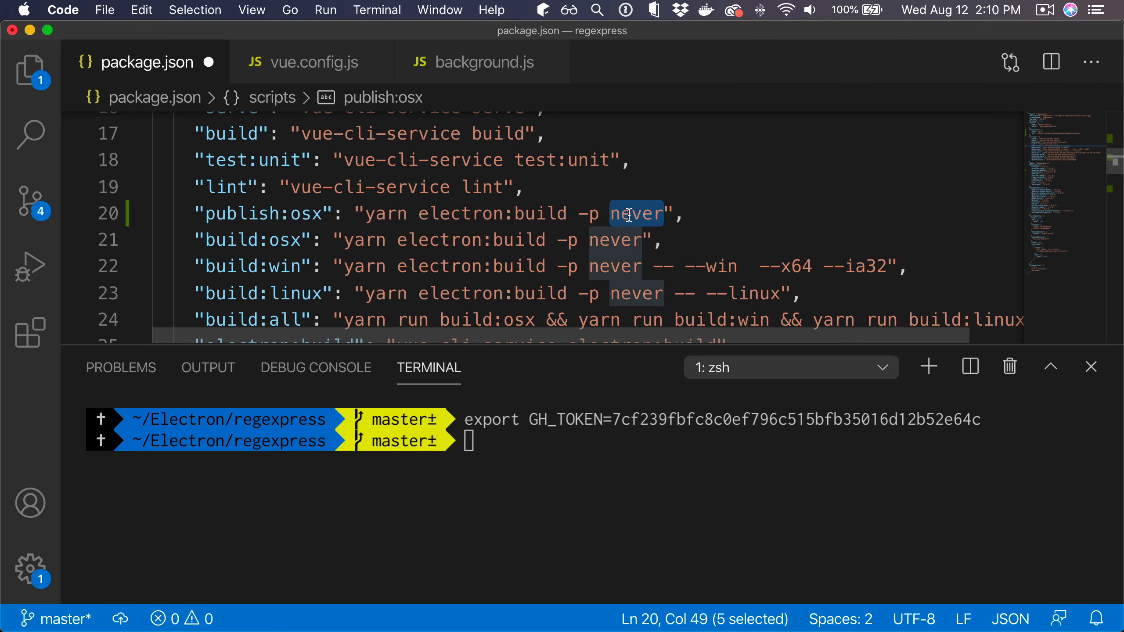
pyautogui.write('always')
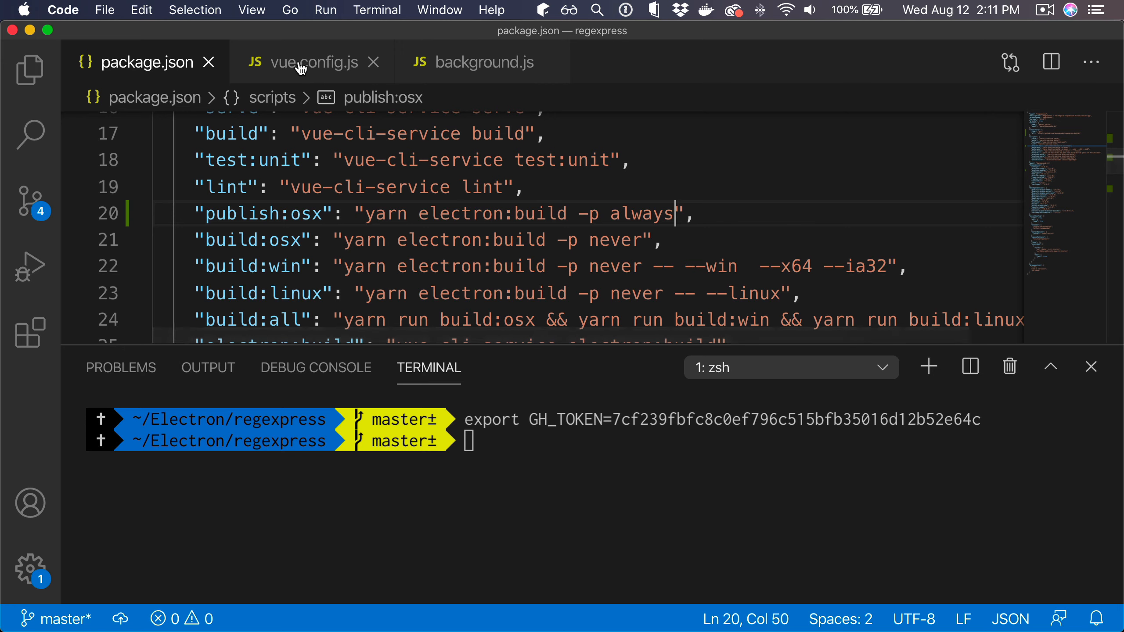
pyautogui.click(309, 62)
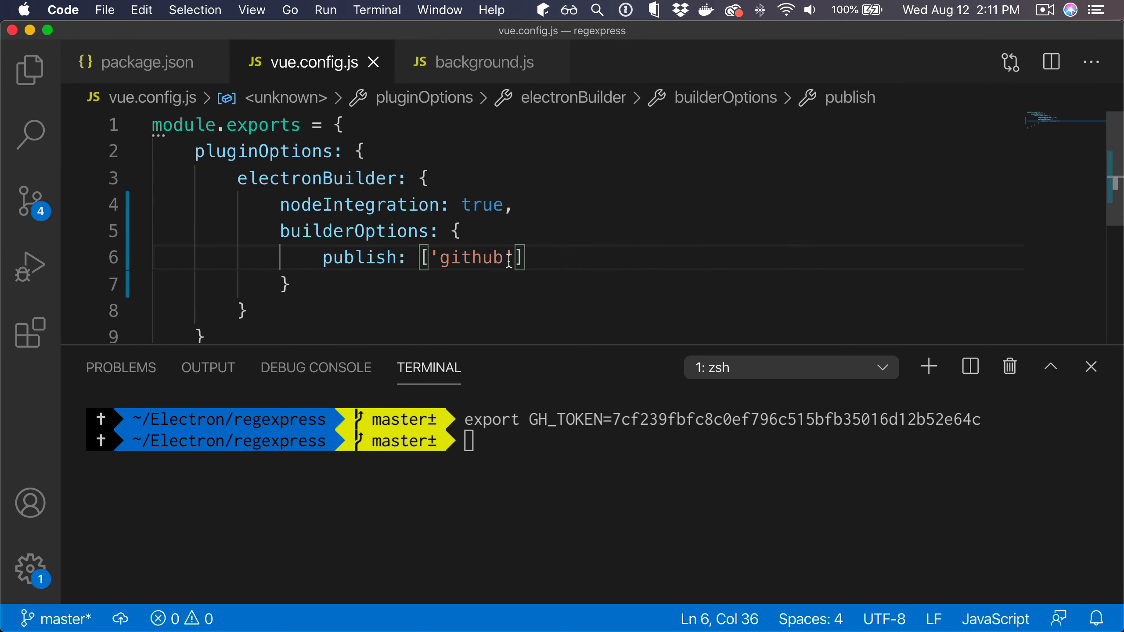
pyautogui.click(144, 61)
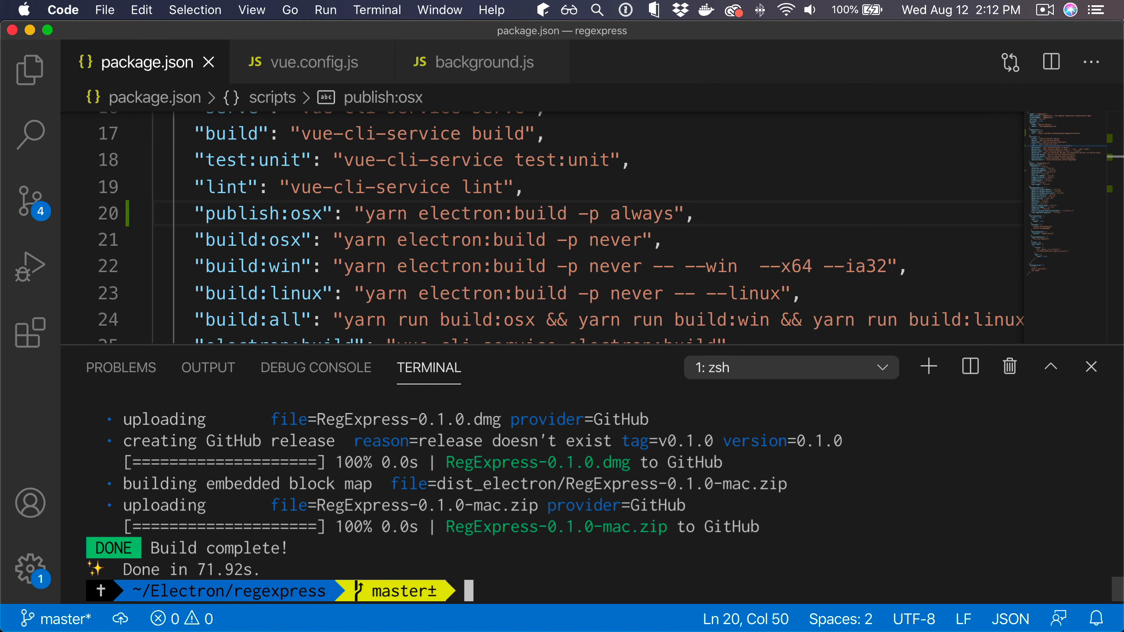
pyautogui.moveTo(575, 352)
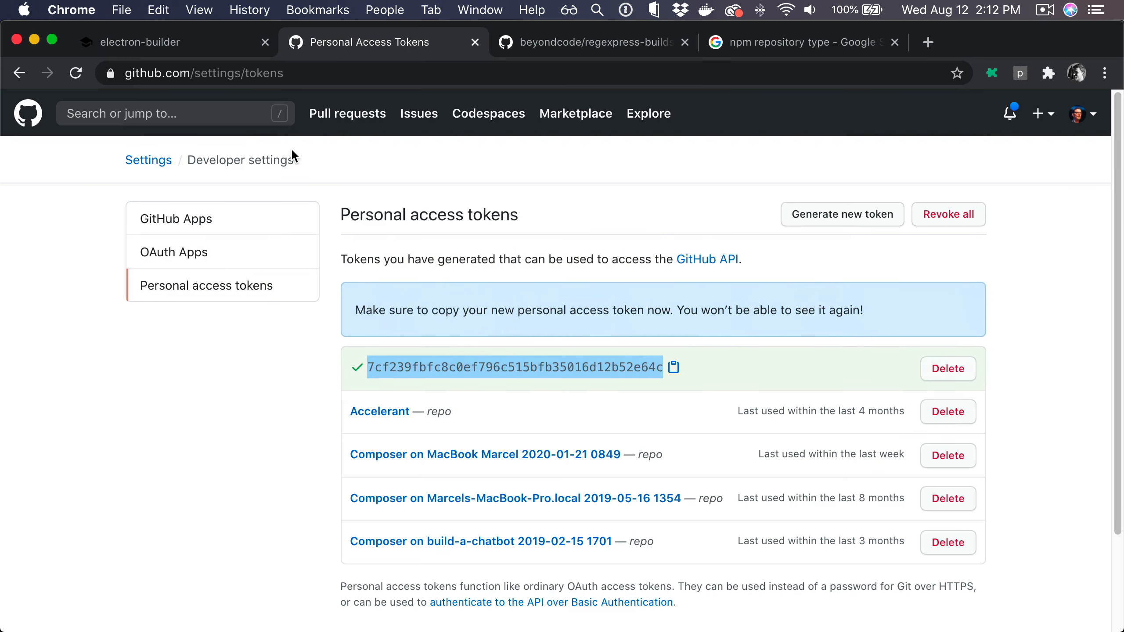
# Create a README.md file in the empty regexpress-builds repository.
pyautogui.click(588, 41)
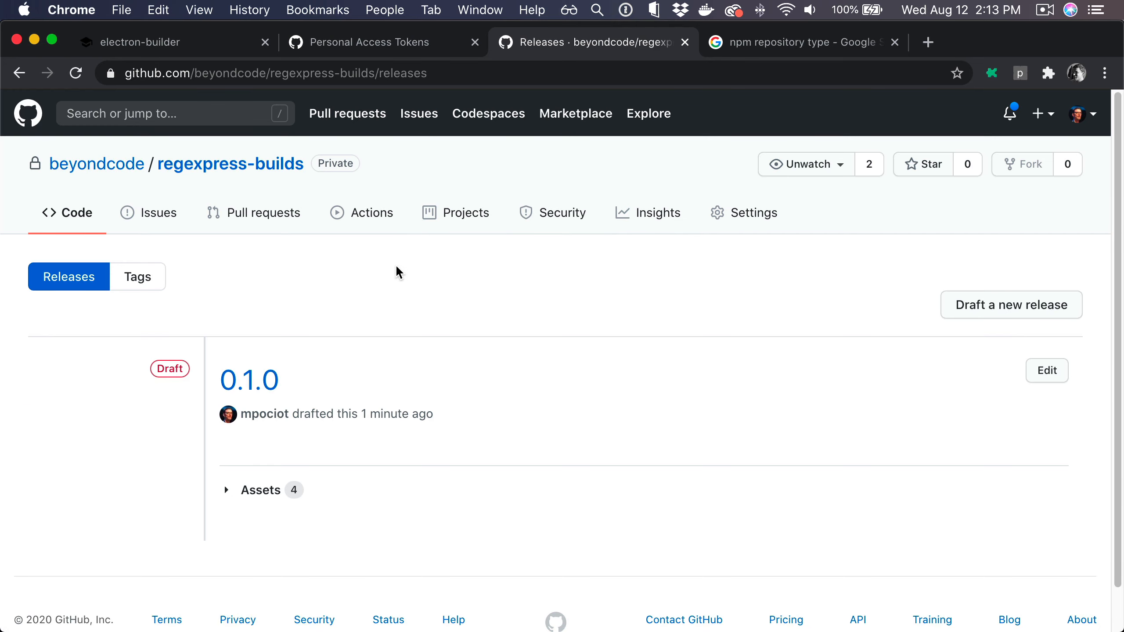
pyautogui.moveTo(391, 278)
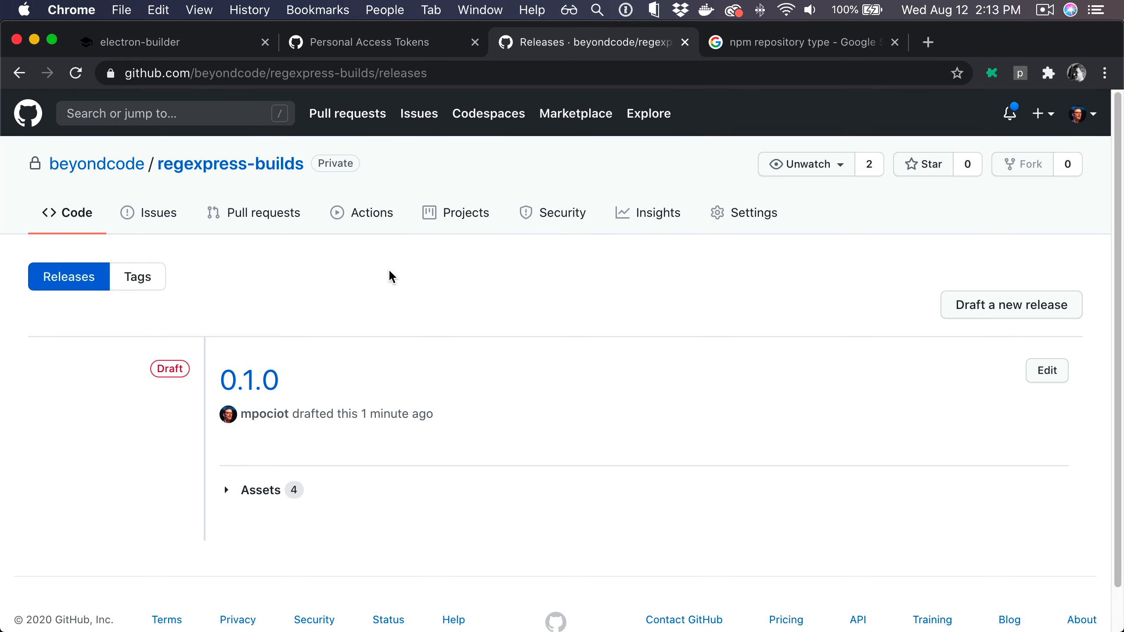
pyautogui.moveTo(219, 427)
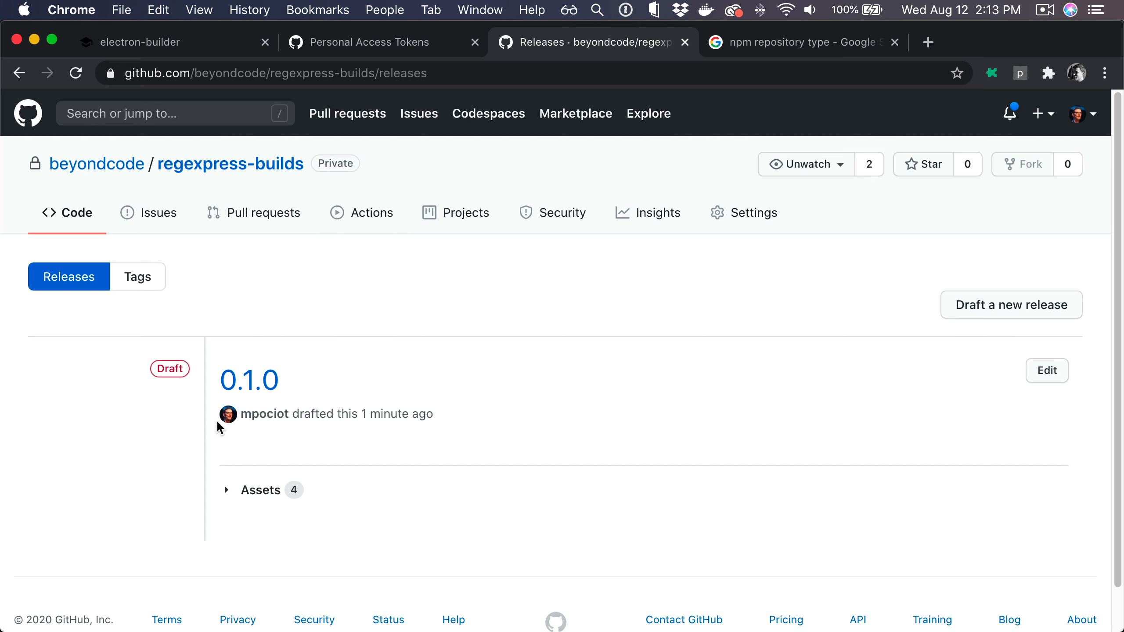
pyautogui.click(230, 164)
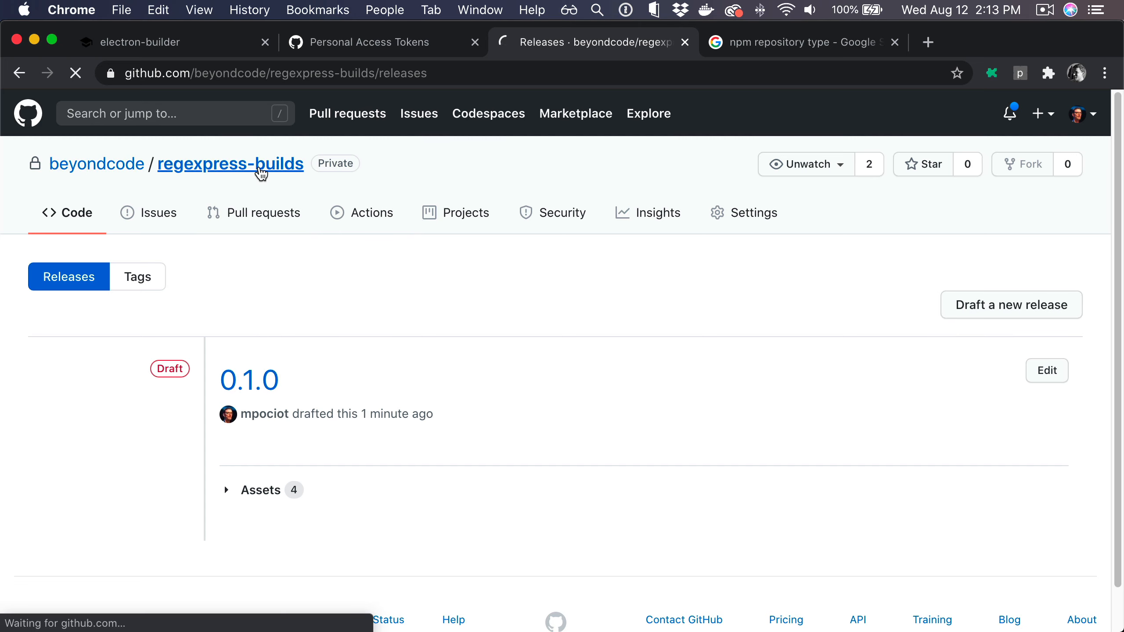
pyautogui.click(230, 163)
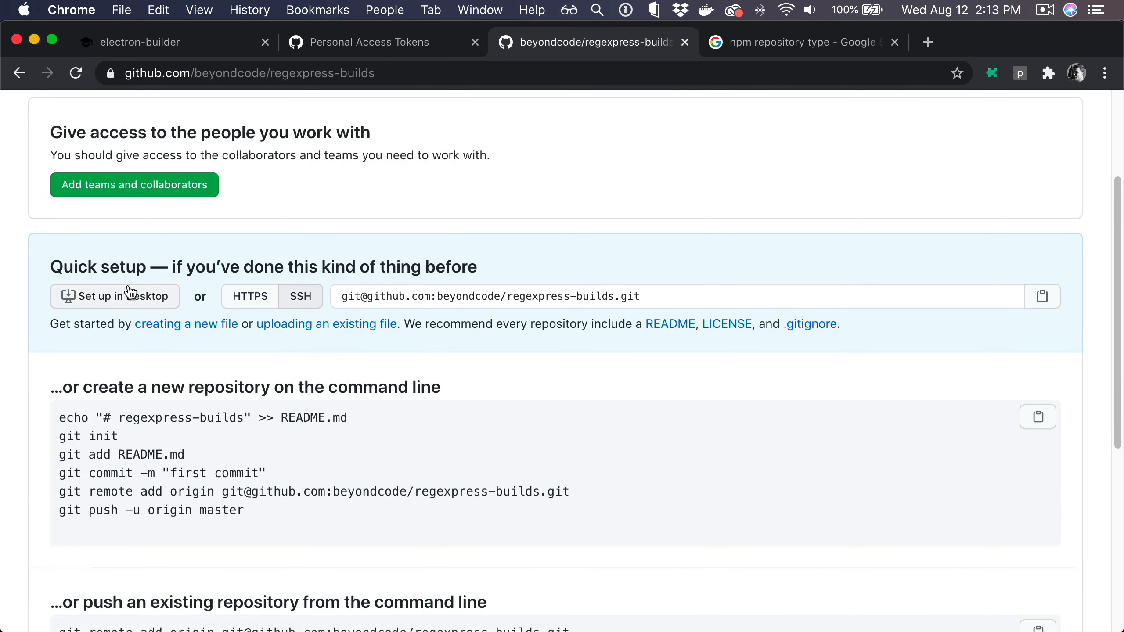
pyautogui.click(185, 324)
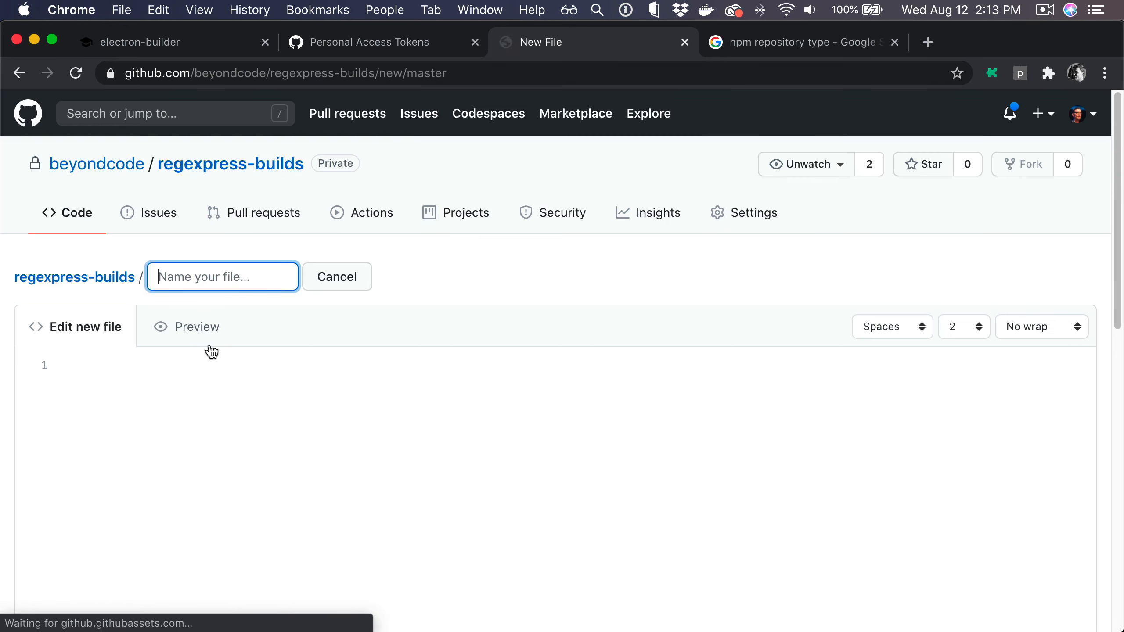
pyautogui.write('README.md')
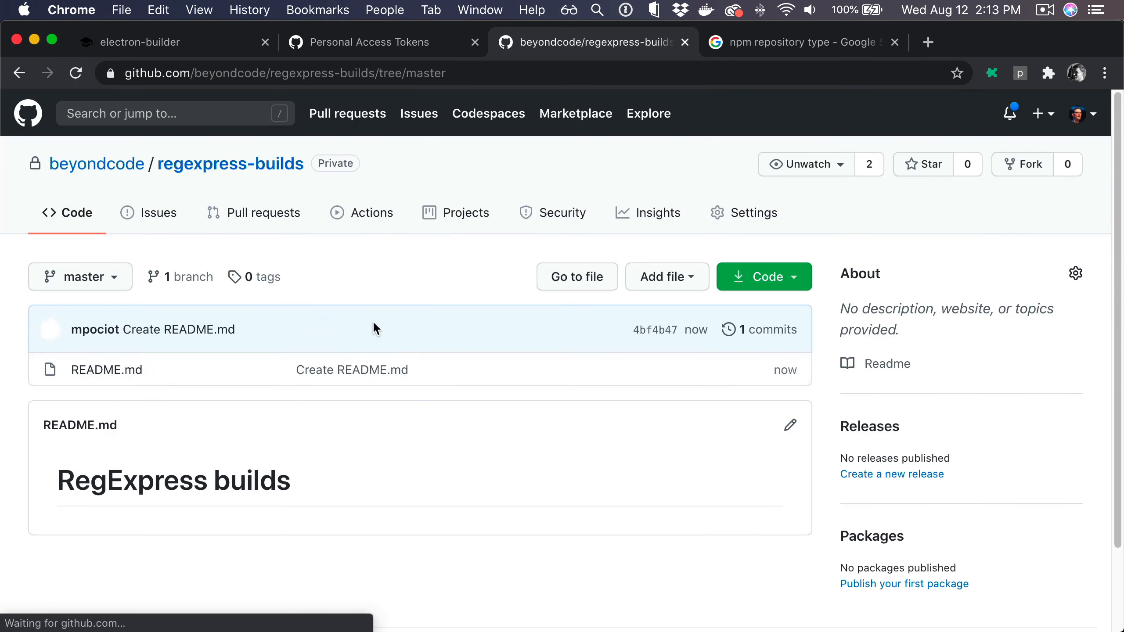
pyautogui.moveTo(233, 309)
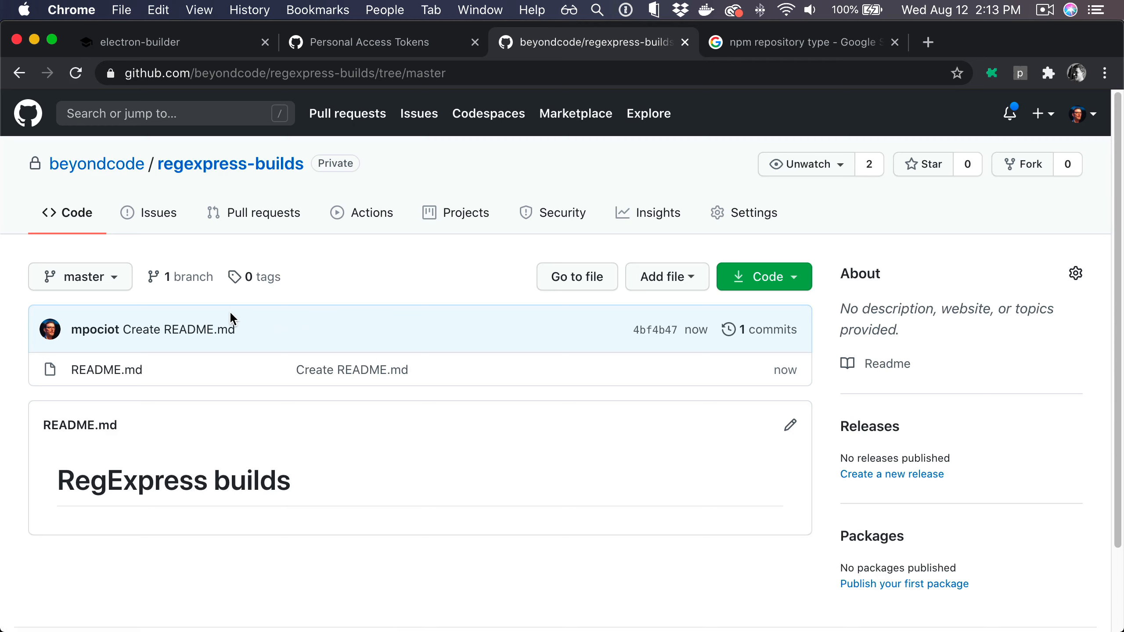
pyautogui.moveTo(881, 487)
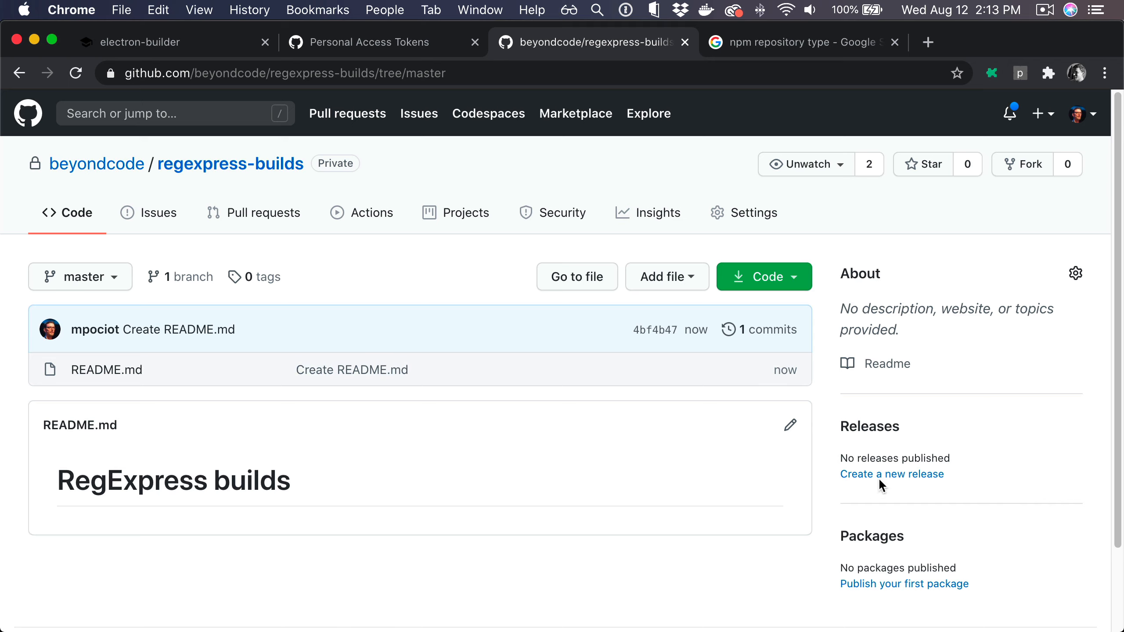
# Open the draft 0.1.0 release, reveal its four assets, and edit it.
pyautogui.click(891, 474)
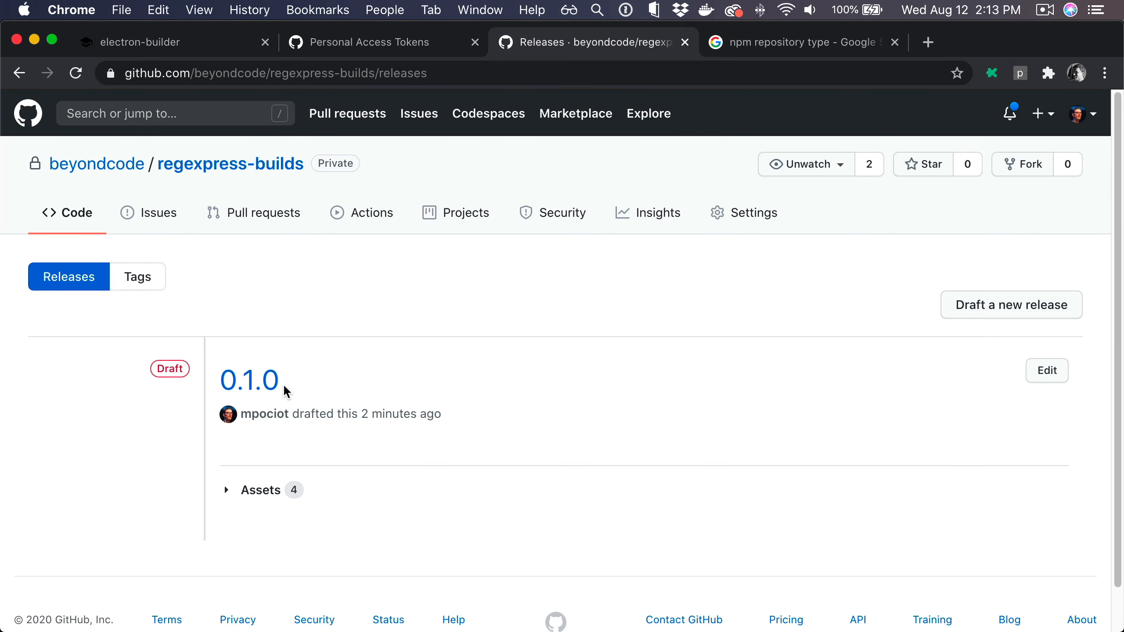
pyautogui.moveTo(249, 380)
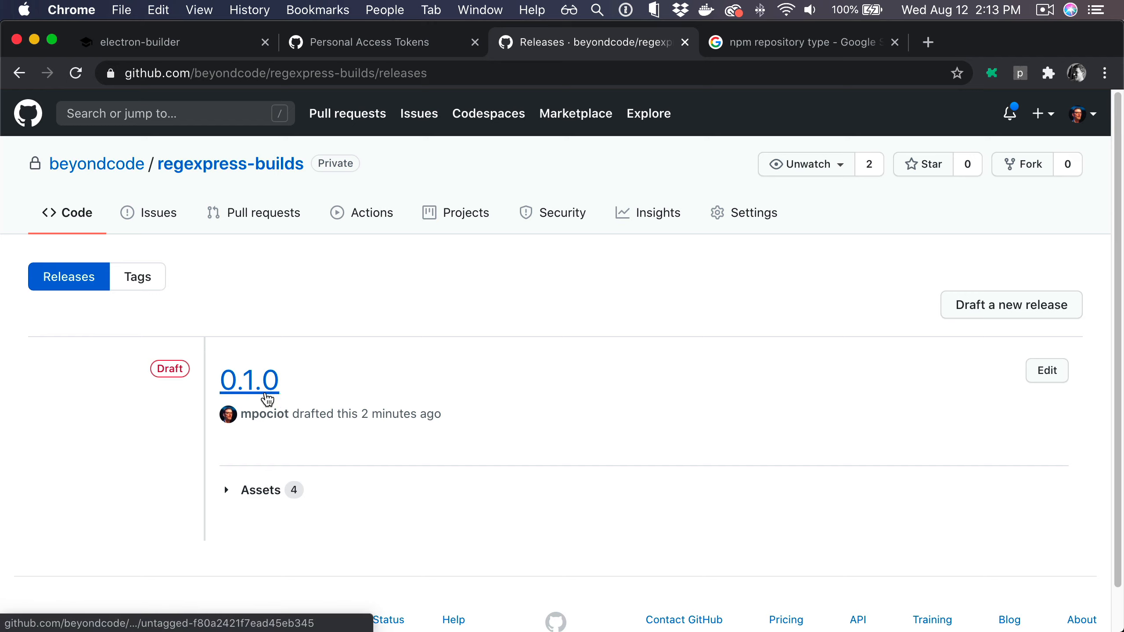
pyautogui.moveTo(170, 381)
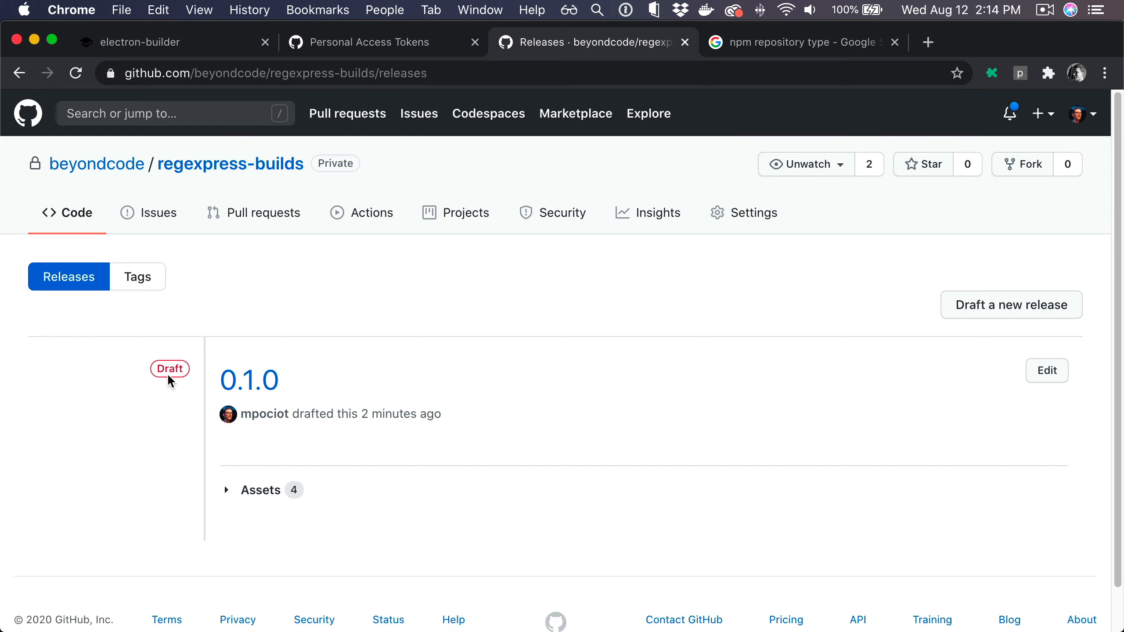
pyautogui.click(258, 489)
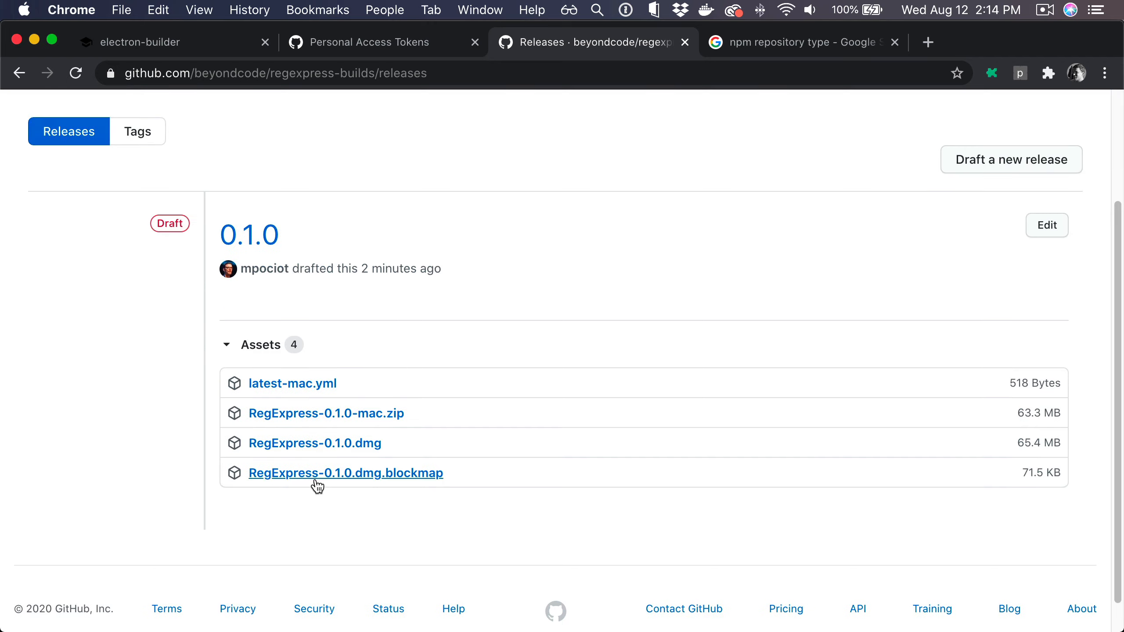
pyautogui.moveTo(338, 535)
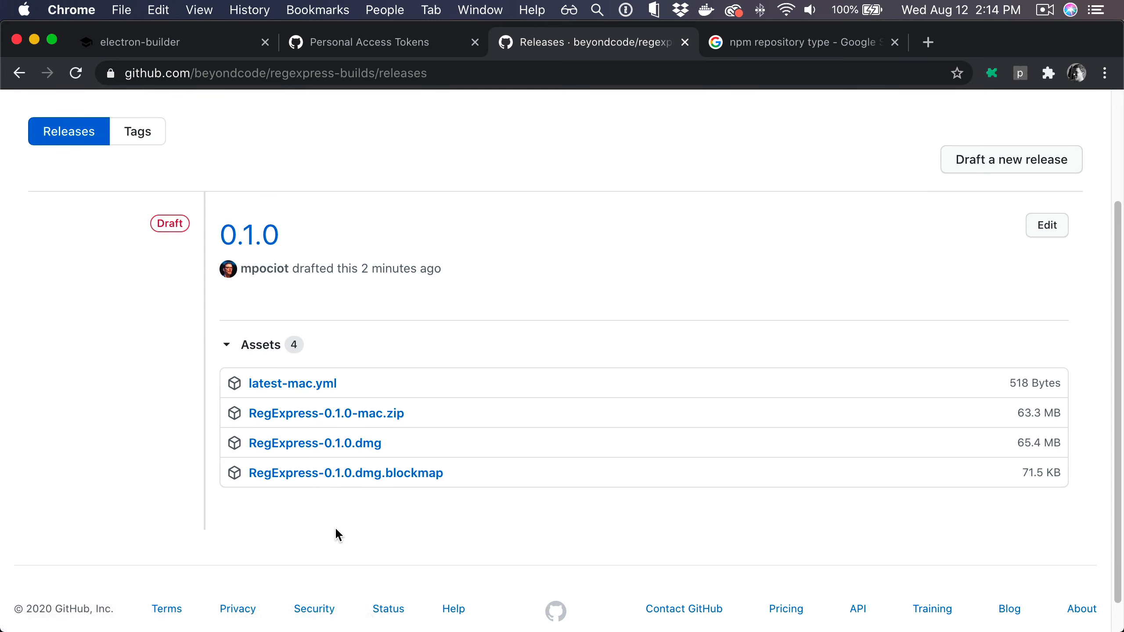
pyautogui.moveTo(293, 383)
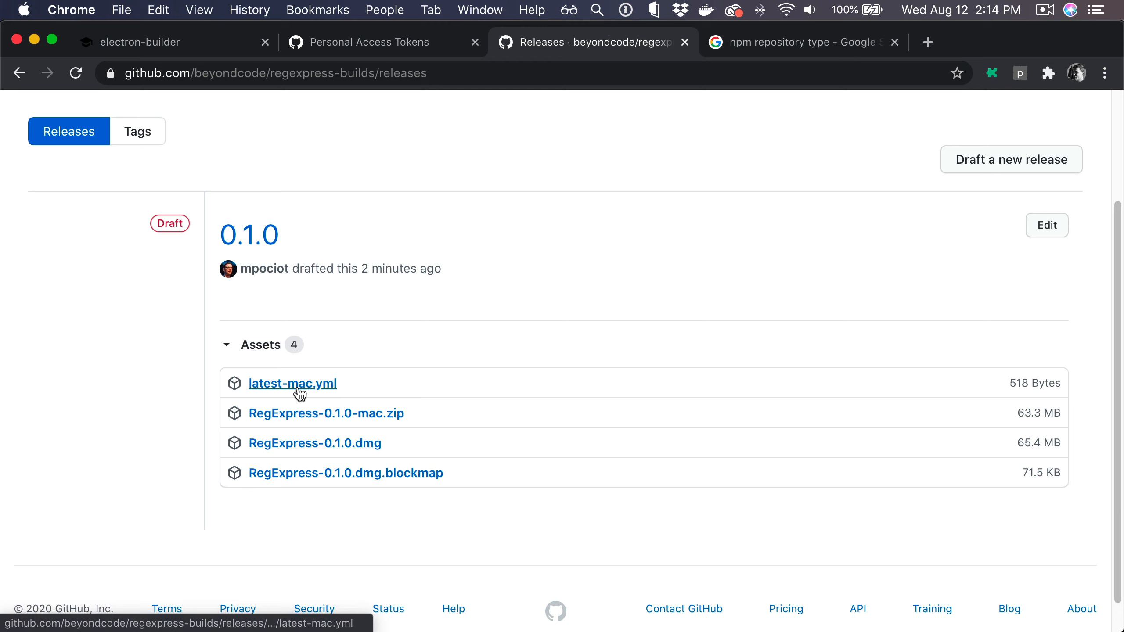
pyautogui.moveTo(330, 395)
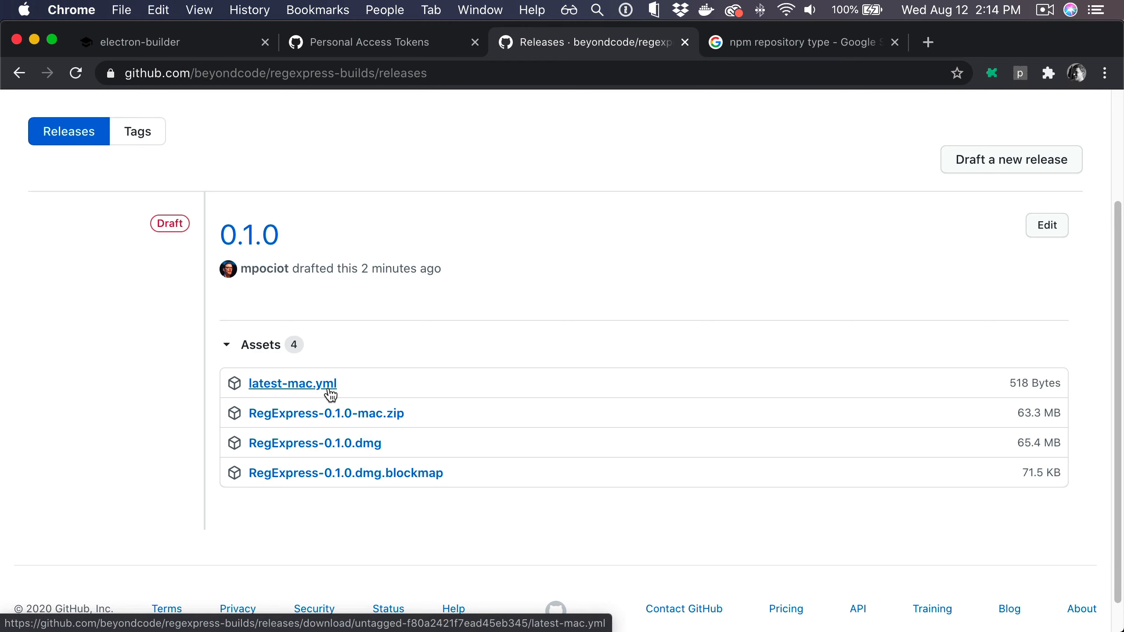
pyautogui.moveTo(366, 473)
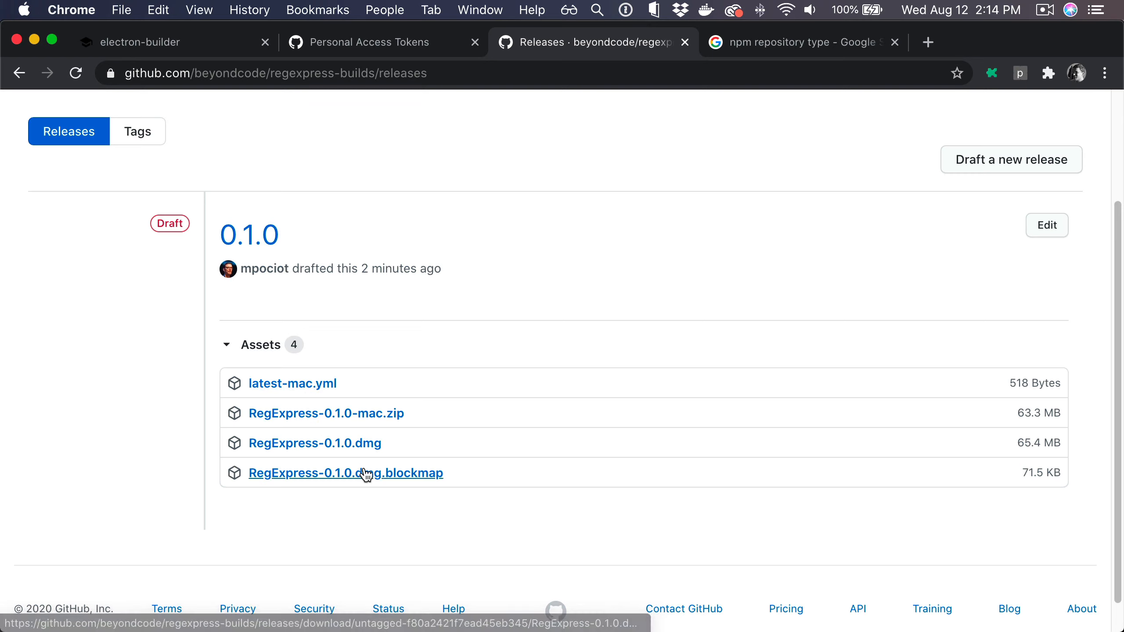
pyautogui.moveTo(1004, 301)
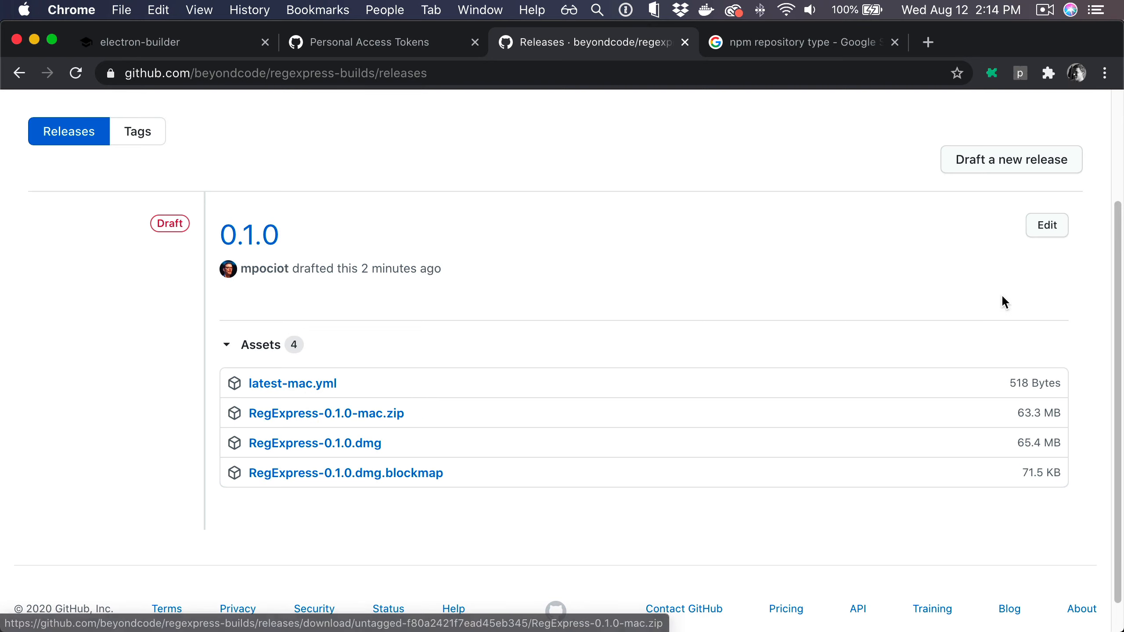
pyautogui.moveTo(823, 251)
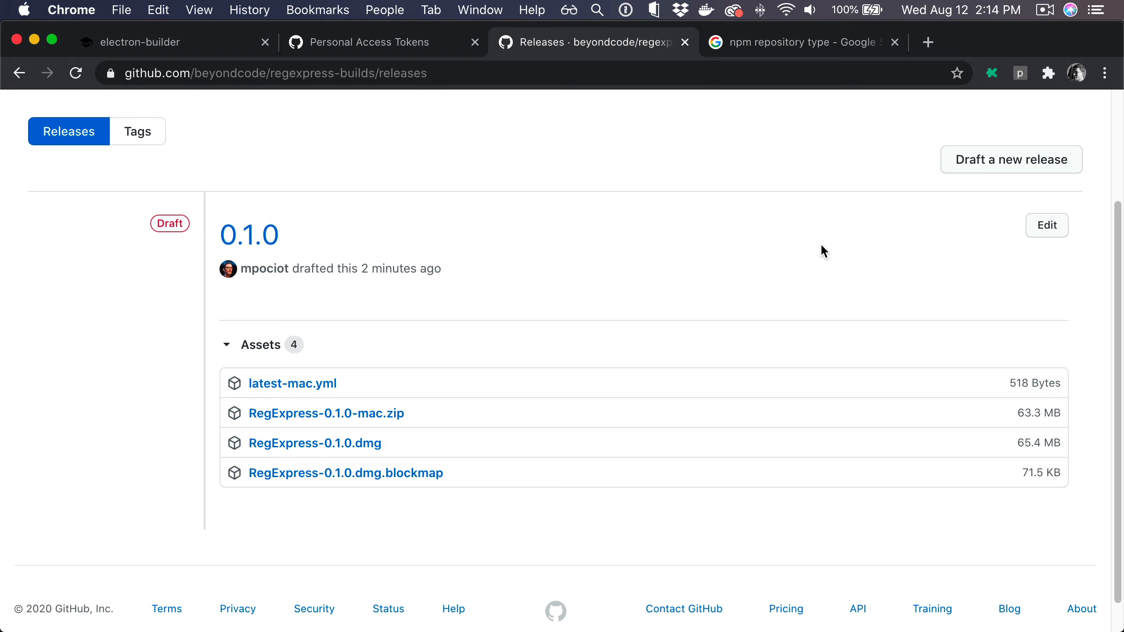
pyautogui.scroll(3)
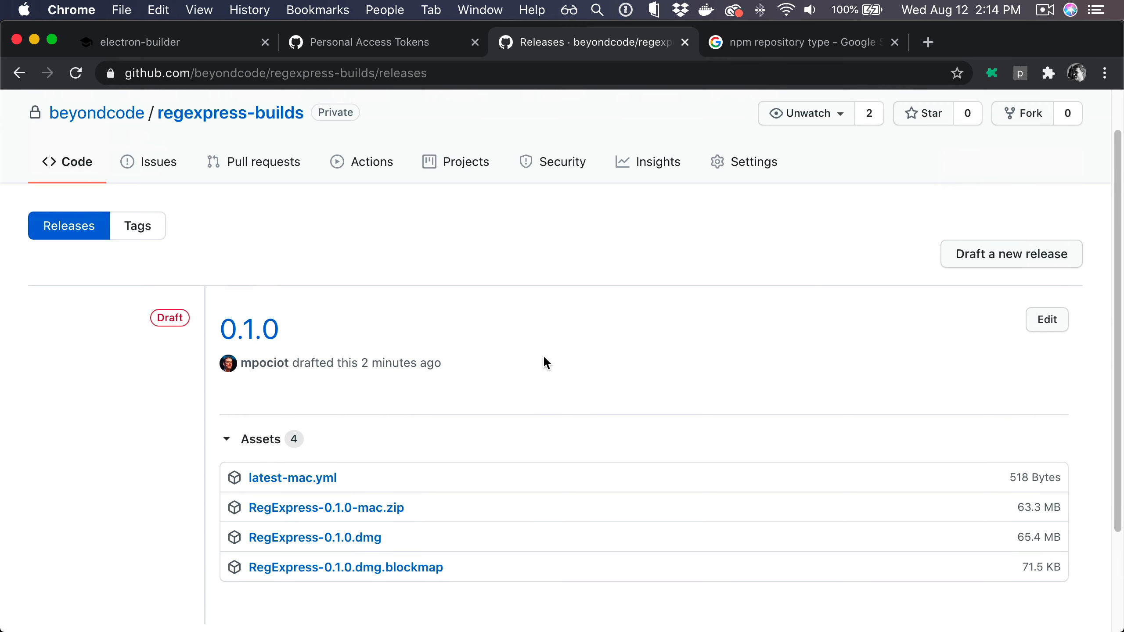
pyautogui.click(1047, 320)
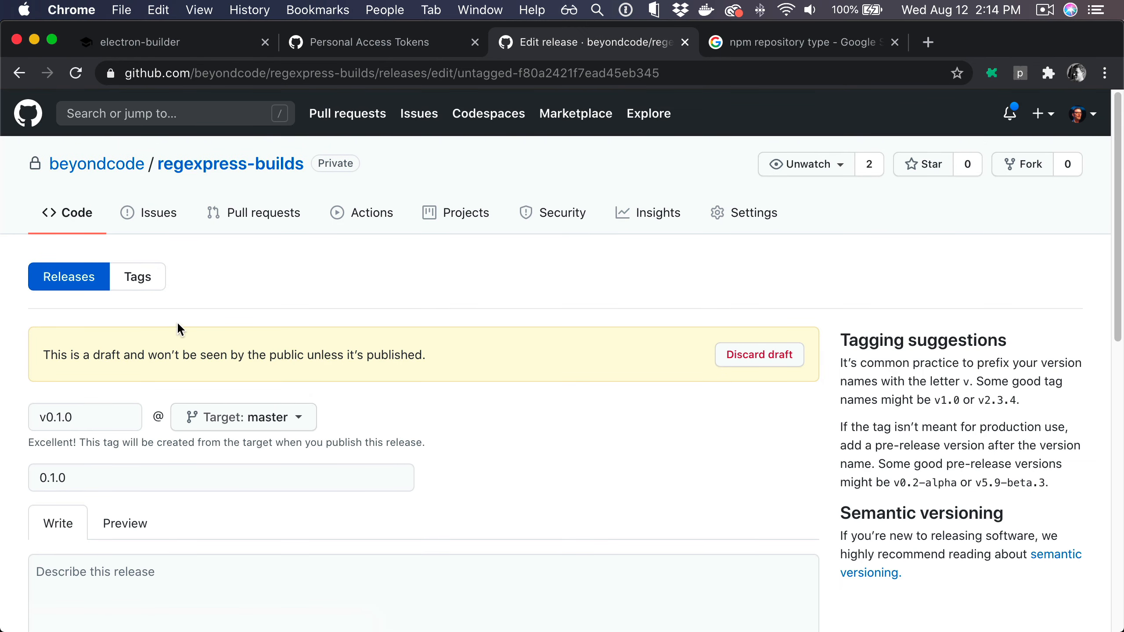
# Publish release 0.1.0 as the latest release, tagged v0.1.0.
pyautogui.scroll(-3)
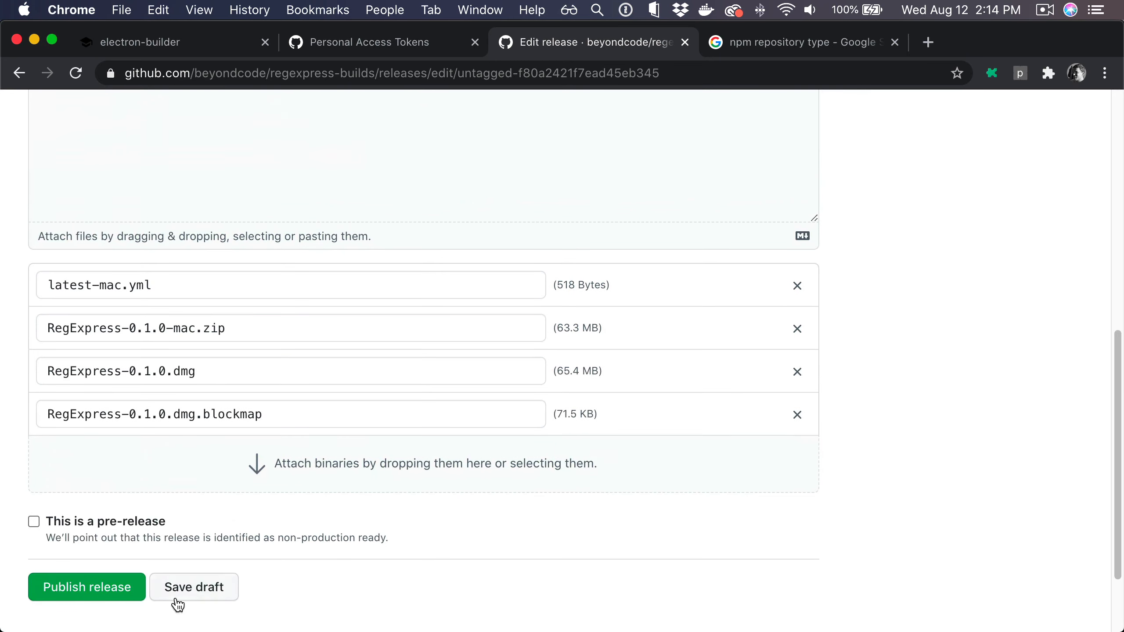
pyautogui.click(86, 587)
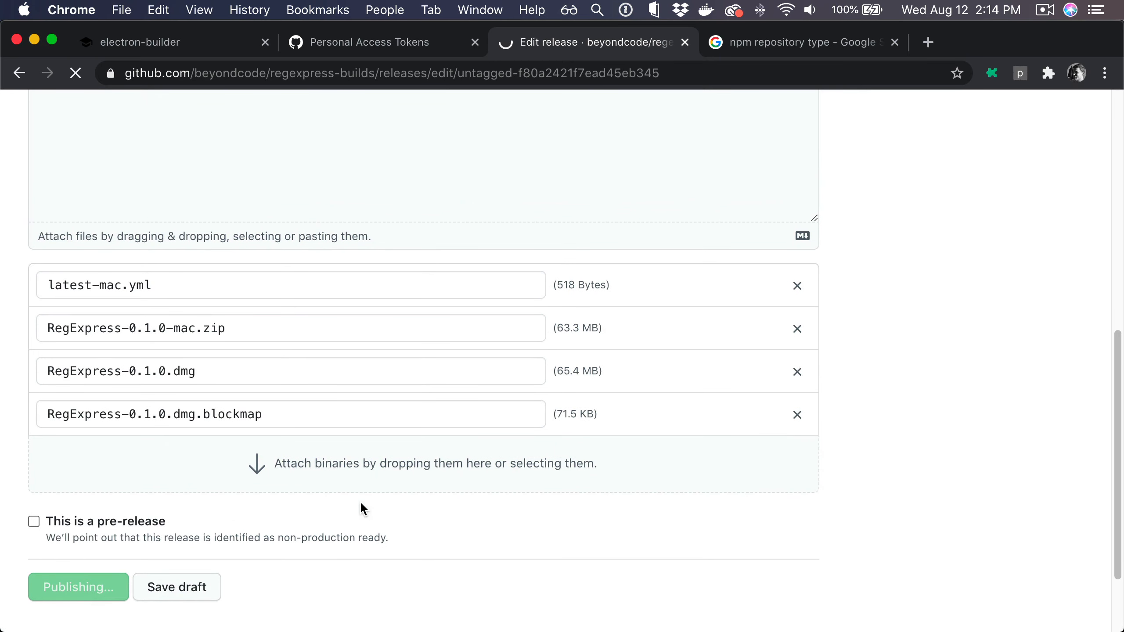
pyautogui.click(77, 586)
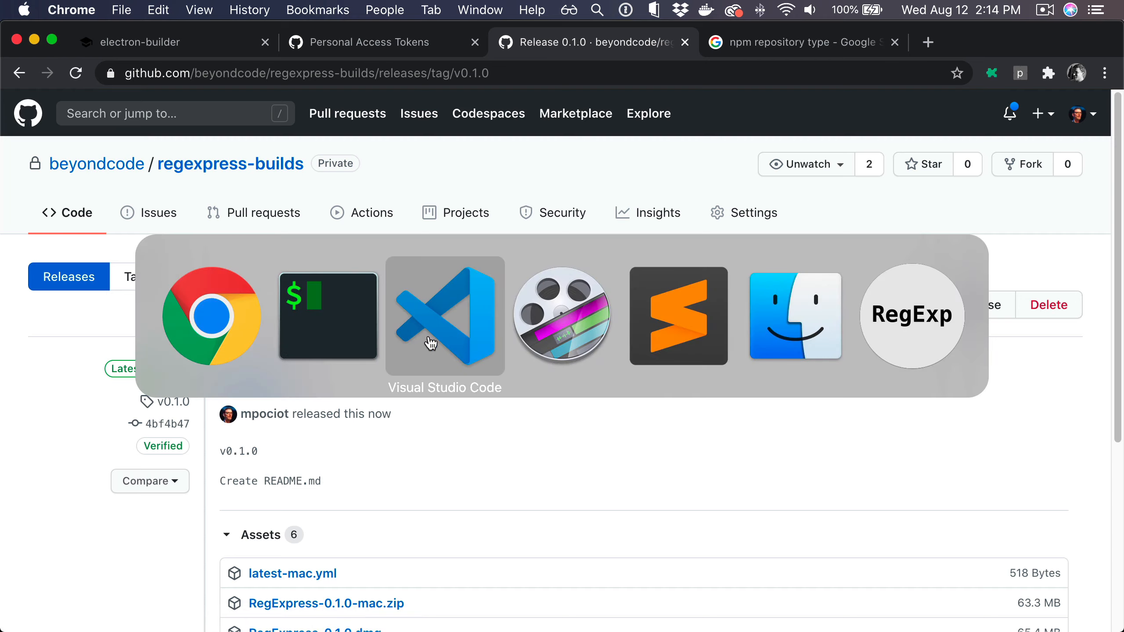
# Run yarn publish:osx to upload the RegExpress 0.2.0 dmg and zip to GitHub.
pyautogui.click(444, 315)
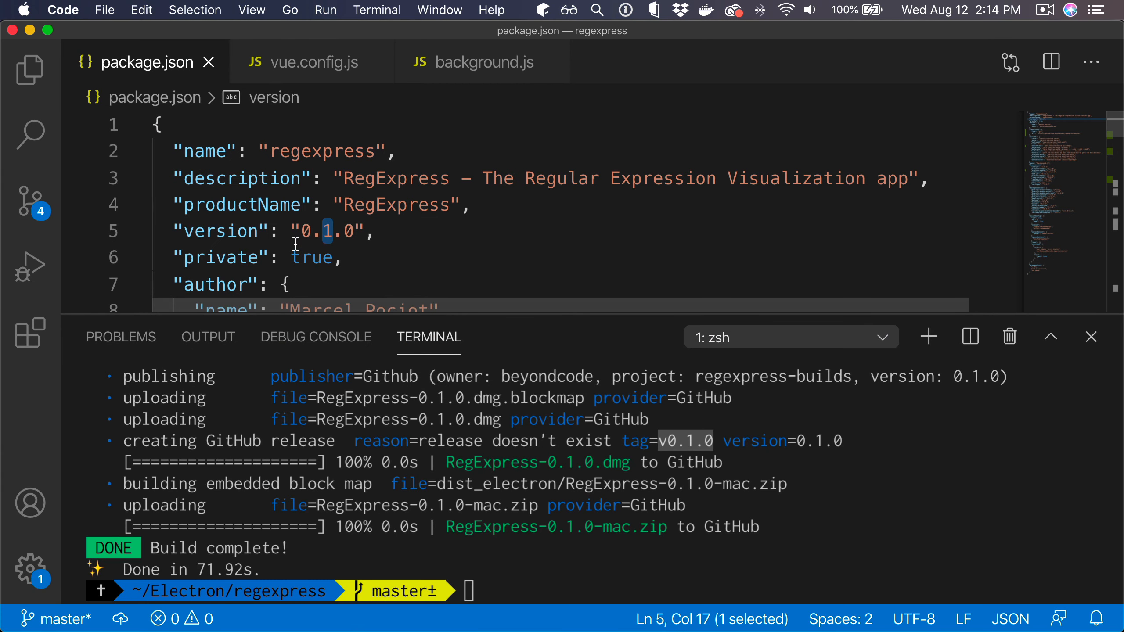
pyautogui.write('2')
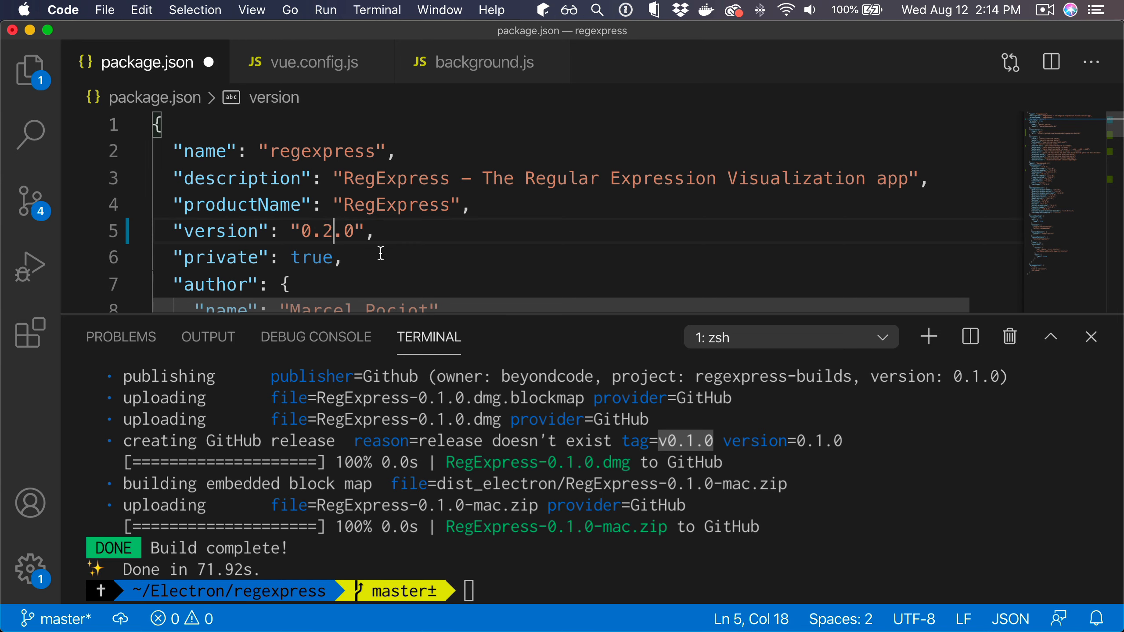
pyautogui.write('yarn publish:osx')
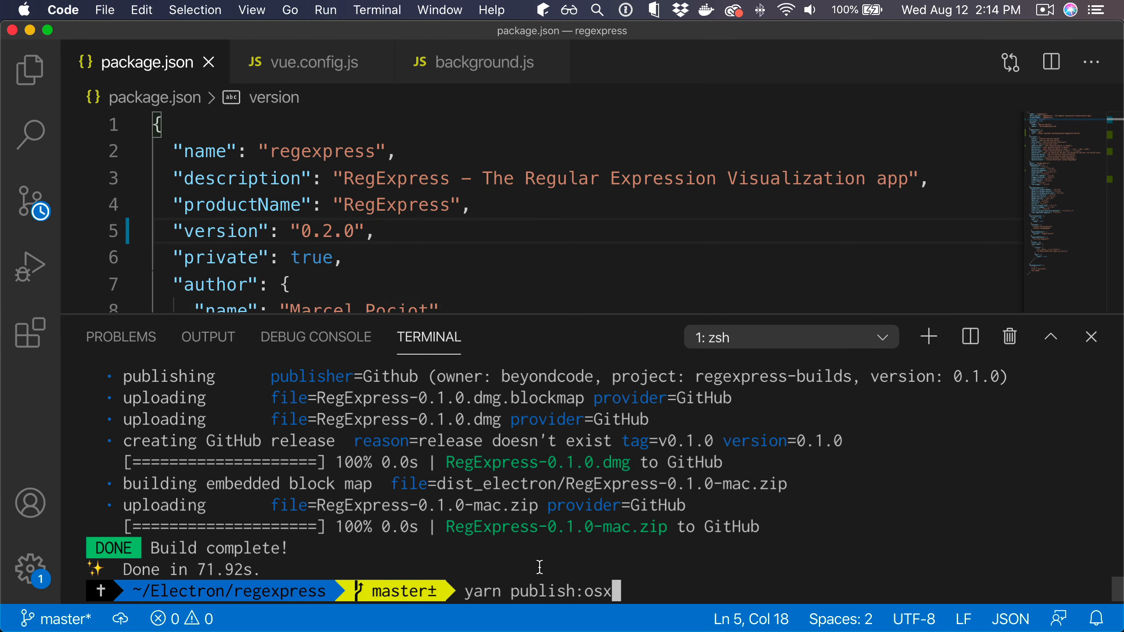
pyautogui.press('Return')
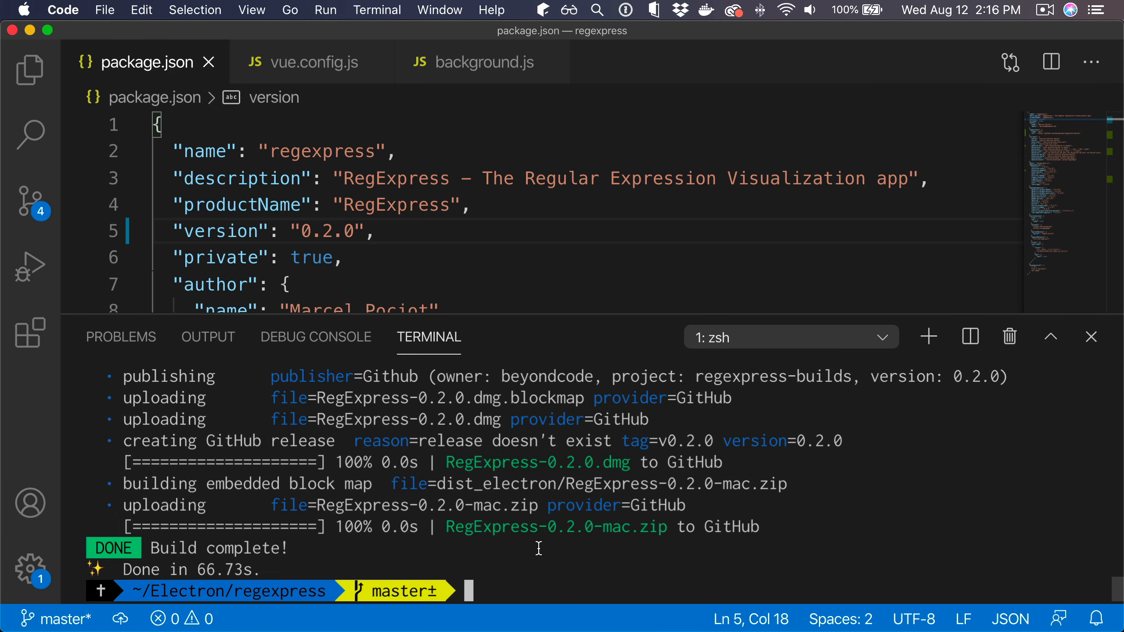
pyautogui.click(496, 598)
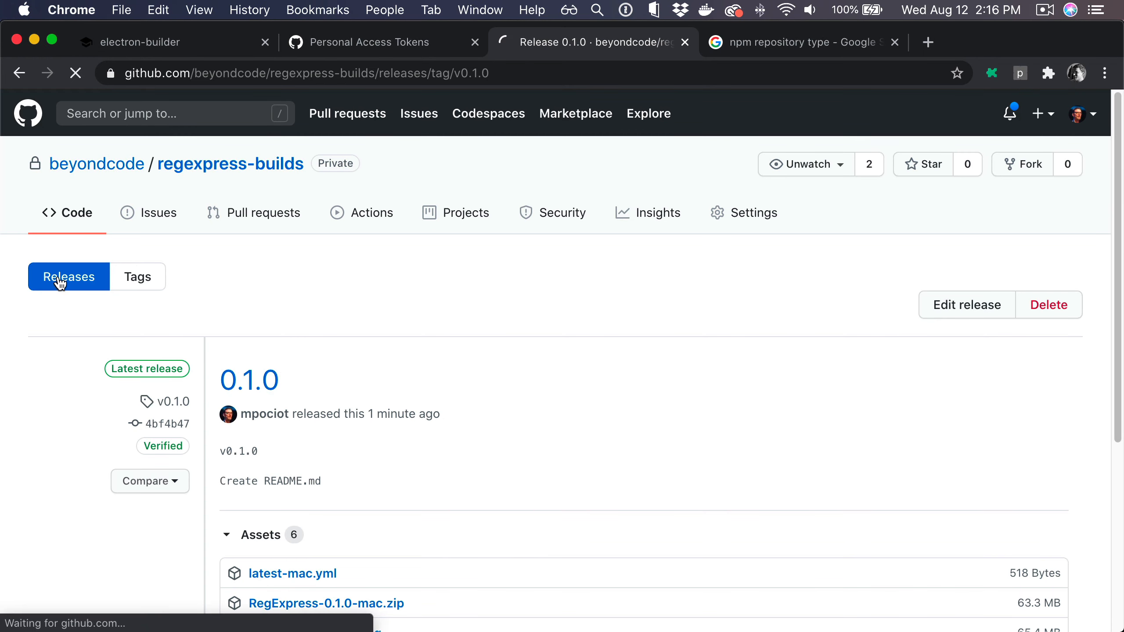
# Open the 0.2.0 draft from Releases and publish it as latest, tagged v0.2.0.
pyautogui.click(68, 277)
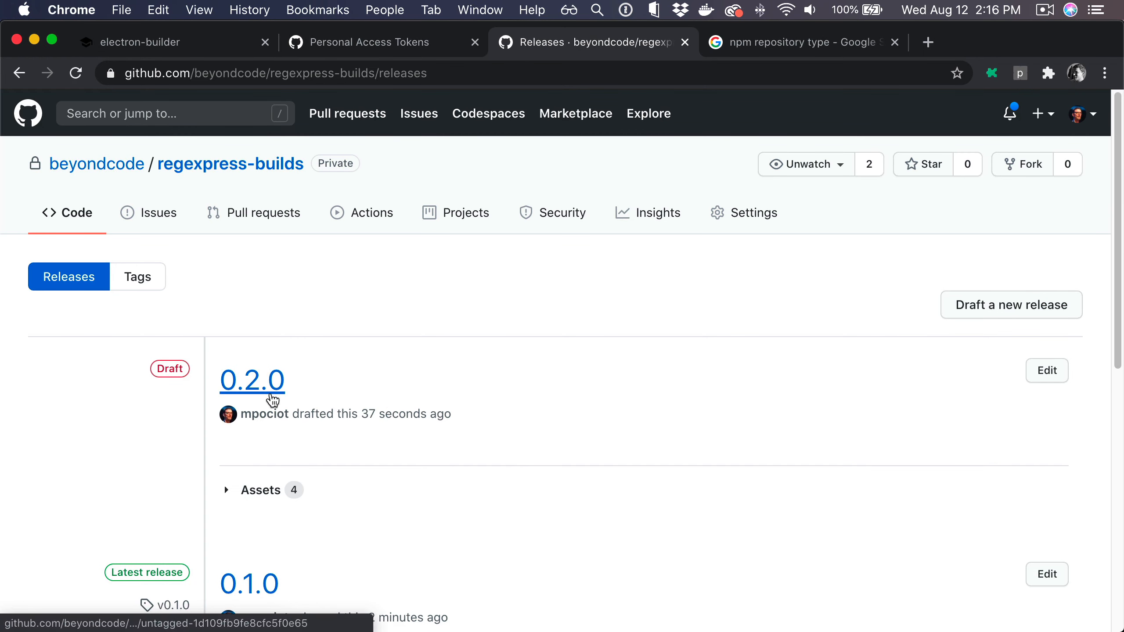
pyautogui.moveTo(305, 380)
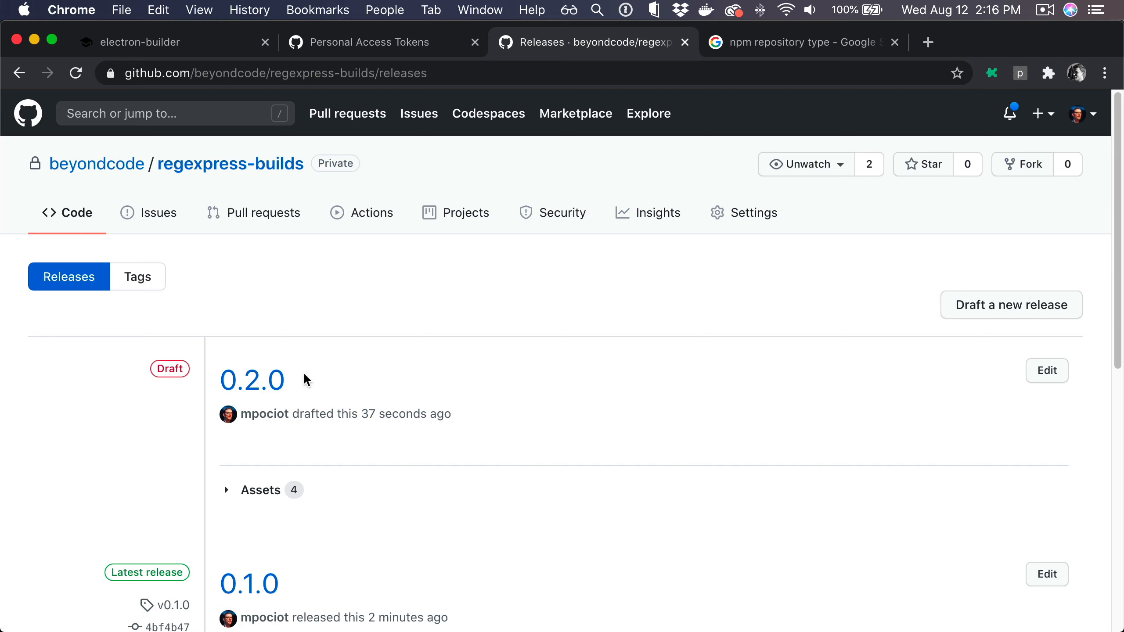
pyautogui.click(1046, 371)
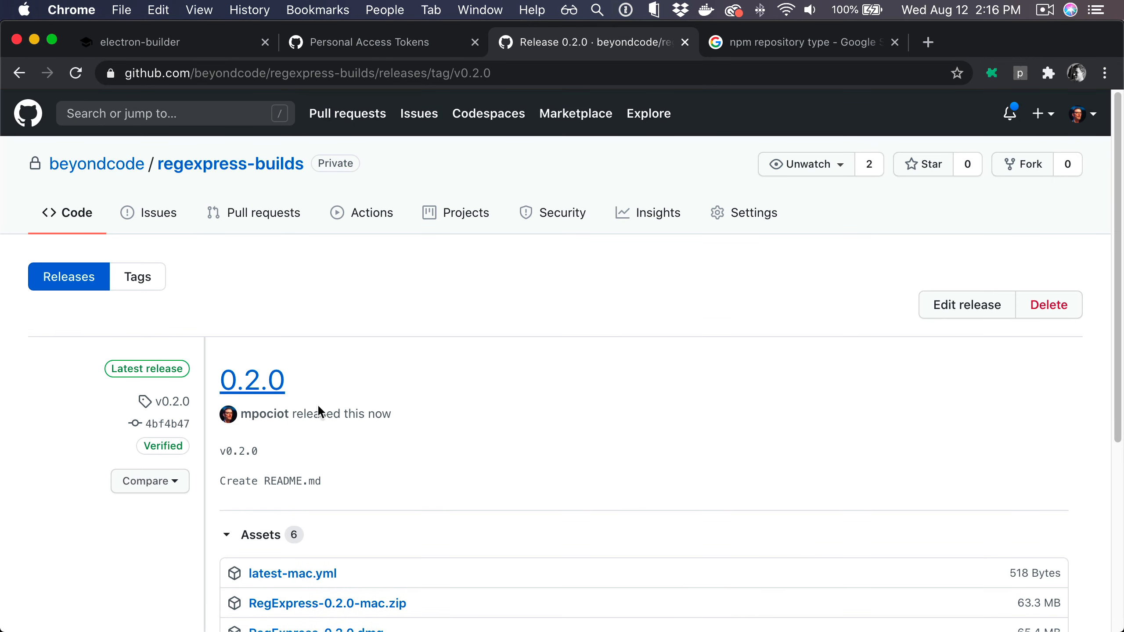
pyautogui.rightClick(711, 598)
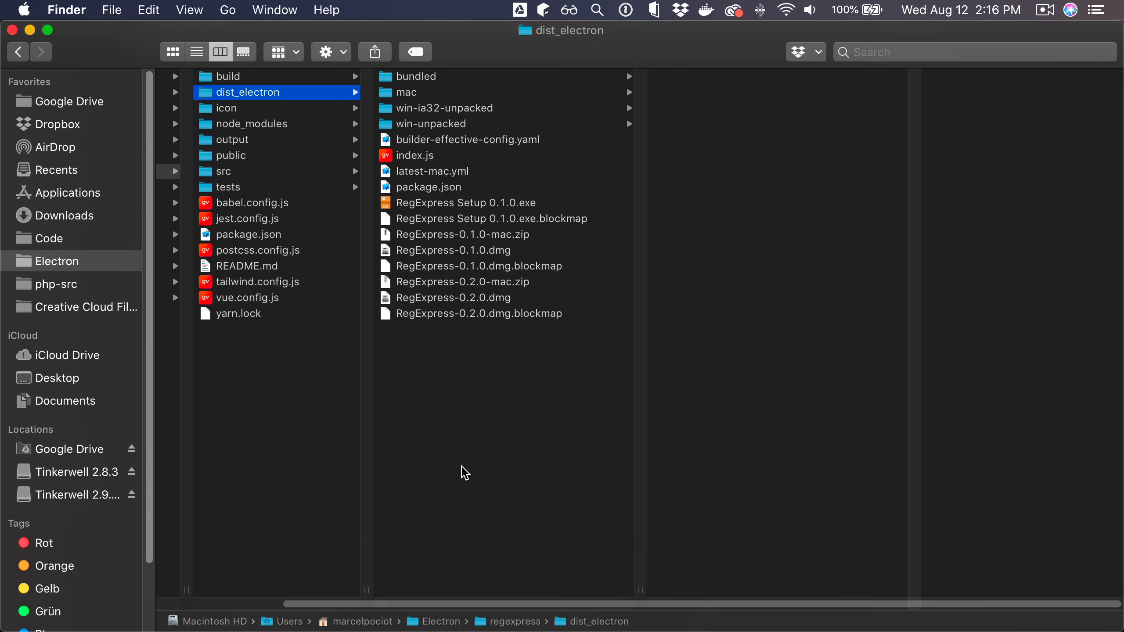
pyautogui.moveTo(474, 327)
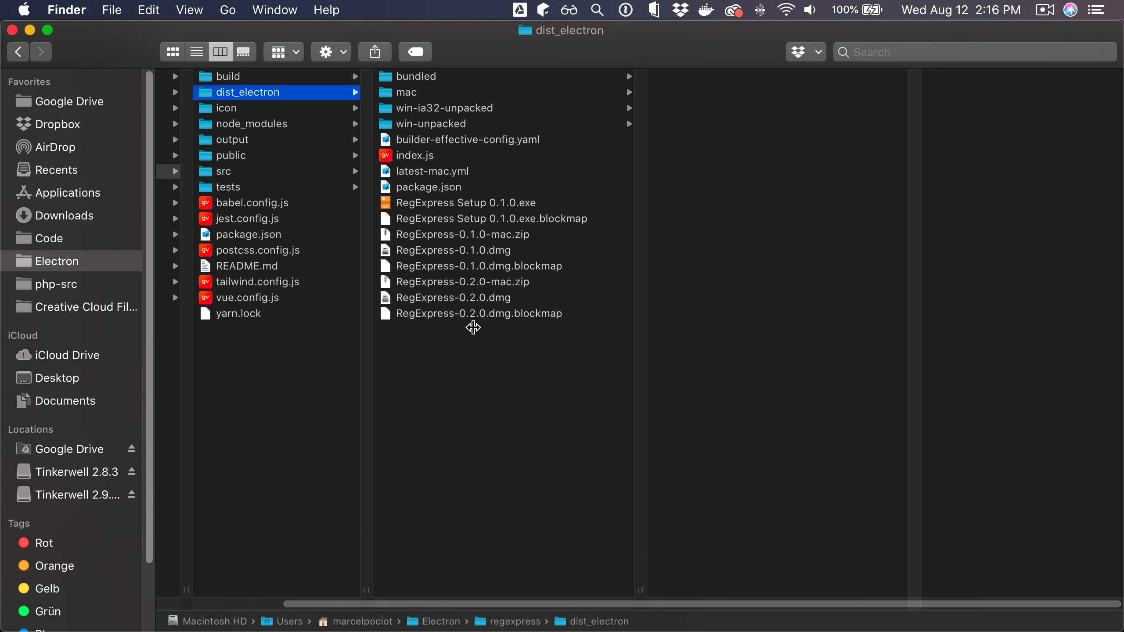
# Open RegExpress-0.1.0.dmg and select the RegExpress app in Applications.
pyautogui.click(453, 250)
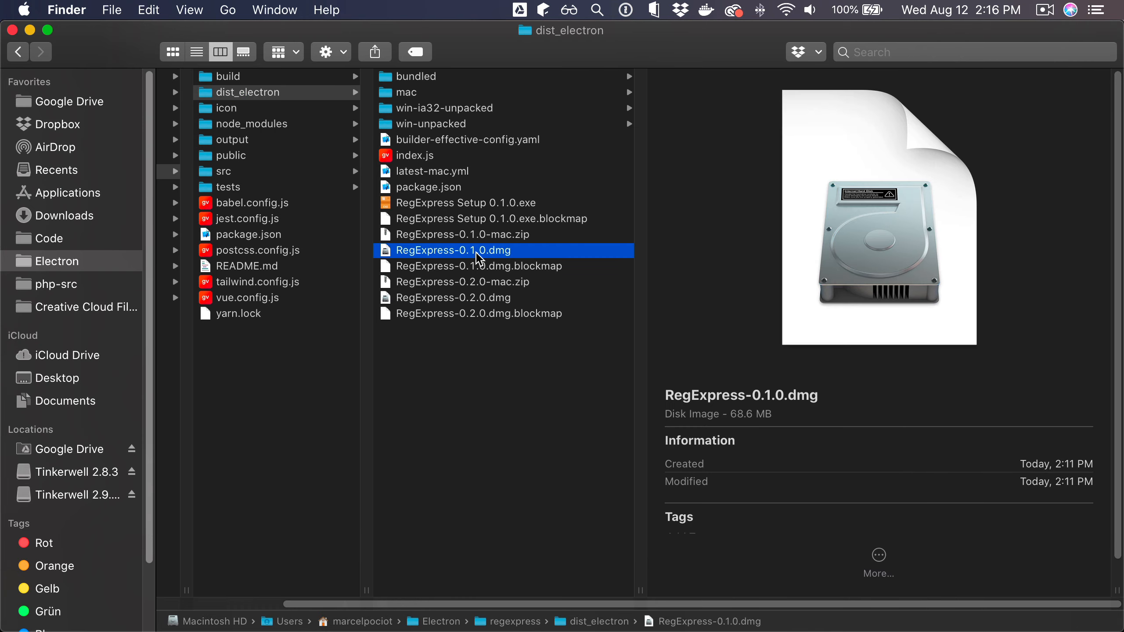
pyautogui.moveTo(415, 256)
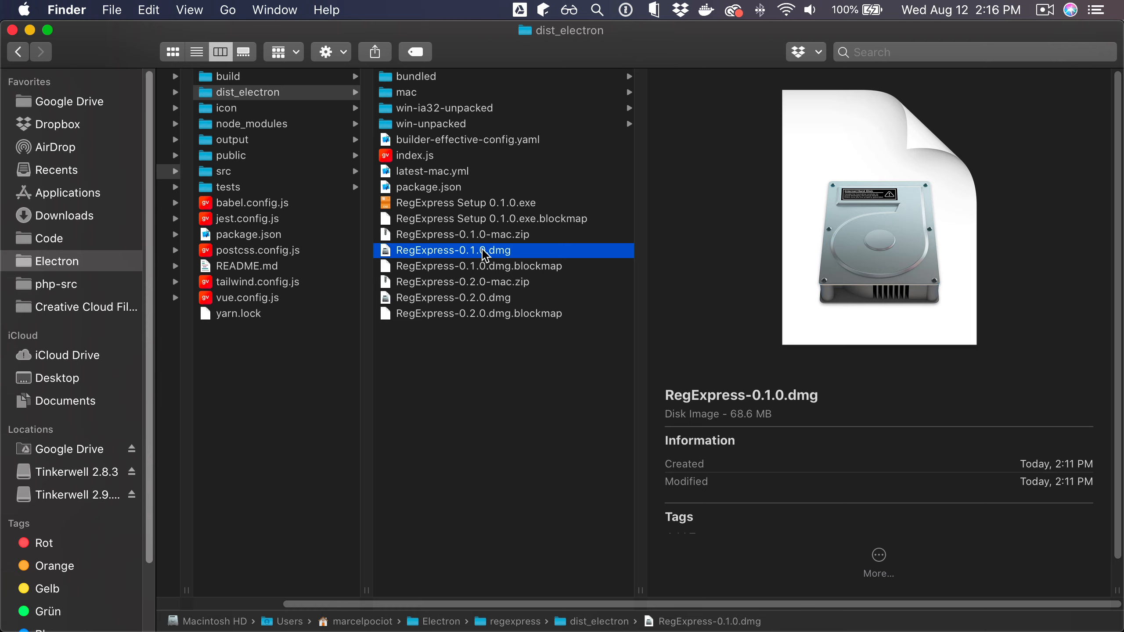
pyautogui.doubleClick(452, 250)
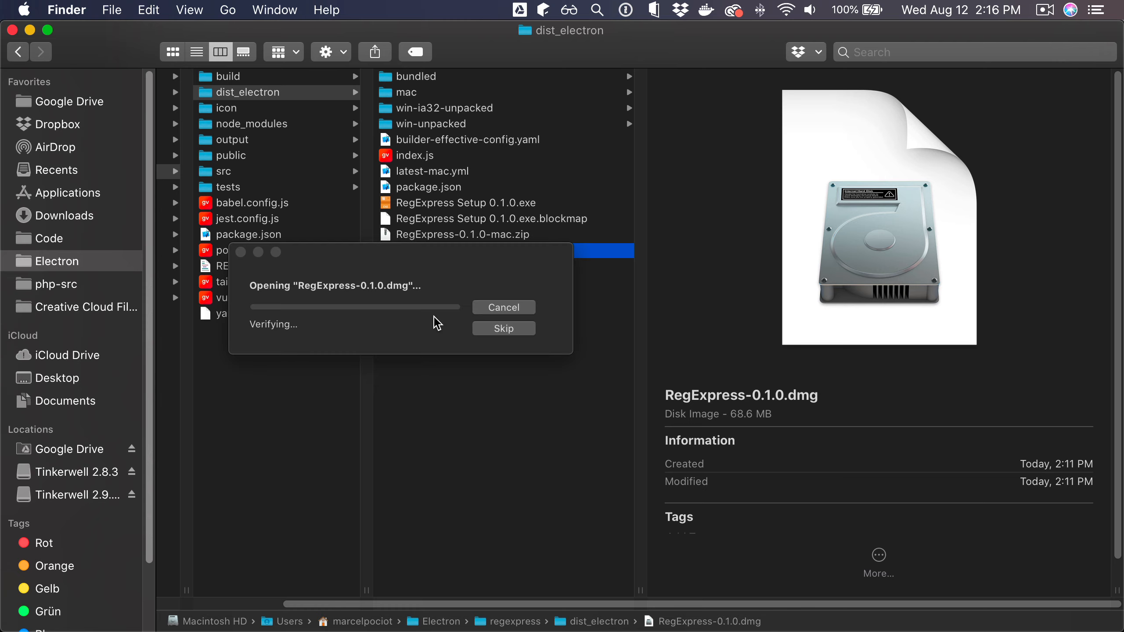
pyautogui.moveTo(518, 350)
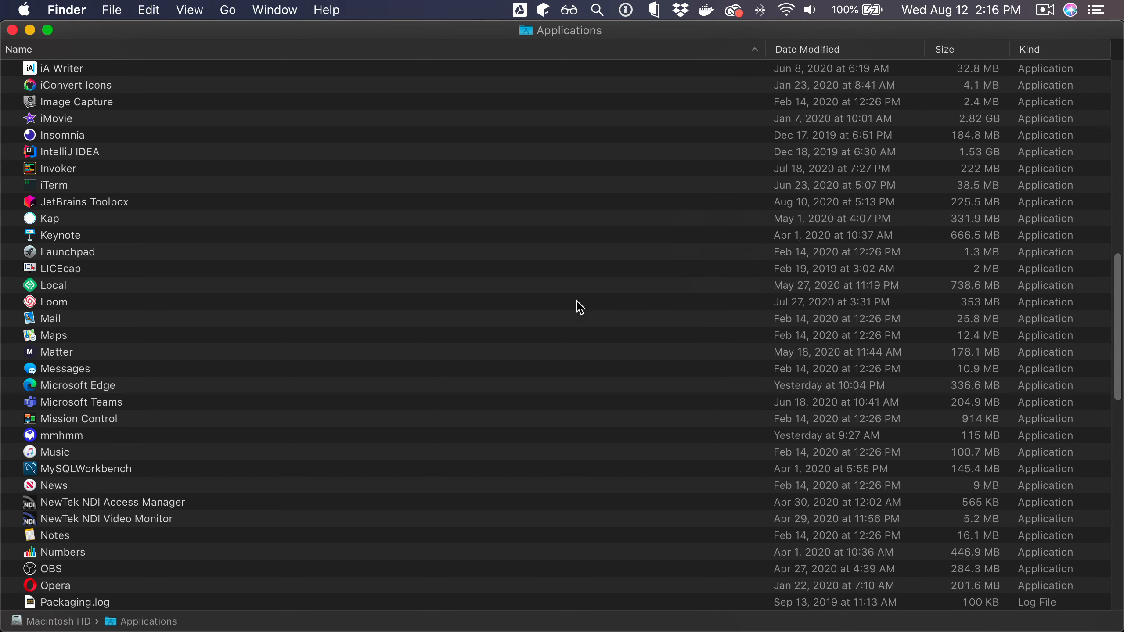
pyautogui.moveTo(48, 31)
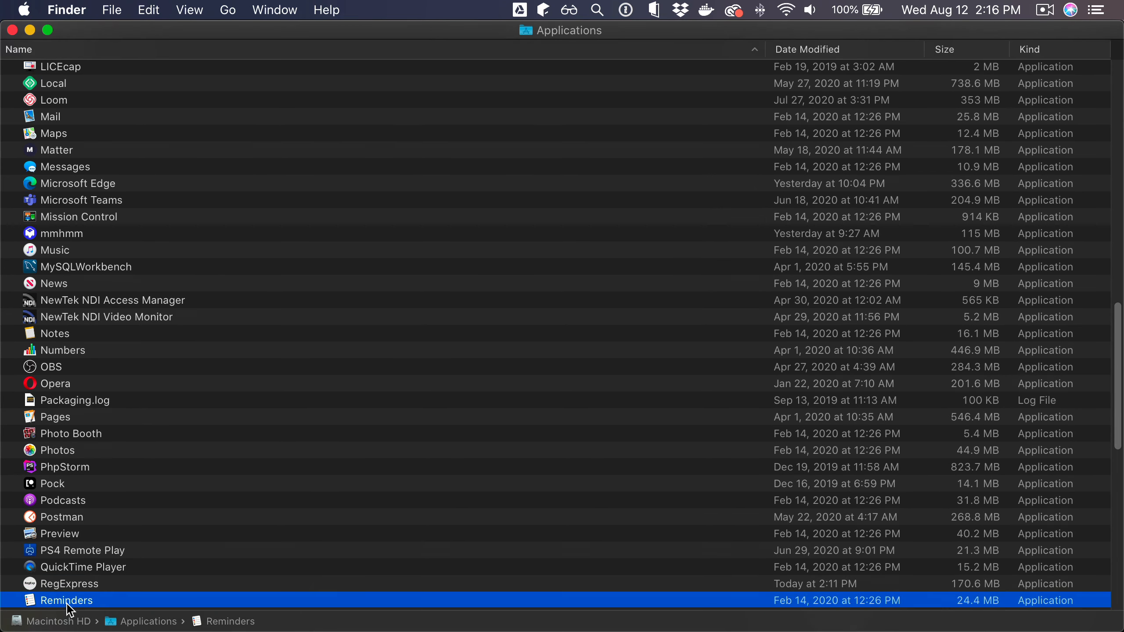
pyautogui.click(69, 584)
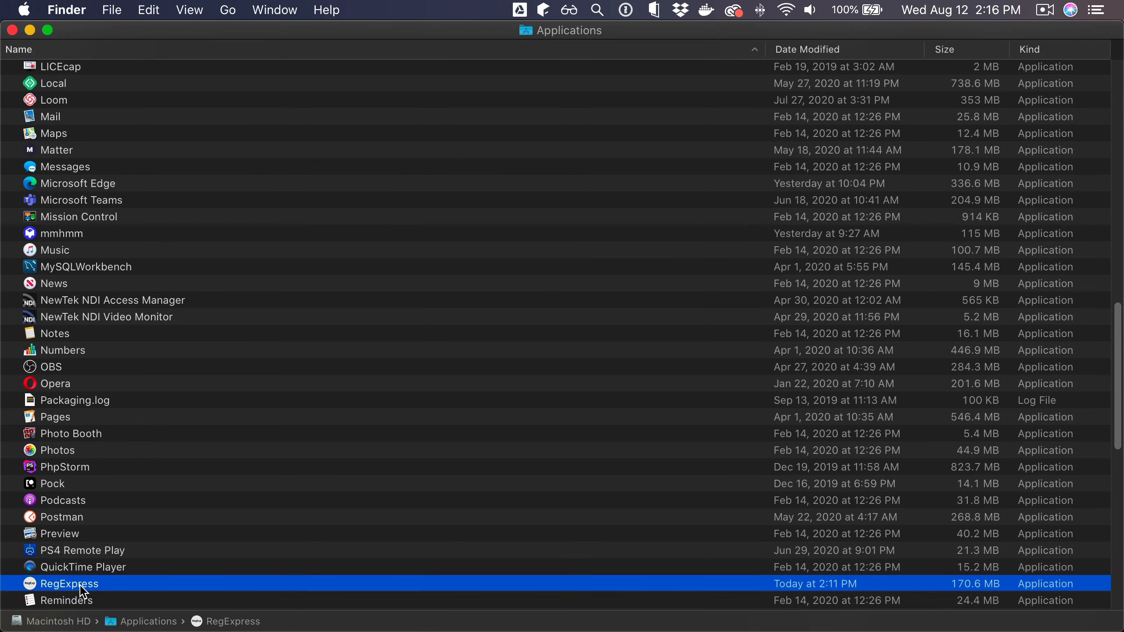
# Launch RegExpress, confirm About RegExpress shows version 0.1.0, and close it.
pyautogui.doubleClick(68, 584)
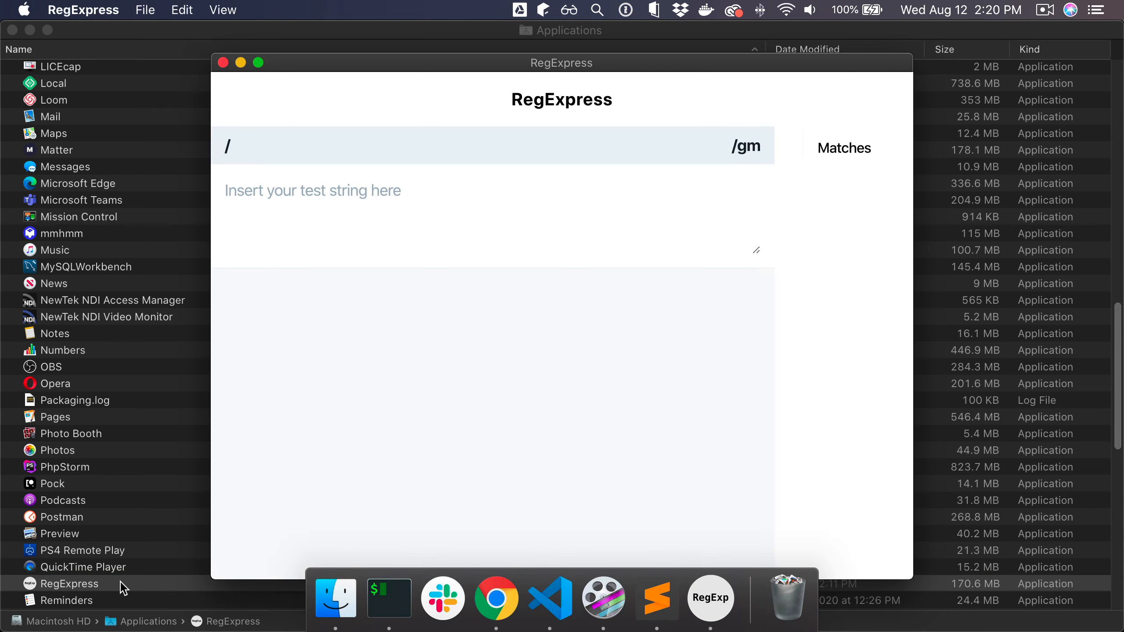
pyautogui.moveTo(148, 522)
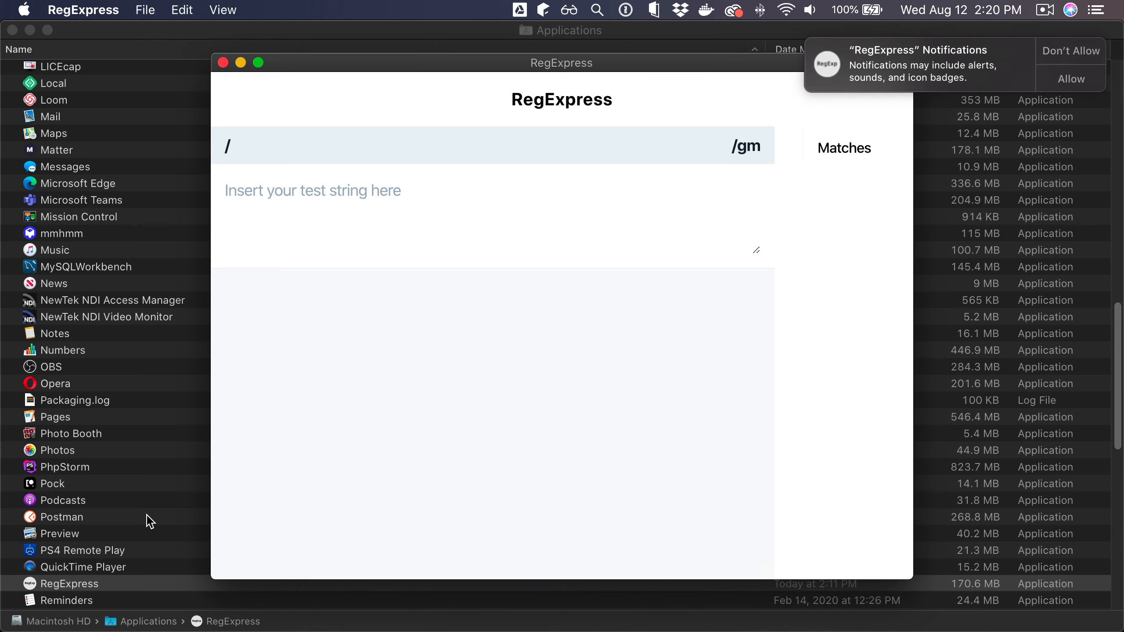
pyautogui.moveTo(895, 95)
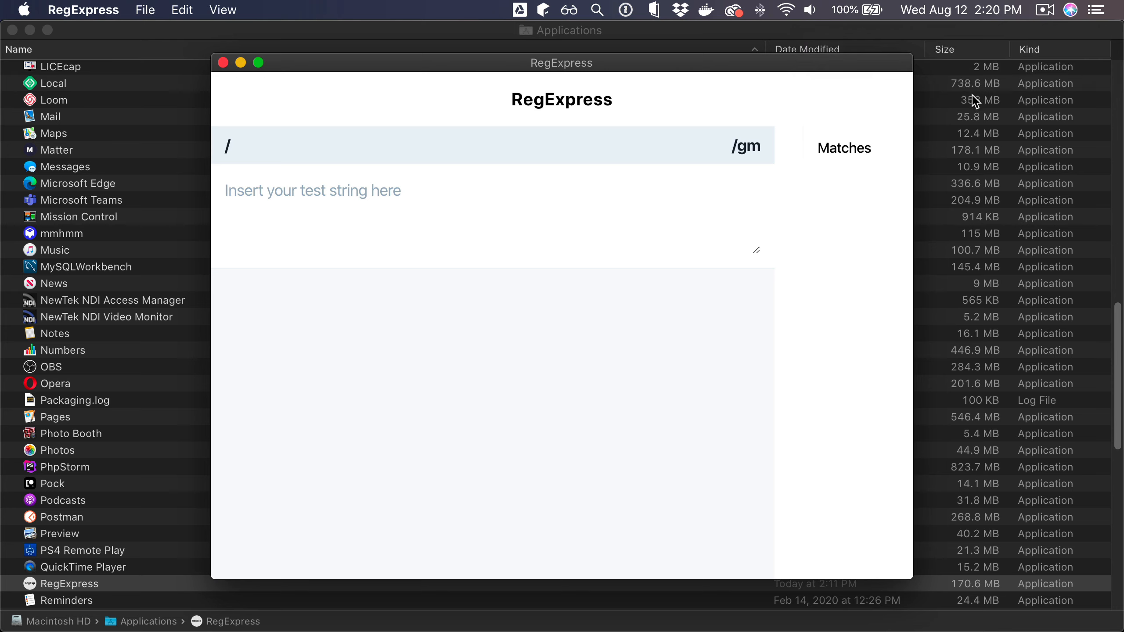
pyautogui.moveTo(594, 245)
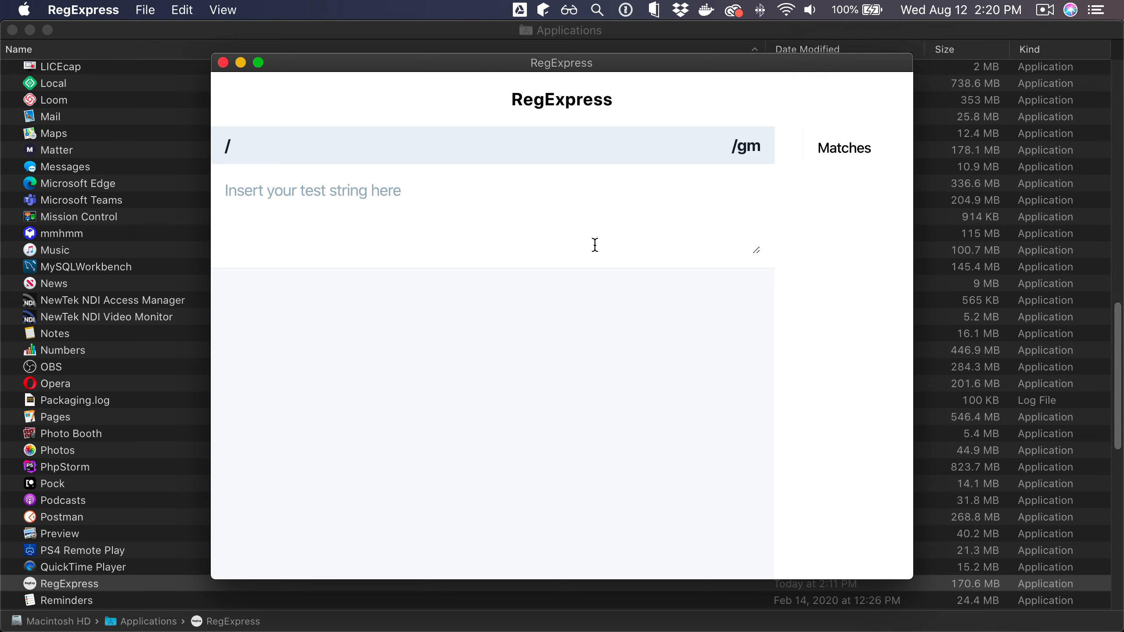
pyautogui.moveTo(761, 313)
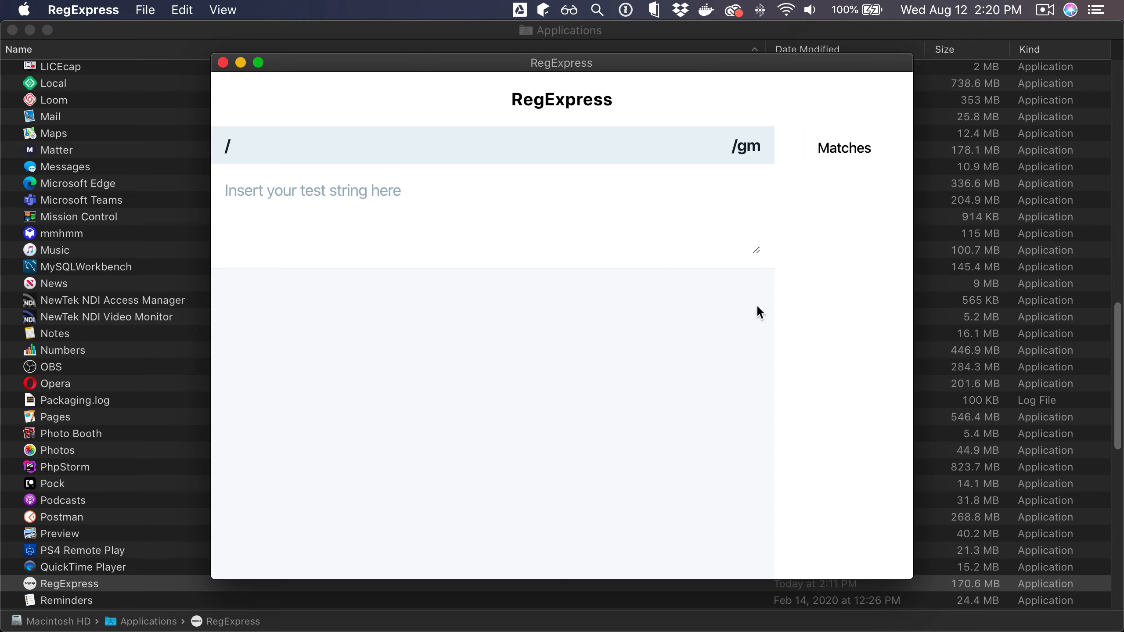
pyautogui.moveTo(504, 333)
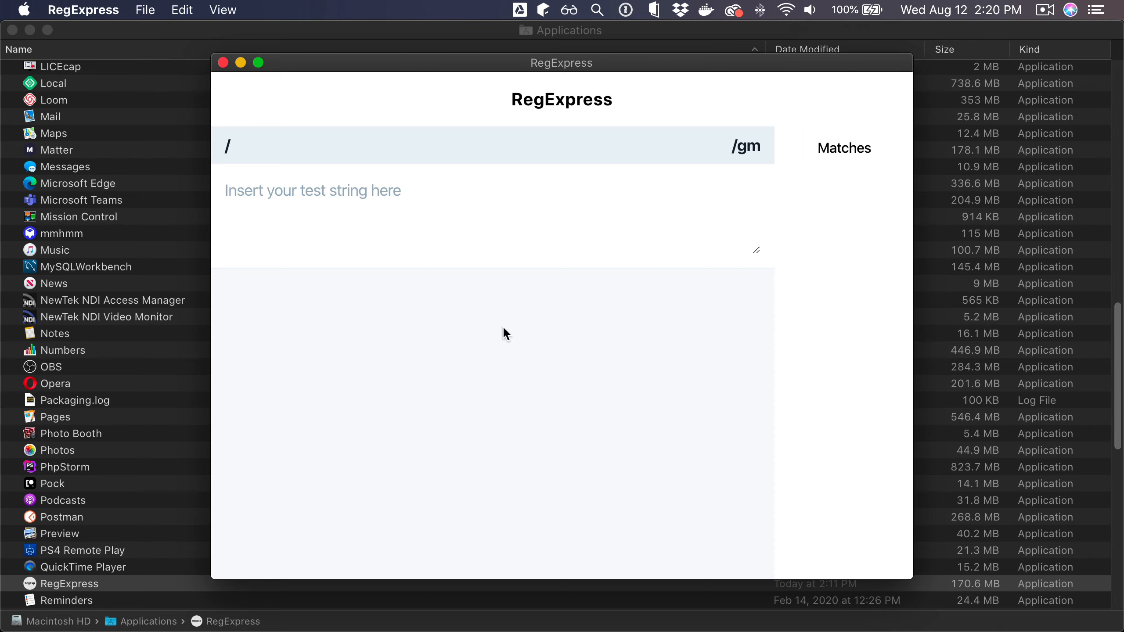
pyautogui.click(83, 9)
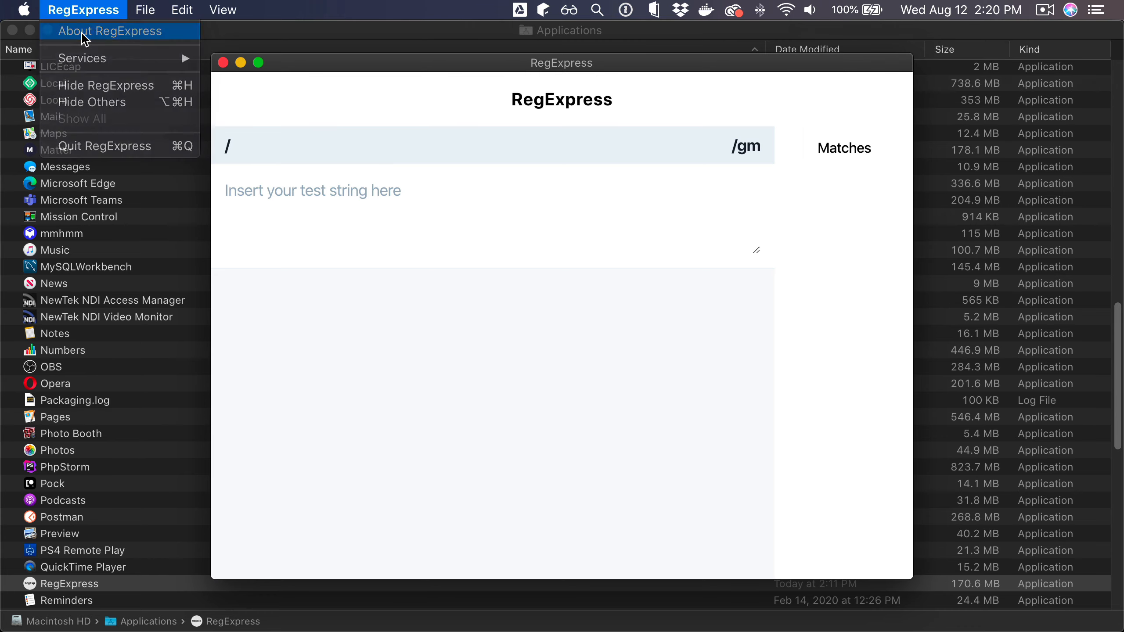
pyautogui.click(109, 31)
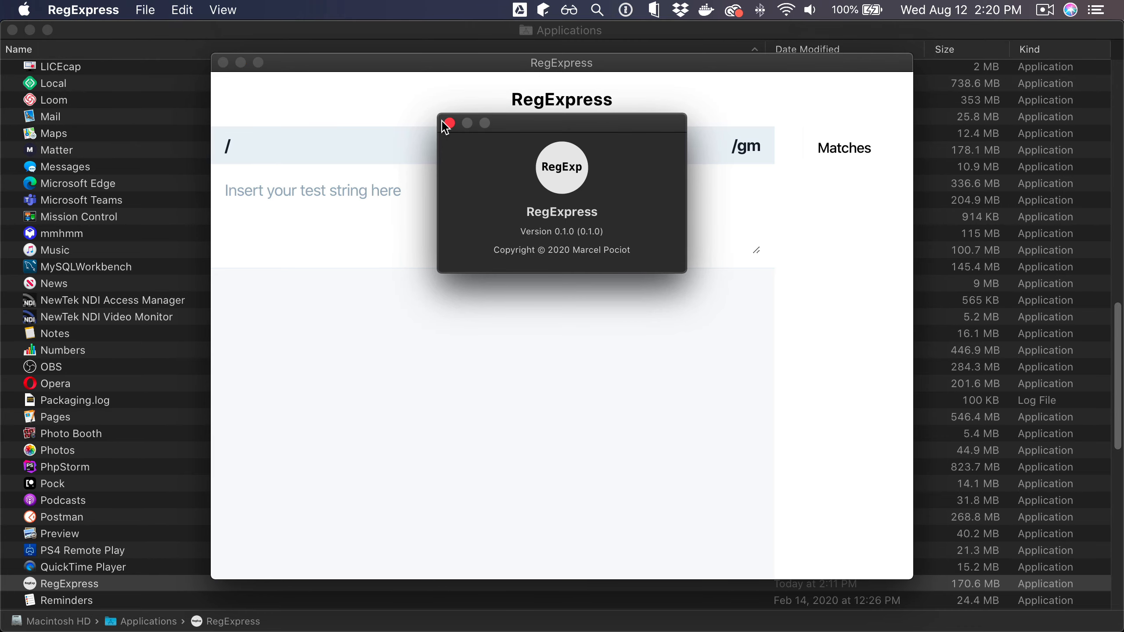
pyautogui.click(451, 123)
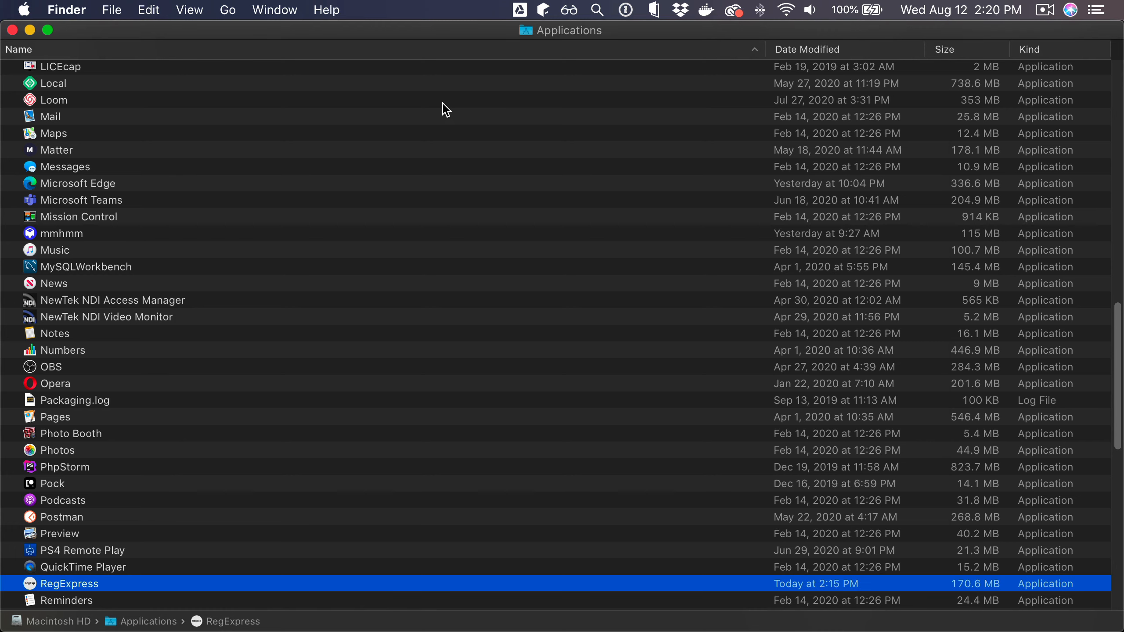
# Relaunch RegExpress and check About RegExpress now shows Version 0.2.0.
pyautogui.doubleClick(69, 584)
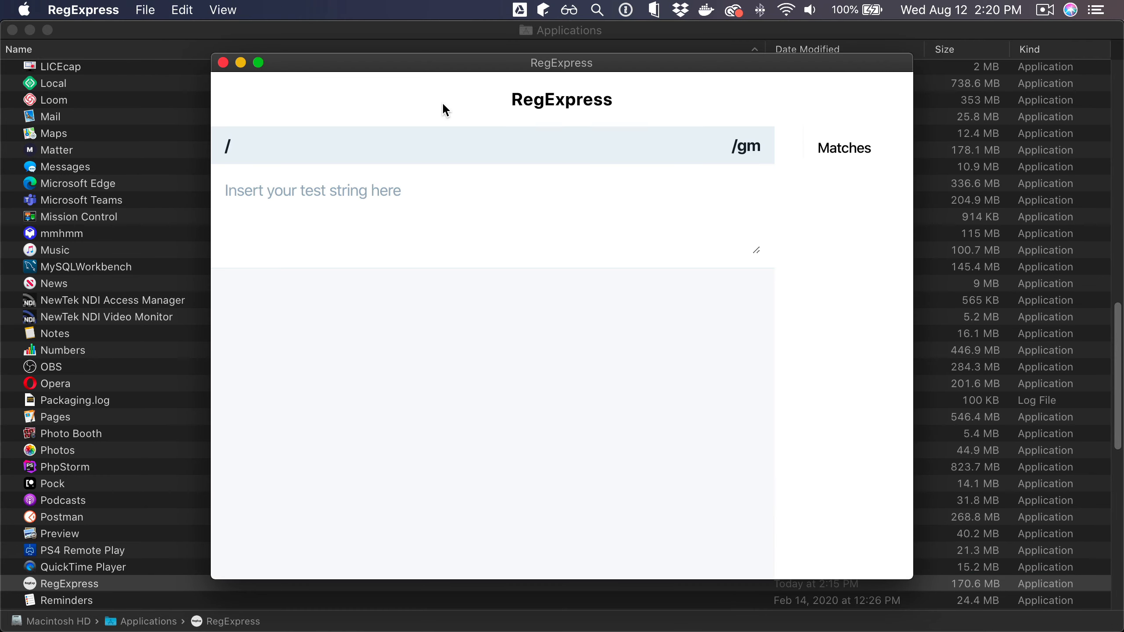
pyautogui.click(83, 9)
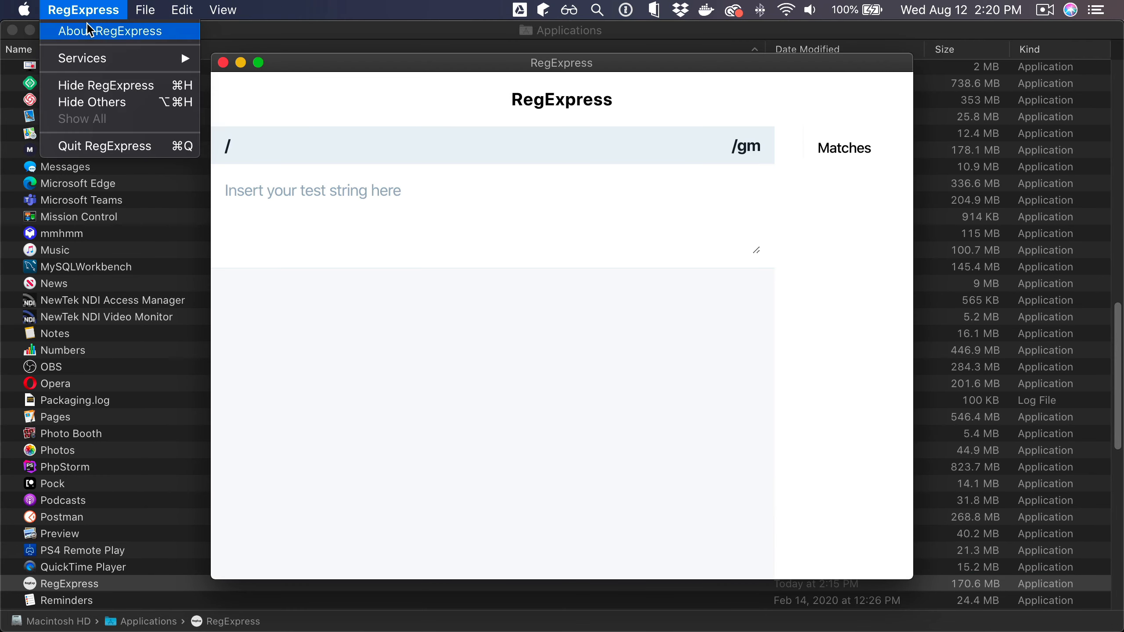
pyautogui.click(110, 31)
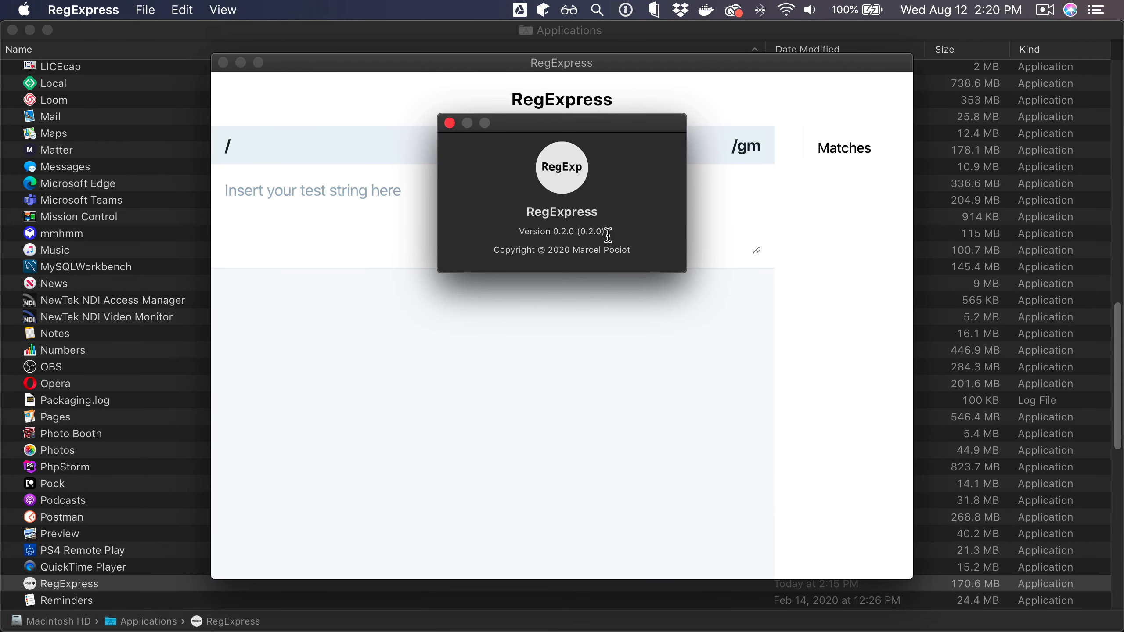
pyautogui.moveTo(568, 251)
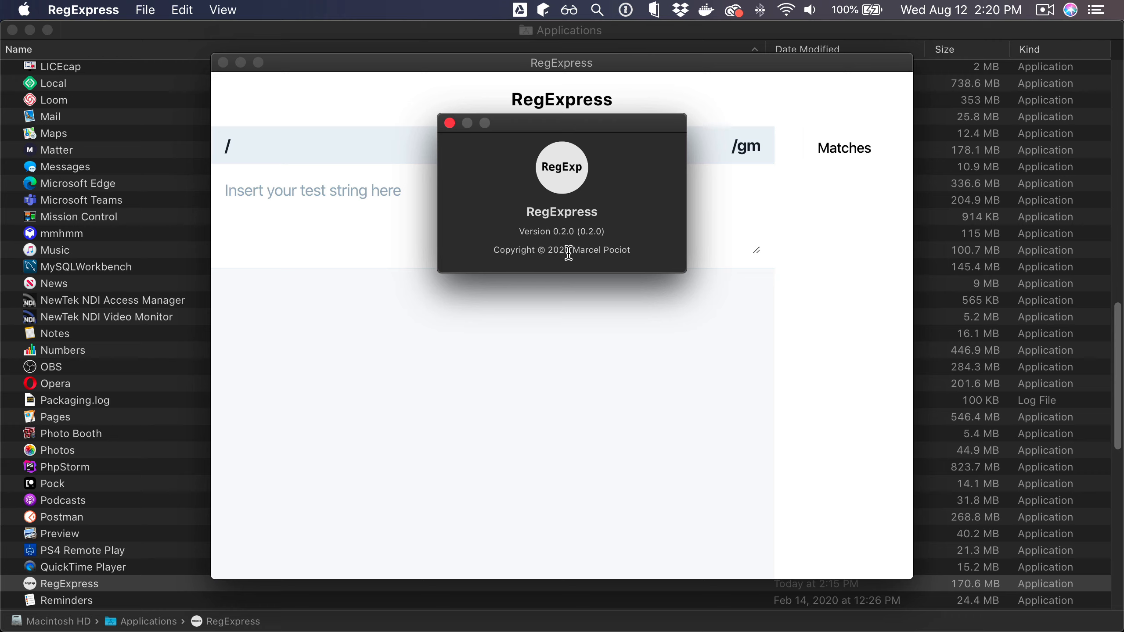
pyautogui.moveTo(569, 253)
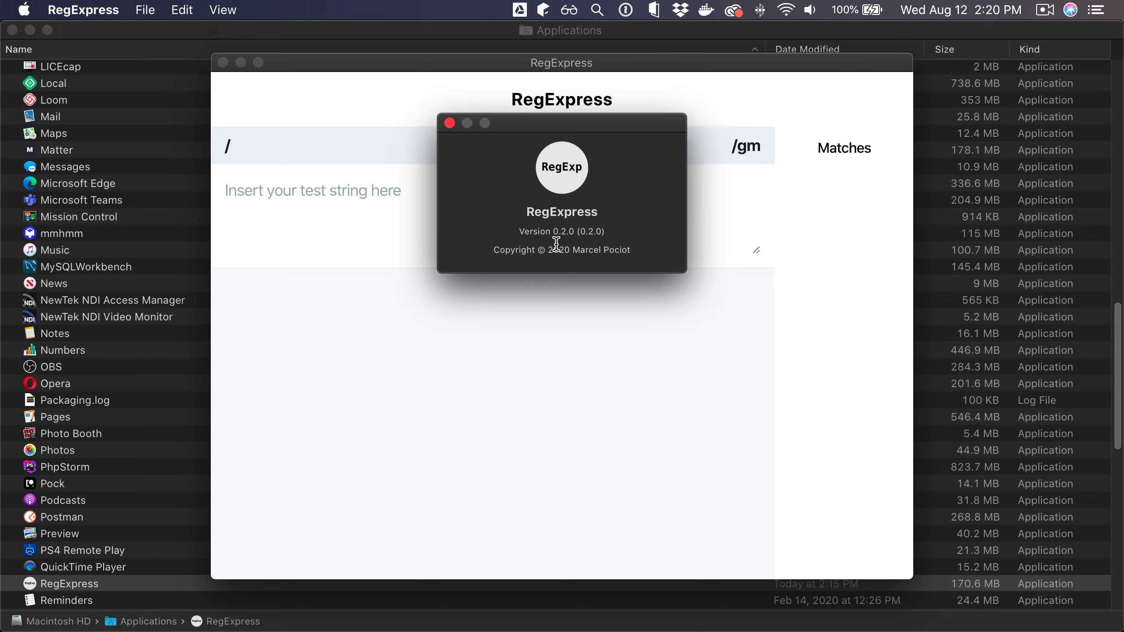